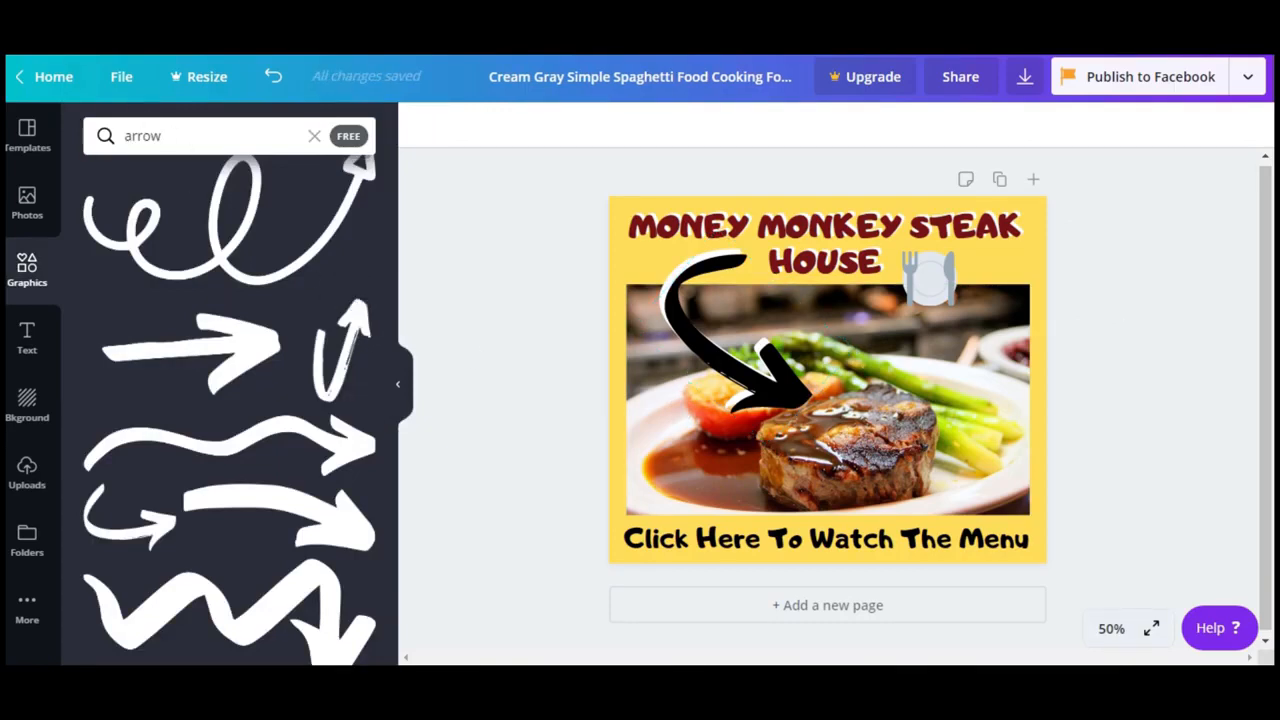
Step: Deselect the black arrow and switch the steakhouse poster's background colour to orange
{"action": "left_click", "coordinate": [760, 360]}
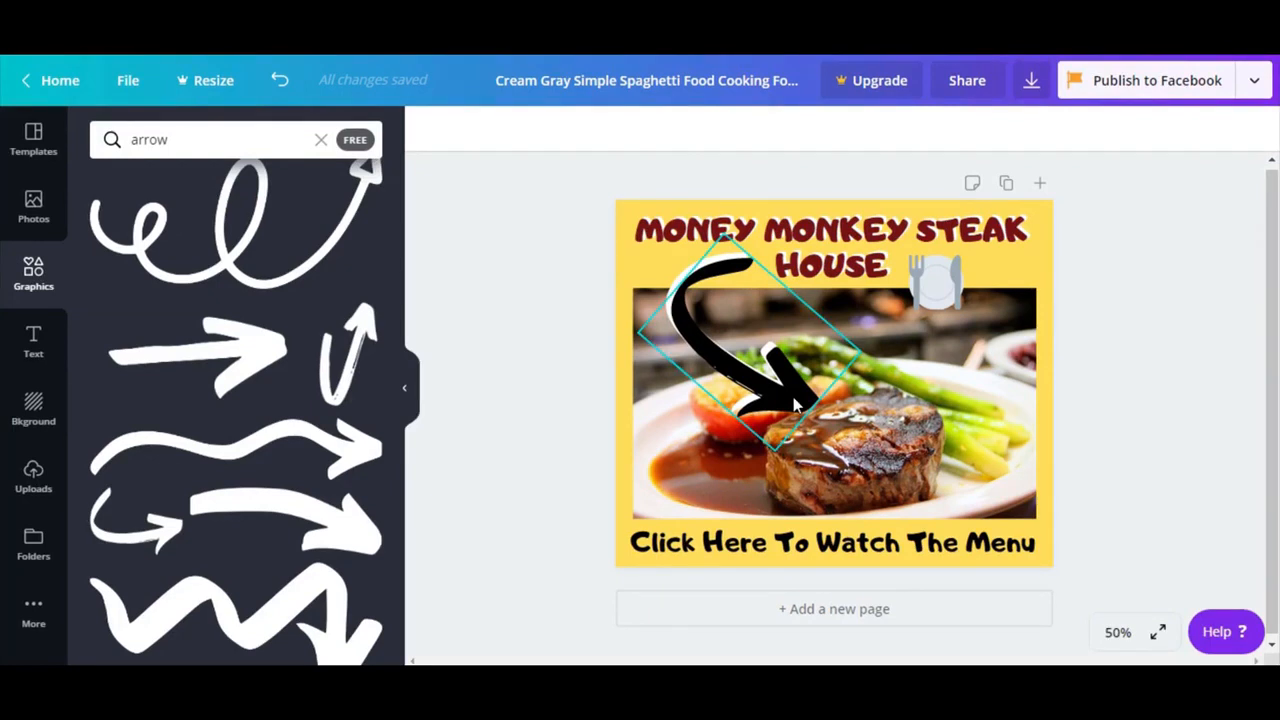
{"action": "left_click", "coordinate": [560, 380]}
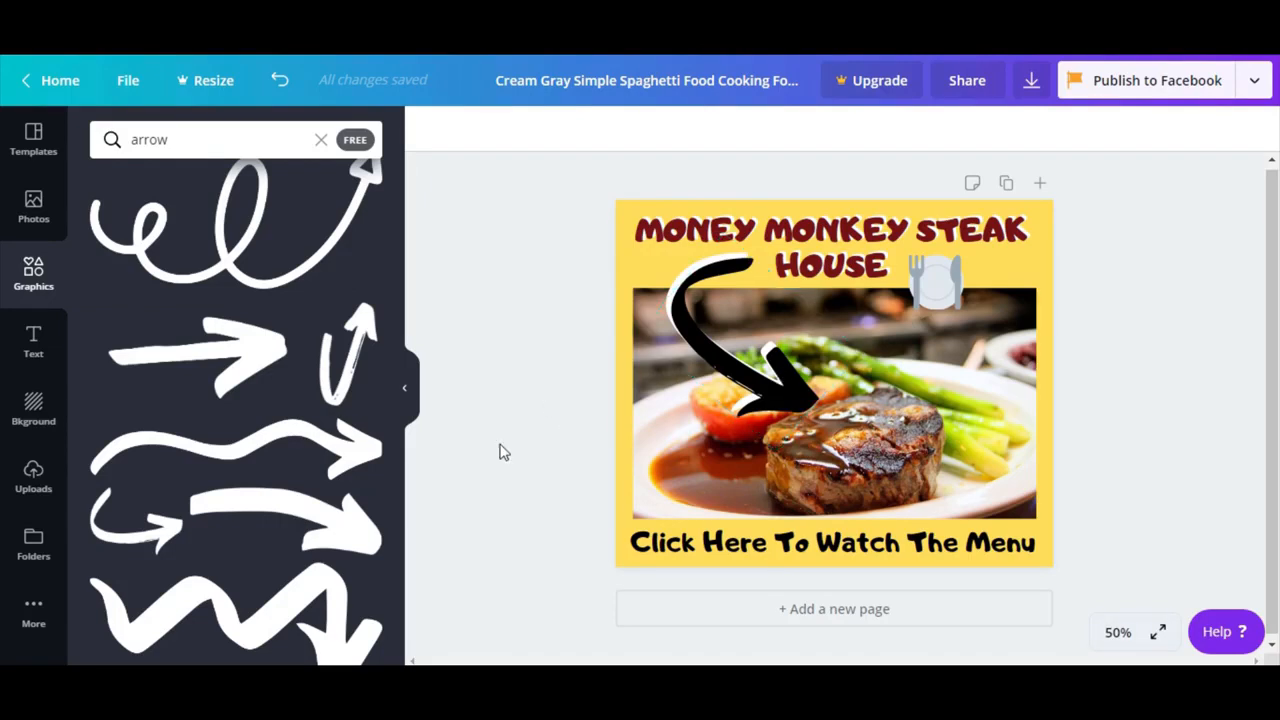
{"action": "left_click", "coordinate": [32, 410]}
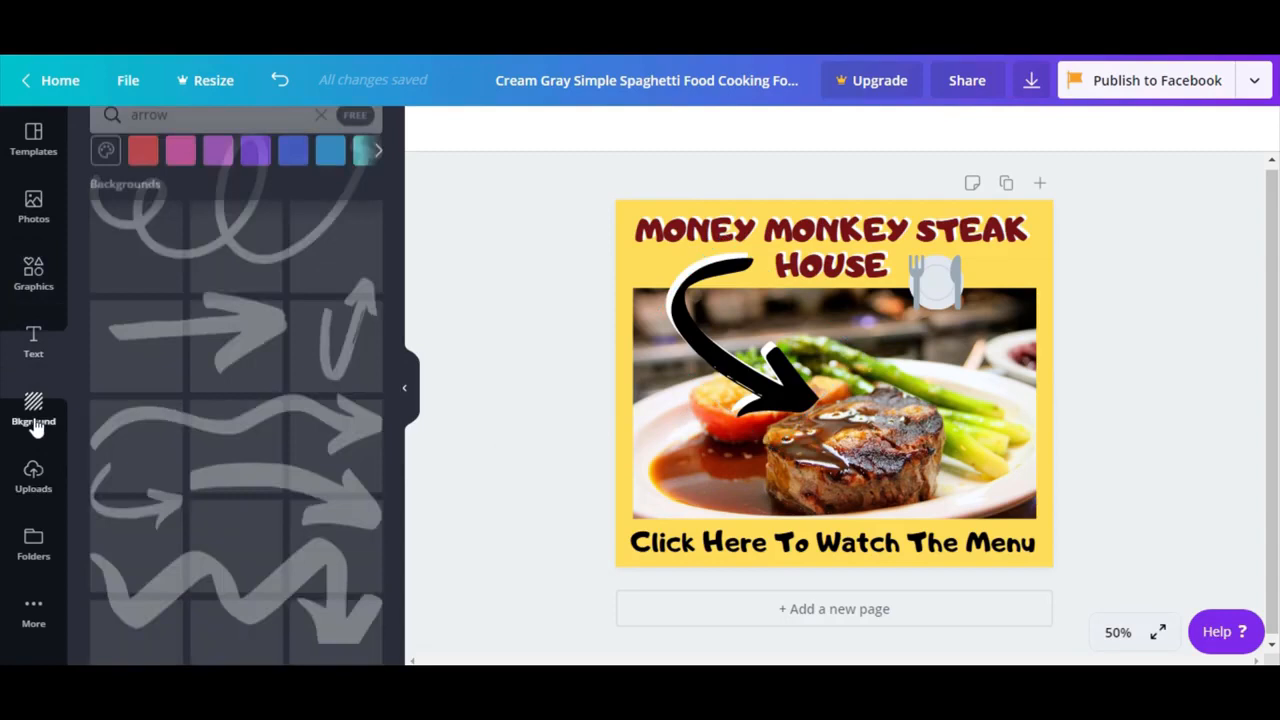
{"action": "left_click", "coordinate": [32, 410]}
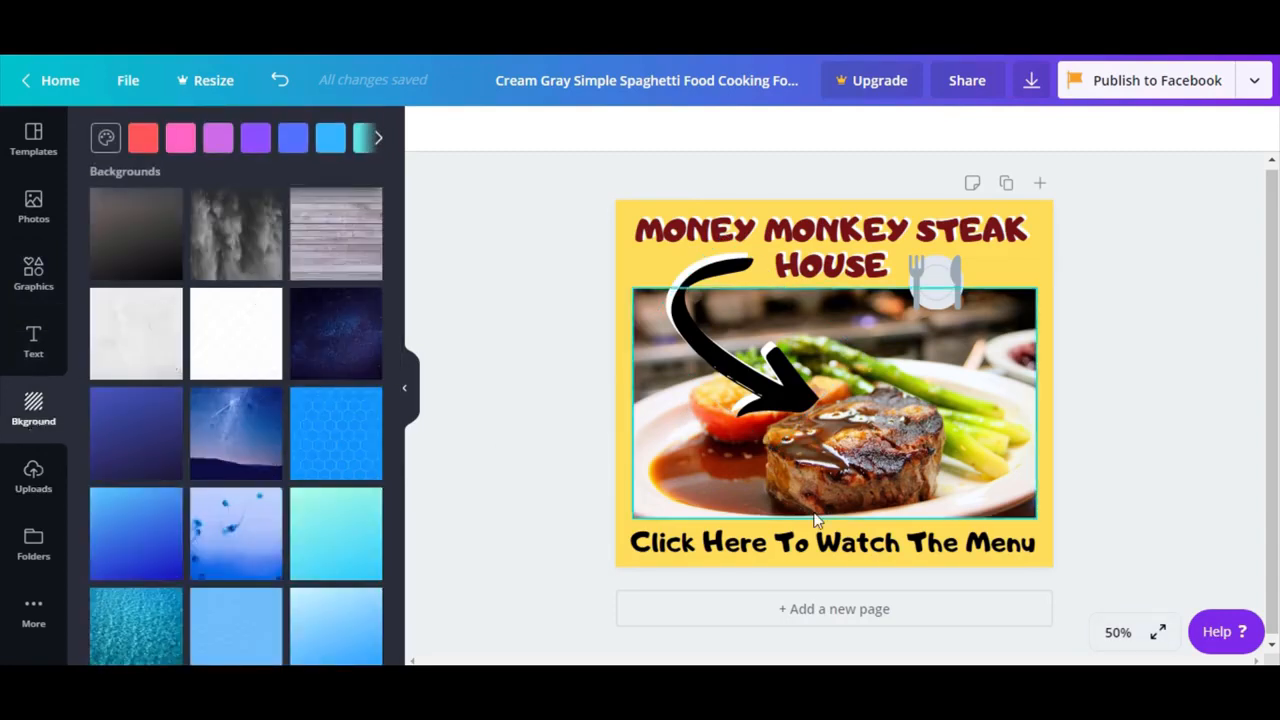
{"action": "scroll", "scroll_direction": "down", "scroll_amount": 3}
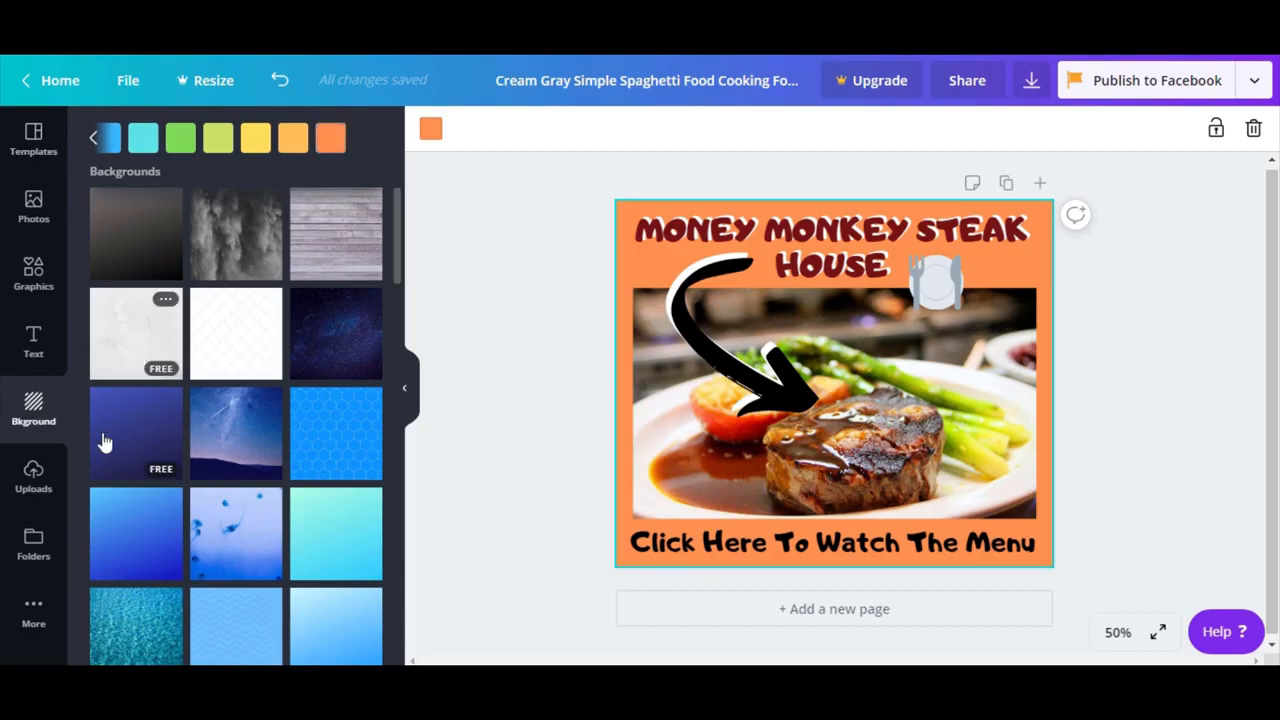
Step: Show the Uploads panel offering to upload an image from the computer
{"action": "left_click", "coordinate": [32, 478]}
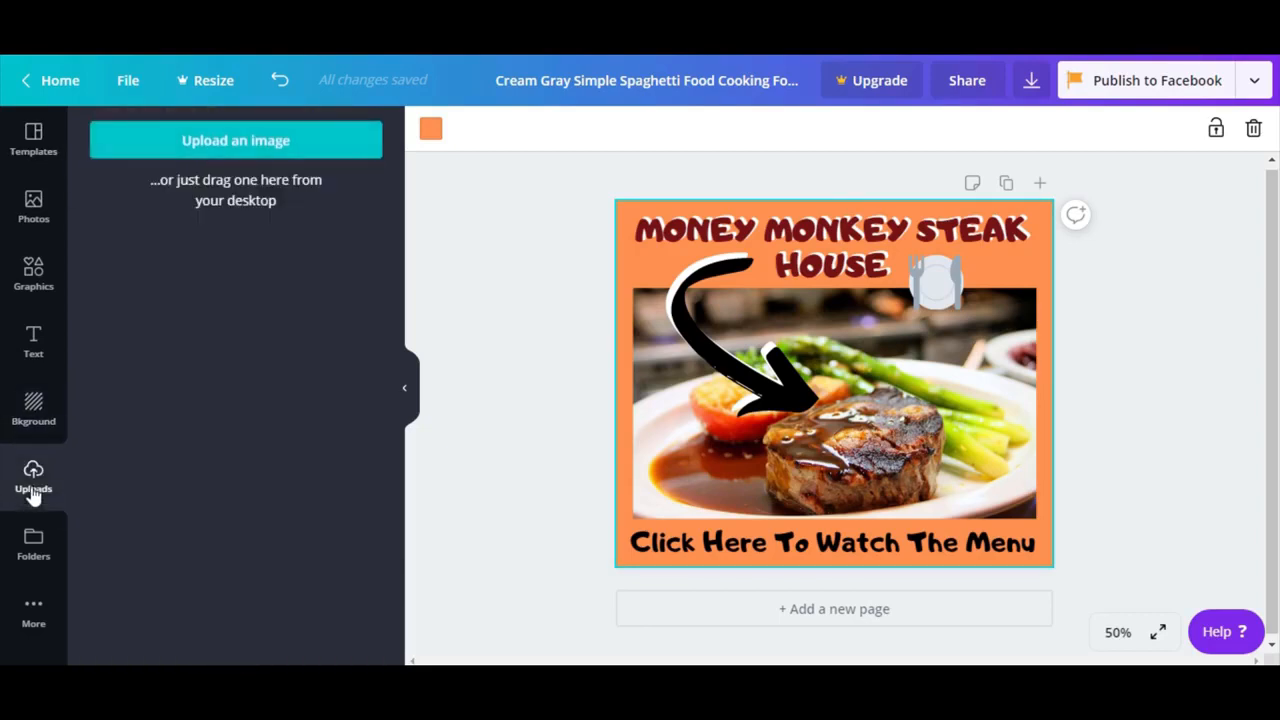
{"action": "mouse_move", "coordinate": [236, 140]}
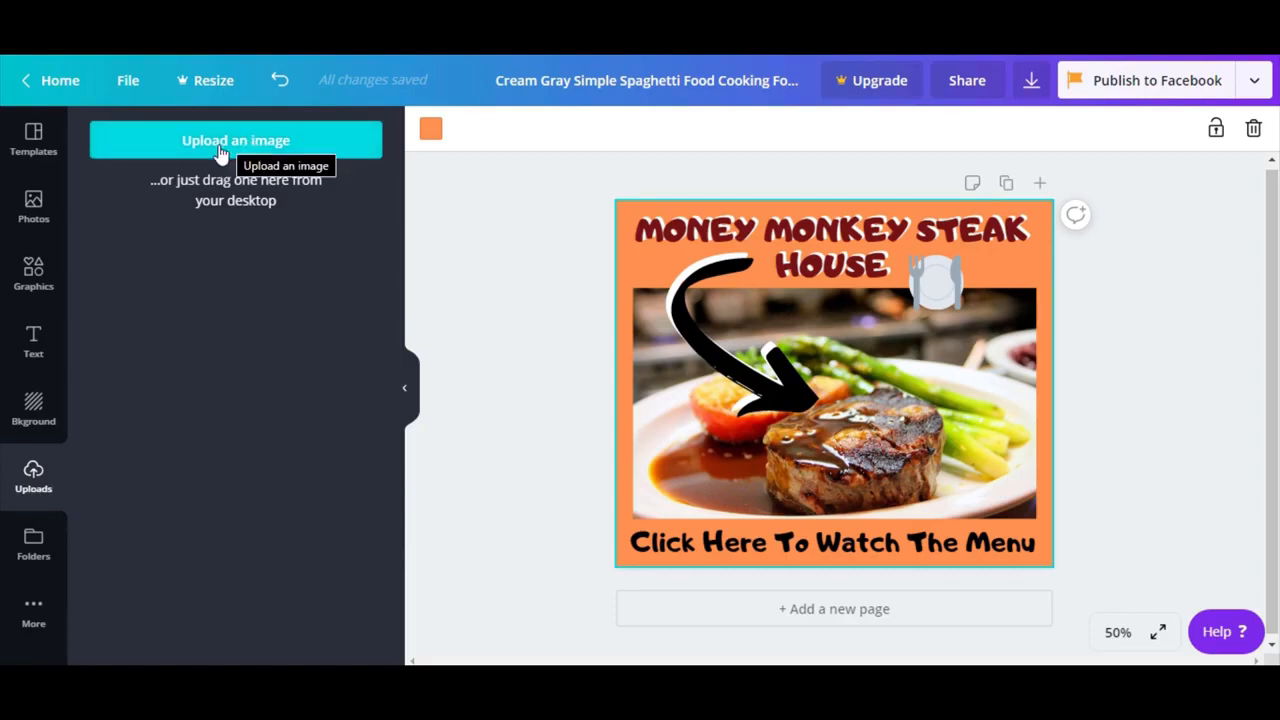
{"action": "mouse_move", "coordinate": [212, 164]}
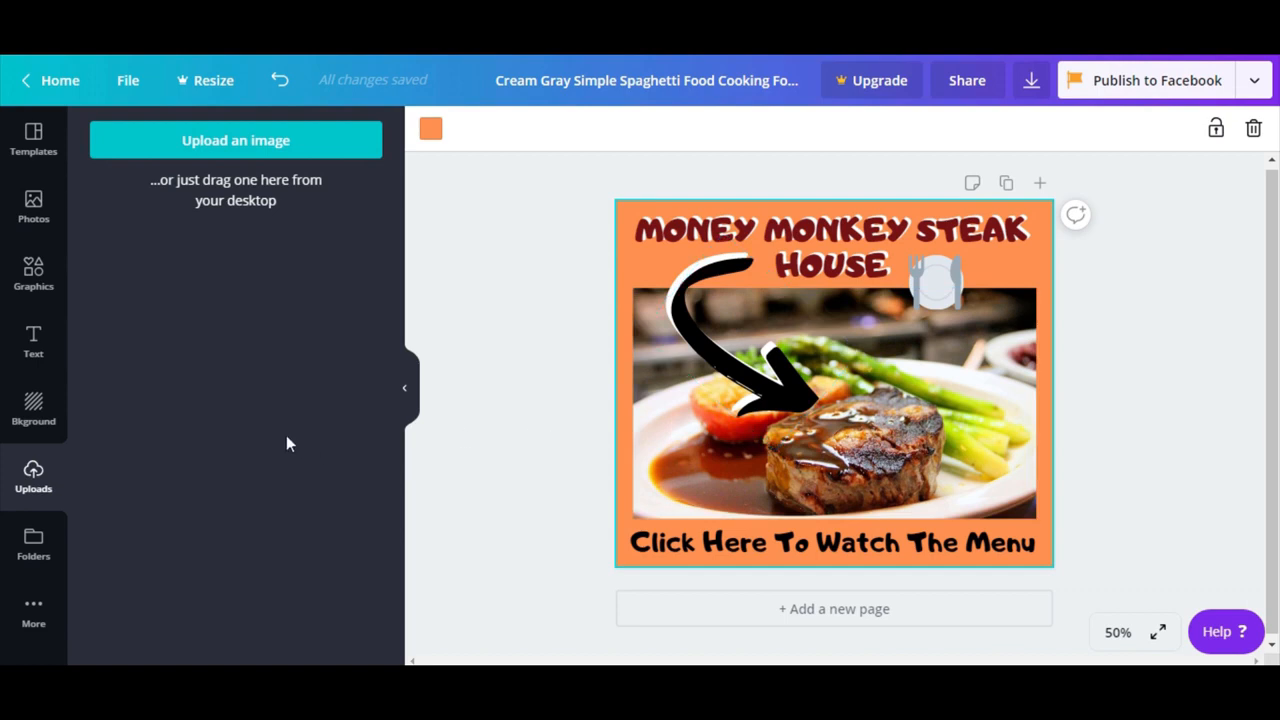
{"action": "mouse_move", "coordinate": [260, 450]}
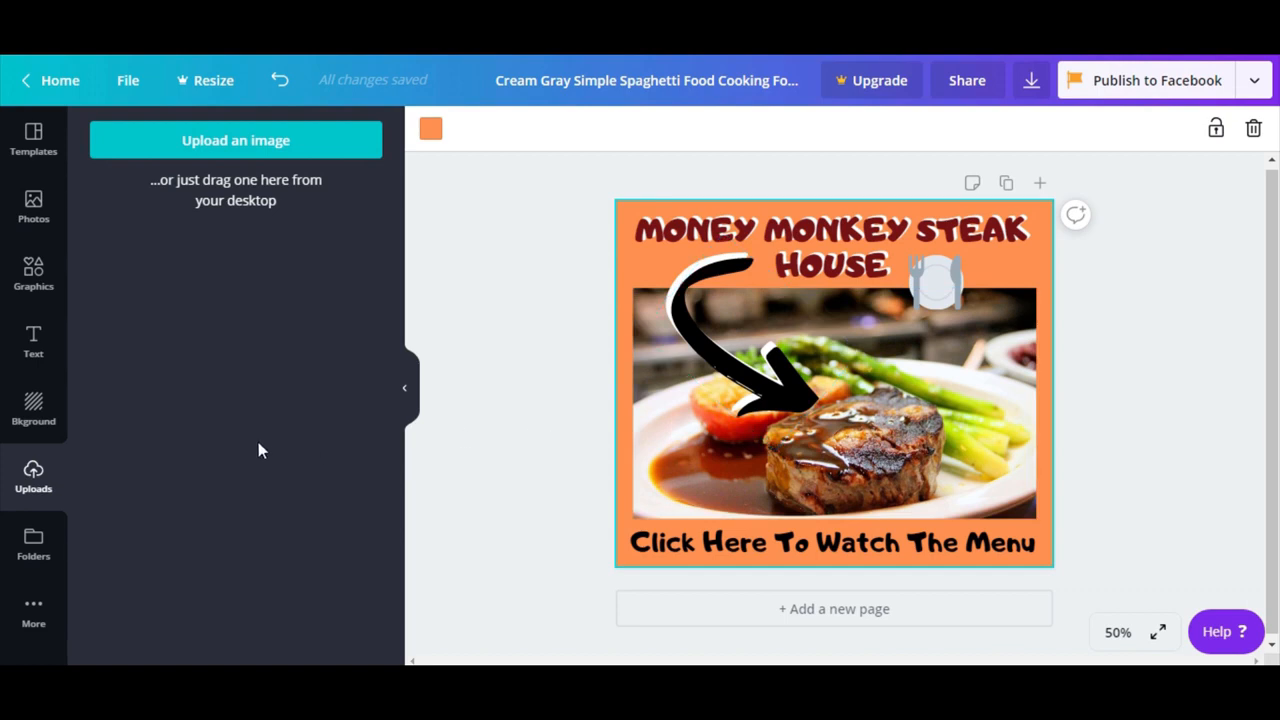
{"action": "mouse_move", "coordinate": [248, 452]}
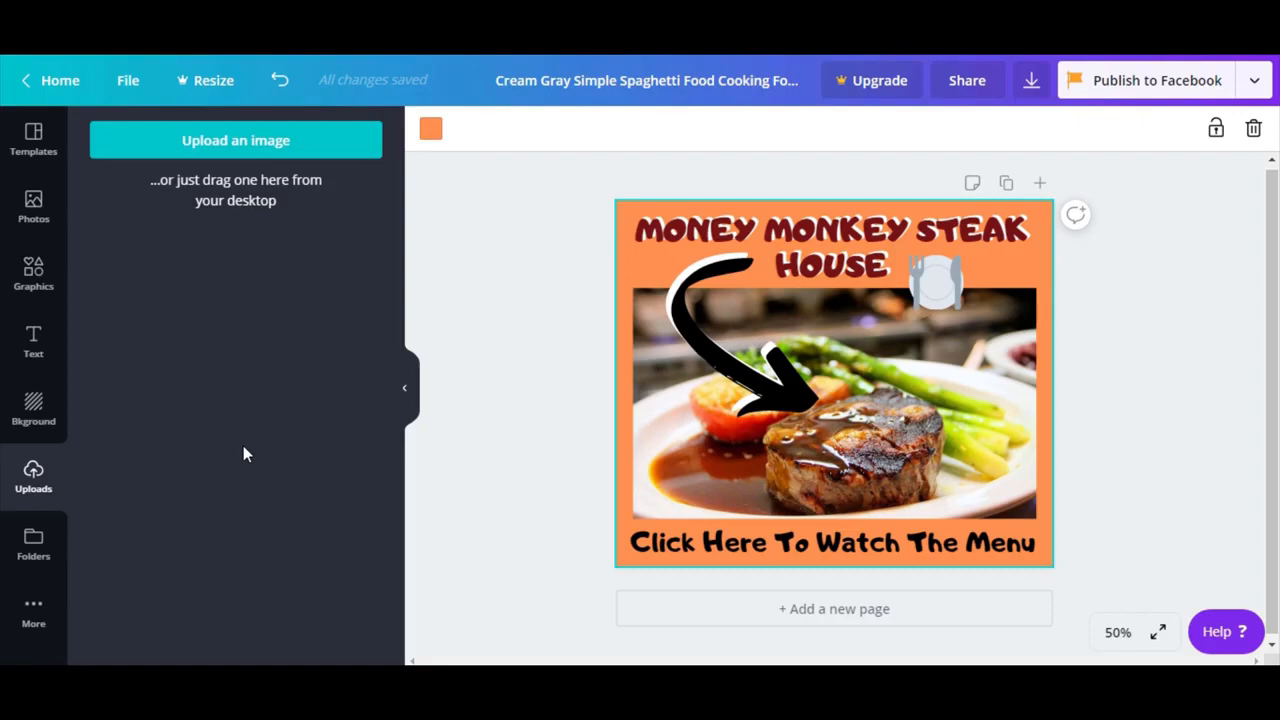
{"action": "mouse_move", "coordinate": [240, 452]}
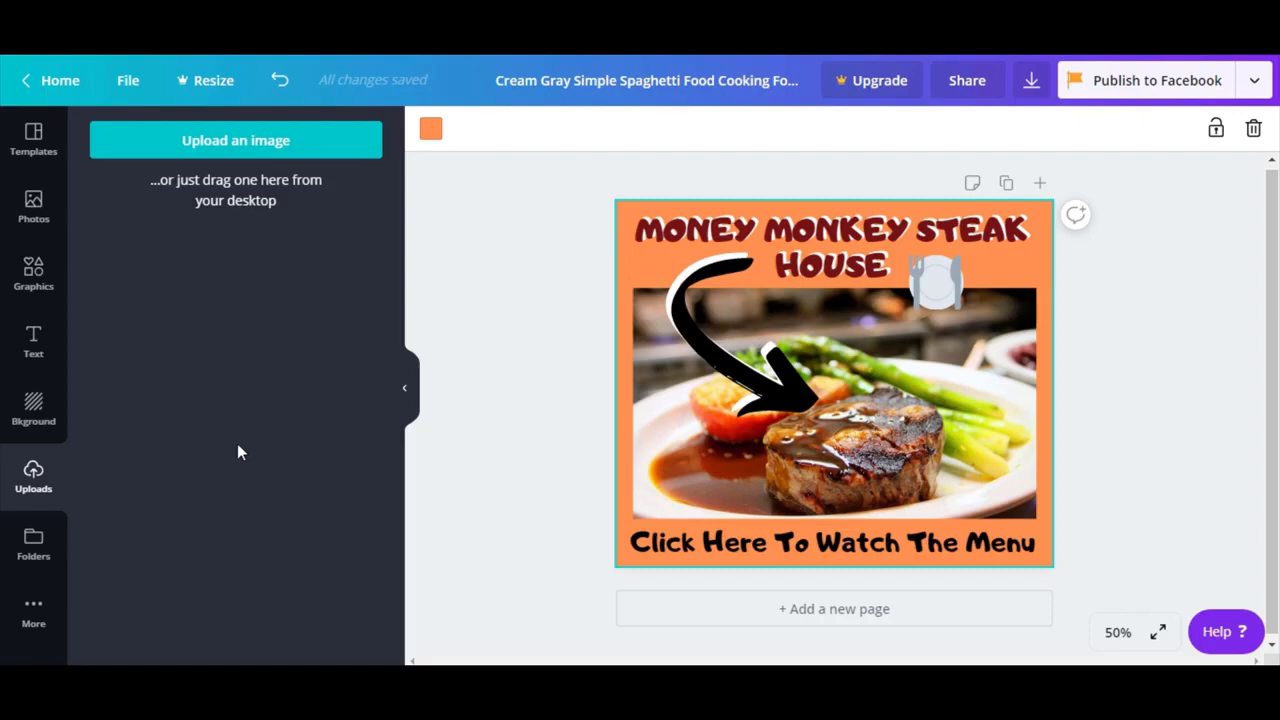
{"action": "mouse_move", "coordinate": [230, 452]}
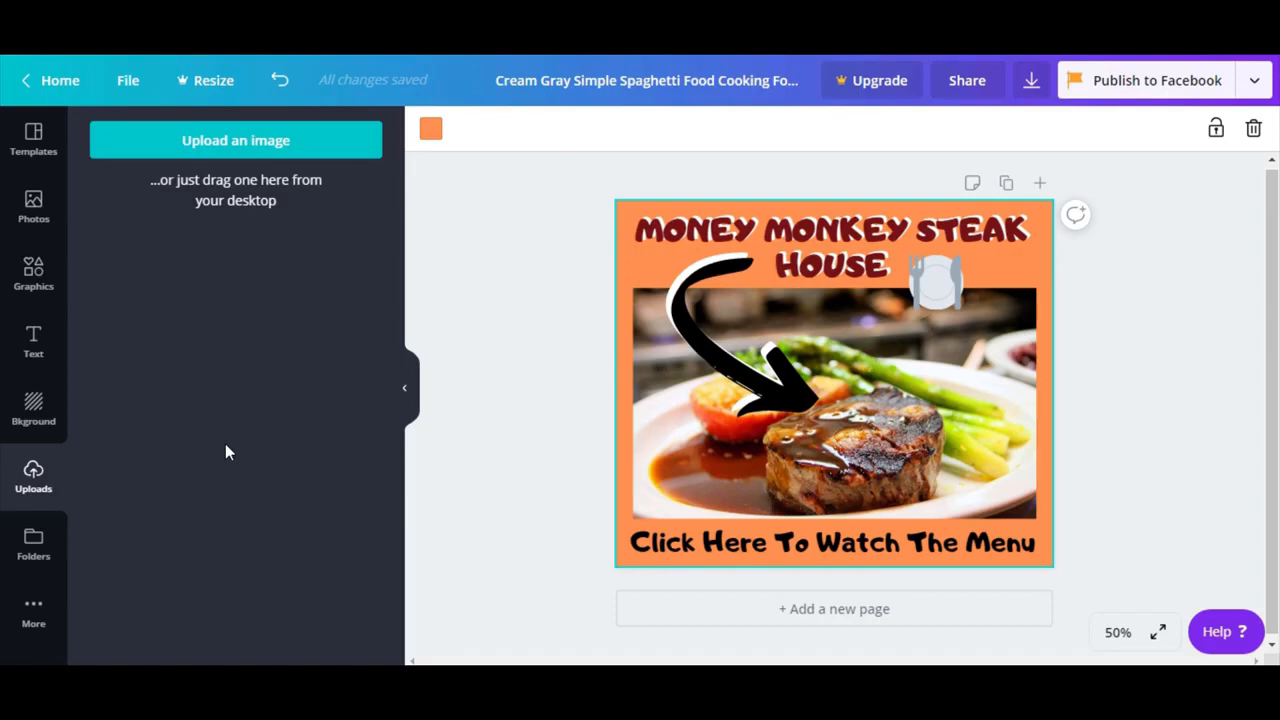
Step: Visit the Photos library, then reach the Canva home page's Create a design row
{"action": "left_click", "coordinate": [32, 206]}
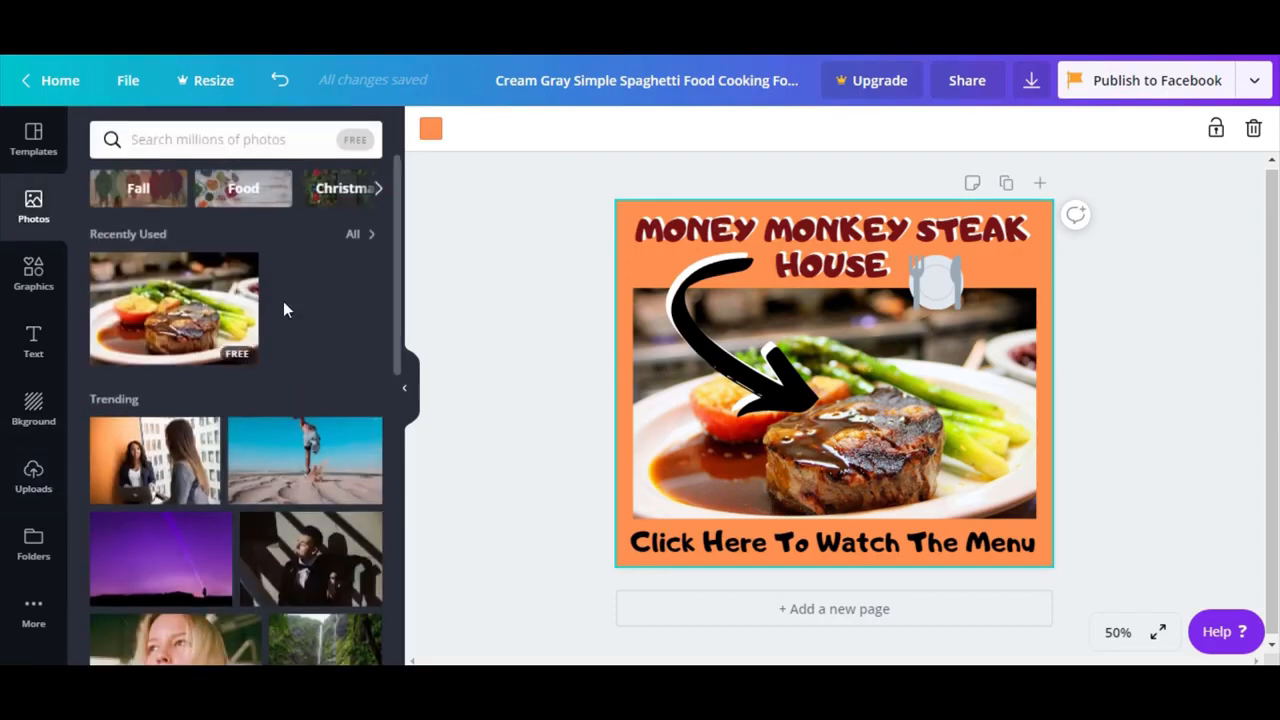
{"action": "mouse_move", "coordinate": [290, 358]}
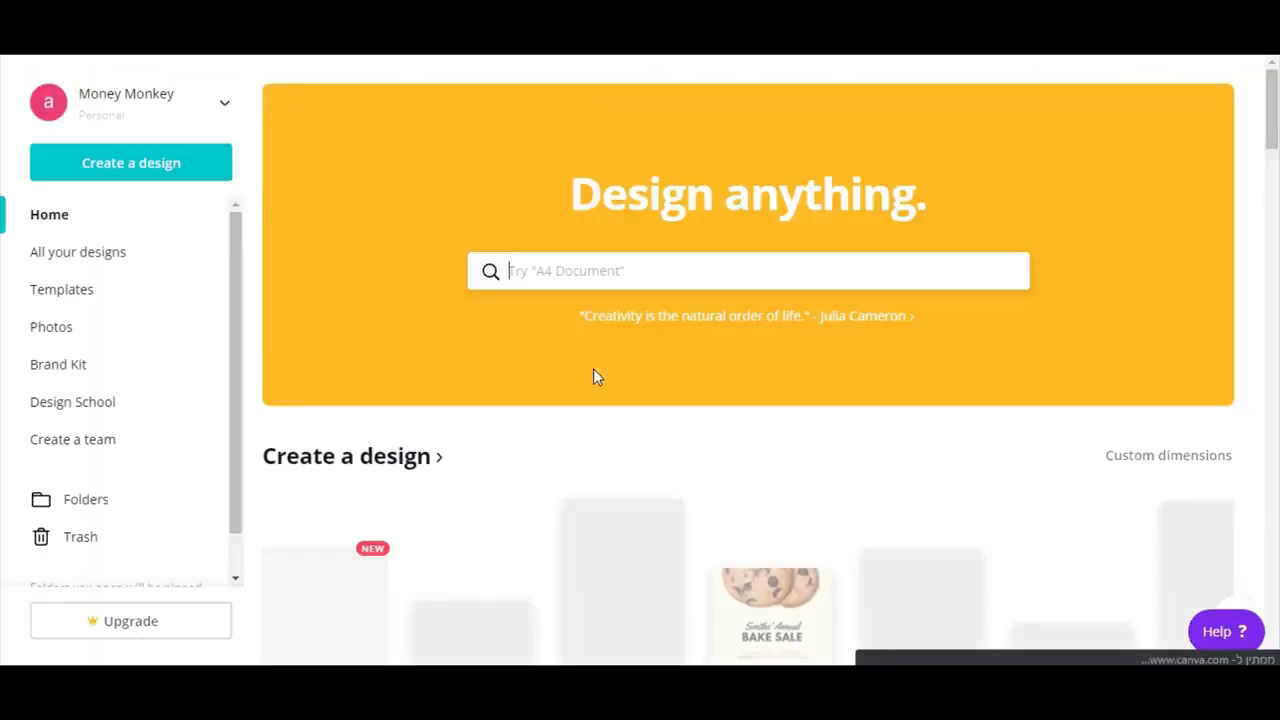
{"action": "scroll", "scroll_direction": "down", "scroll_amount": 3}
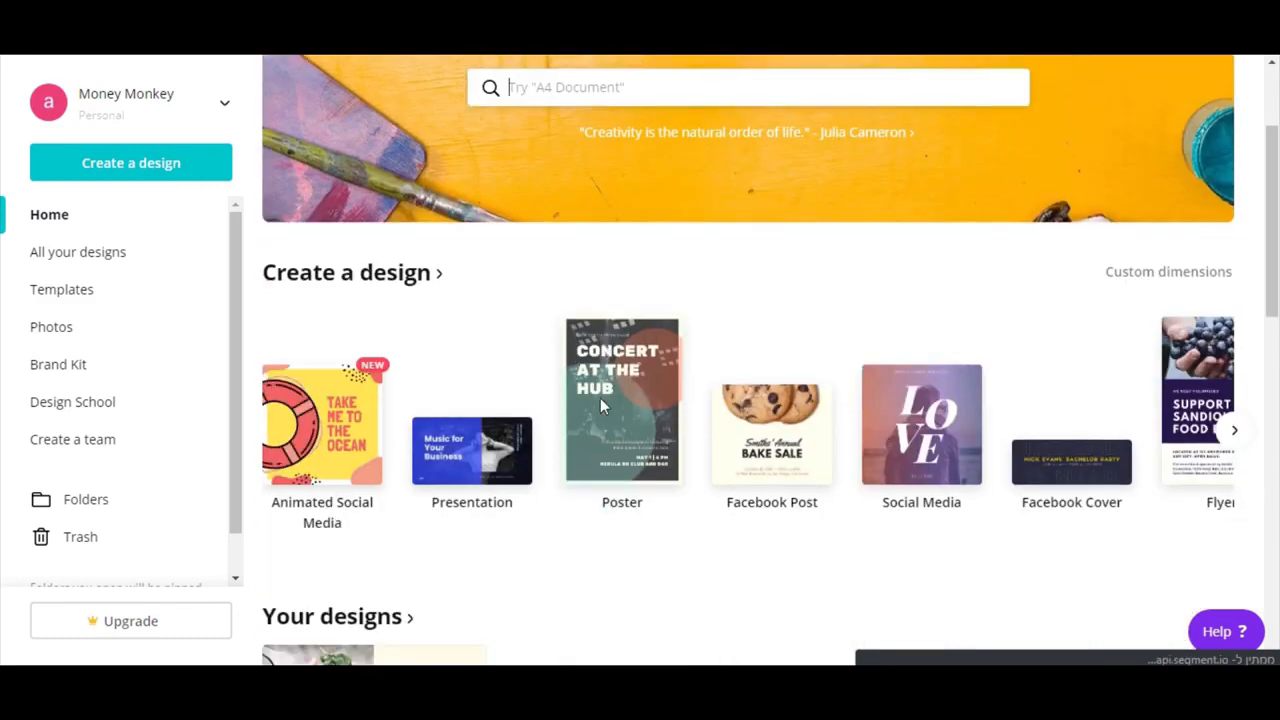
{"action": "scroll", "scroll_direction": "down", "scroll_amount": 3}
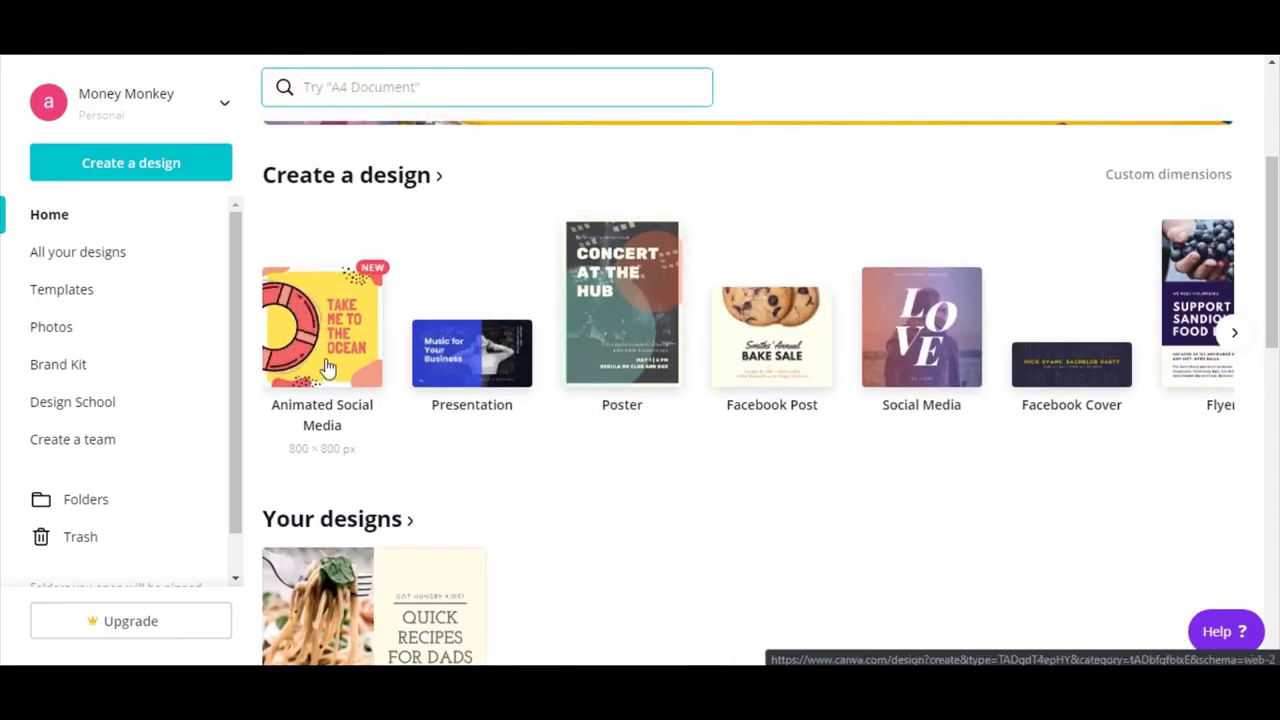
Step: Create a blank Animated Social Media Graphic and browse its square template list
{"action": "left_click", "coordinate": [322, 324]}
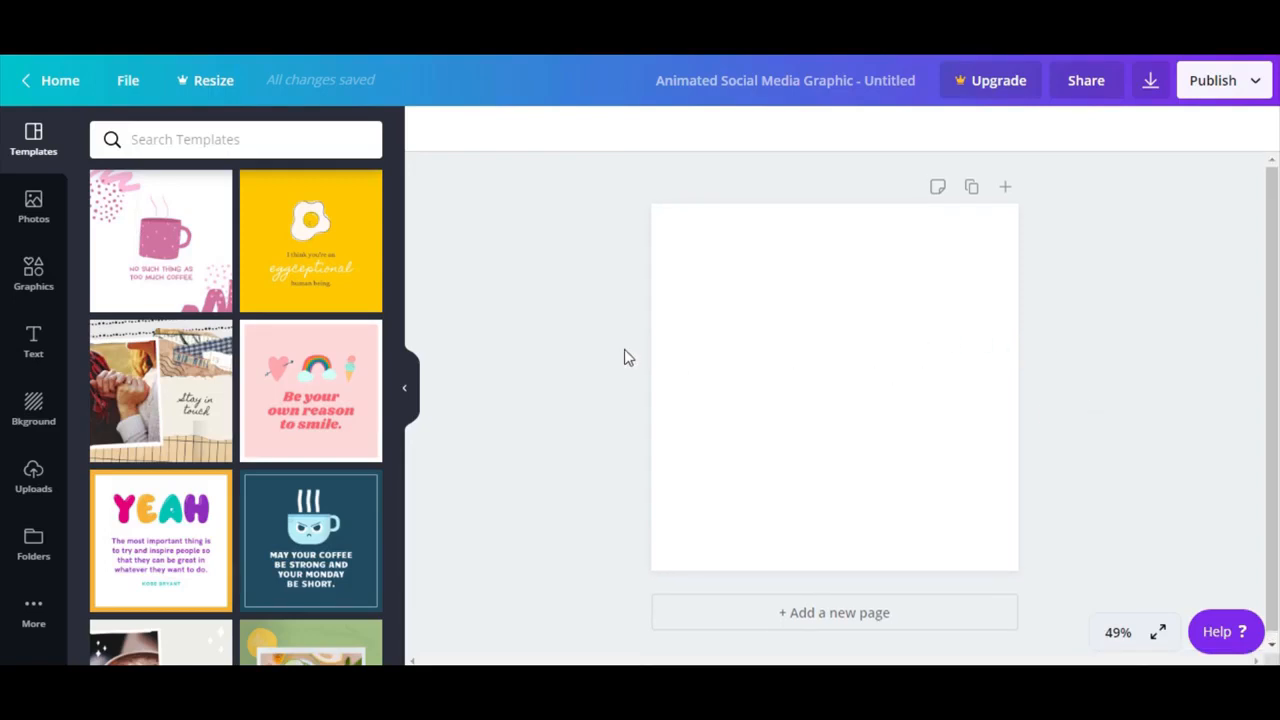
{"action": "mouse_move", "coordinate": [810, 408]}
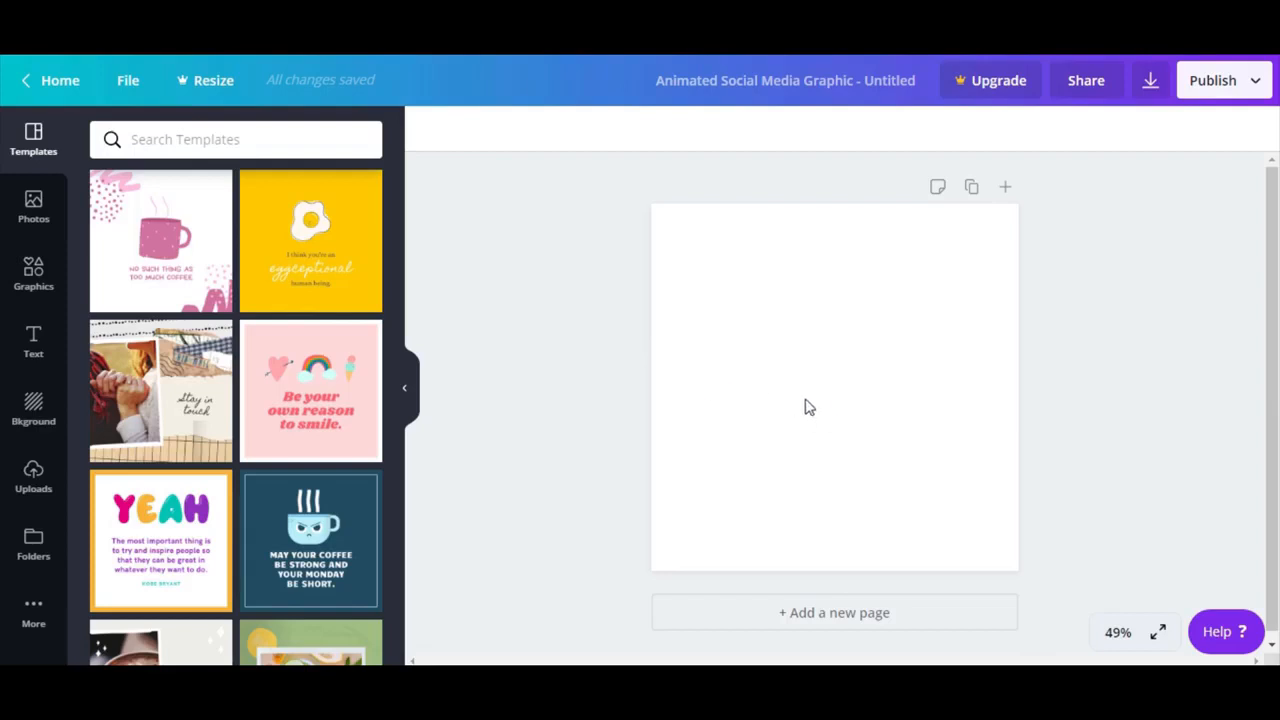
{"action": "scroll", "scroll_direction": "down", "scroll_amount": 3}
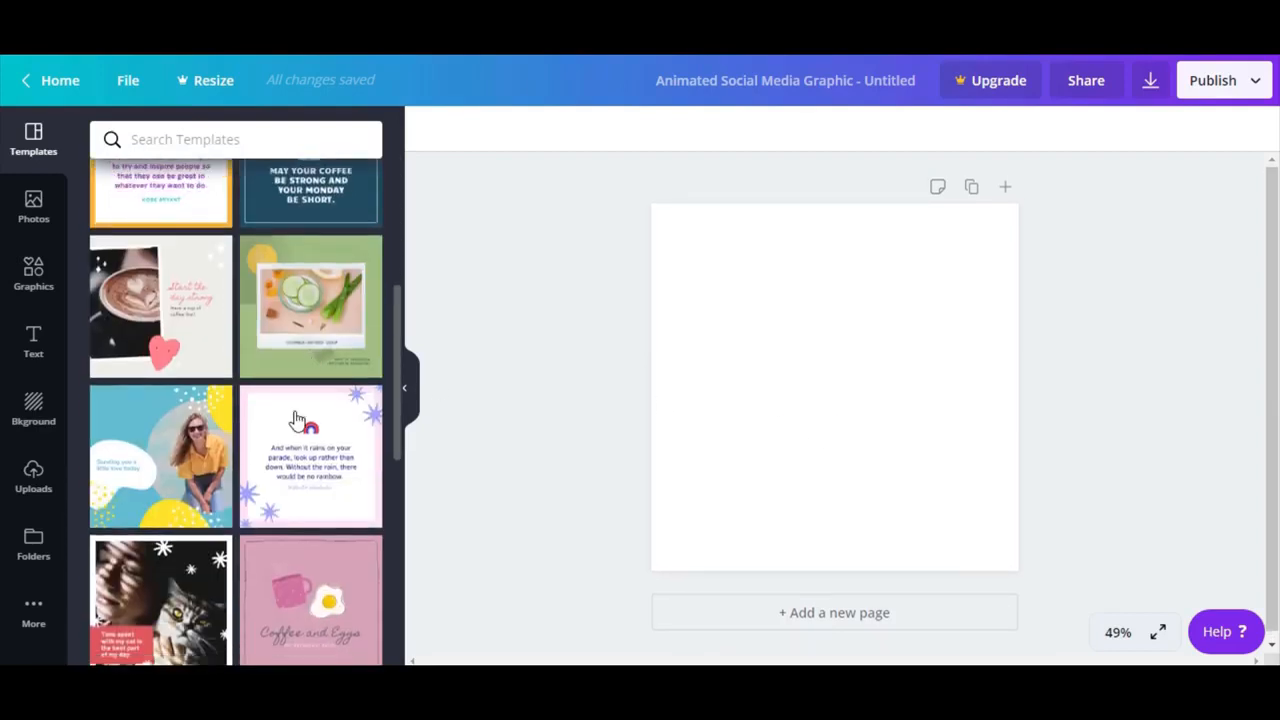
{"action": "scroll", "scroll_direction": "up", "scroll_amount": 3}
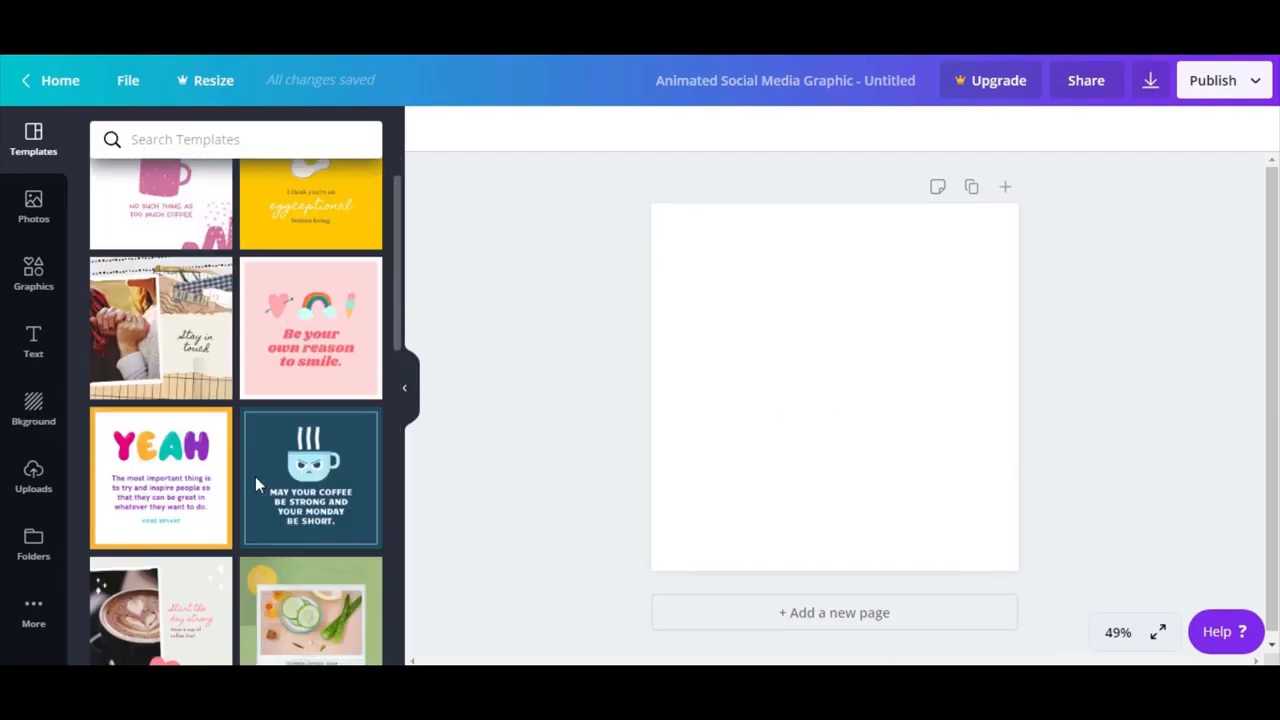
{"action": "scroll", "scroll_direction": "down", "scroll_amount": 3}
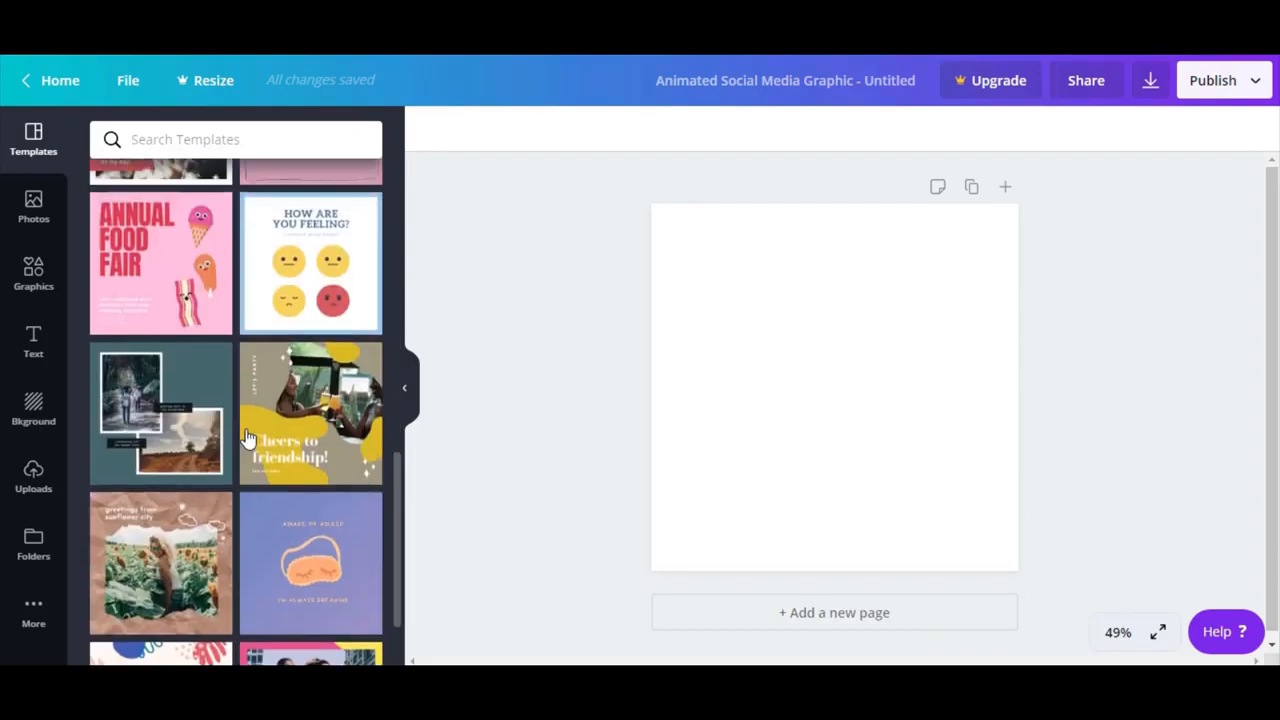
{"action": "scroll", "scroll_direction": "down", "scroll_amount": 3}
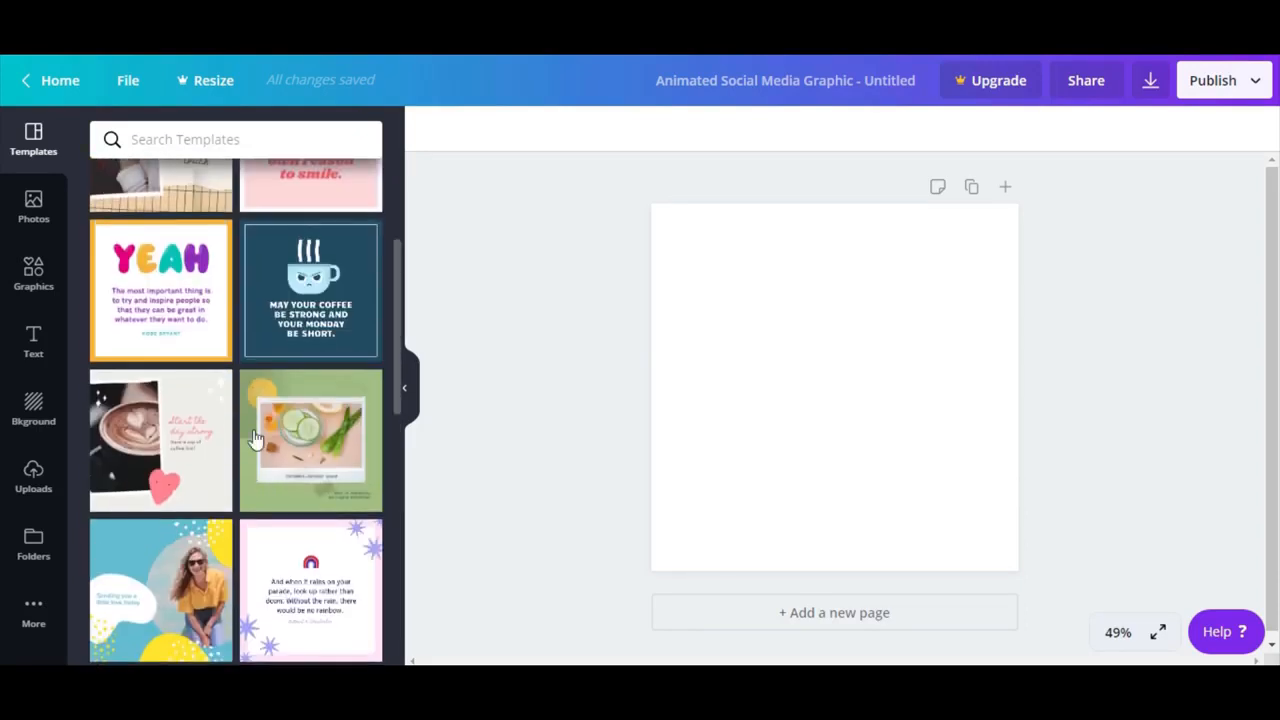
{"action": "scroll", "scroll_direction": "down", "scroll_amount": 3}
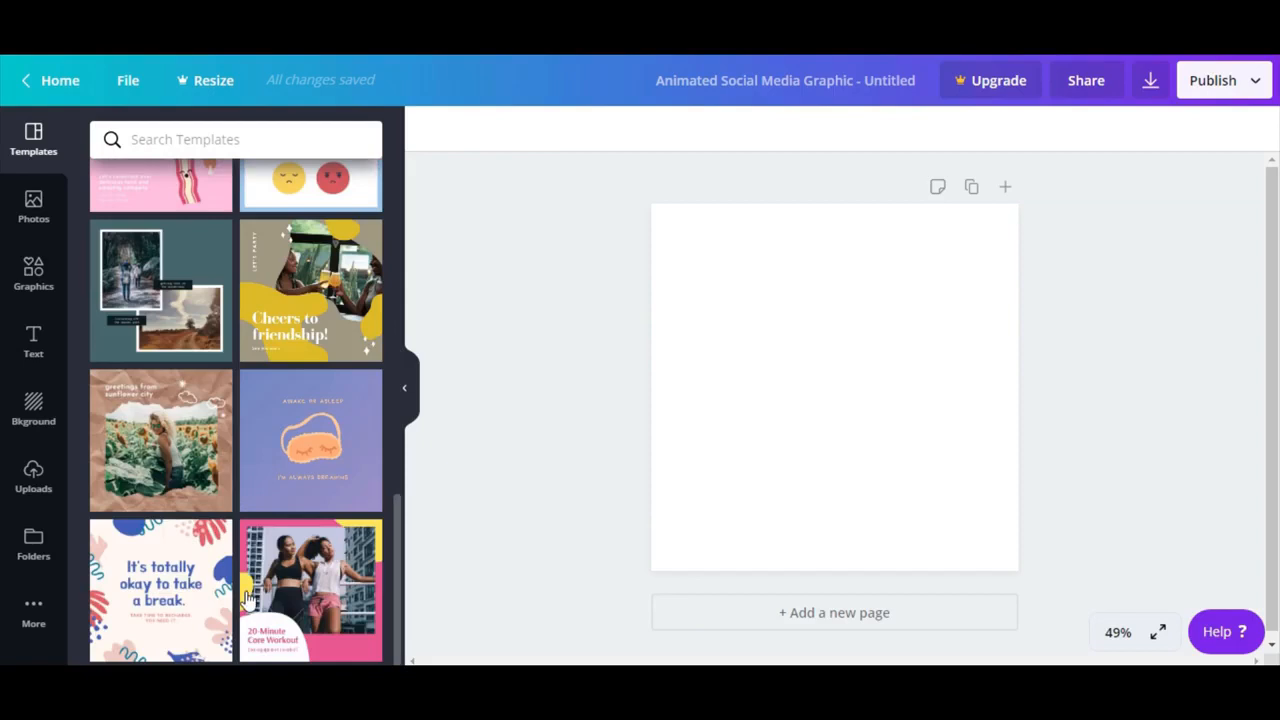
{"action": "scroll", "scroll_direction": "down", "scroll_amount": 3}
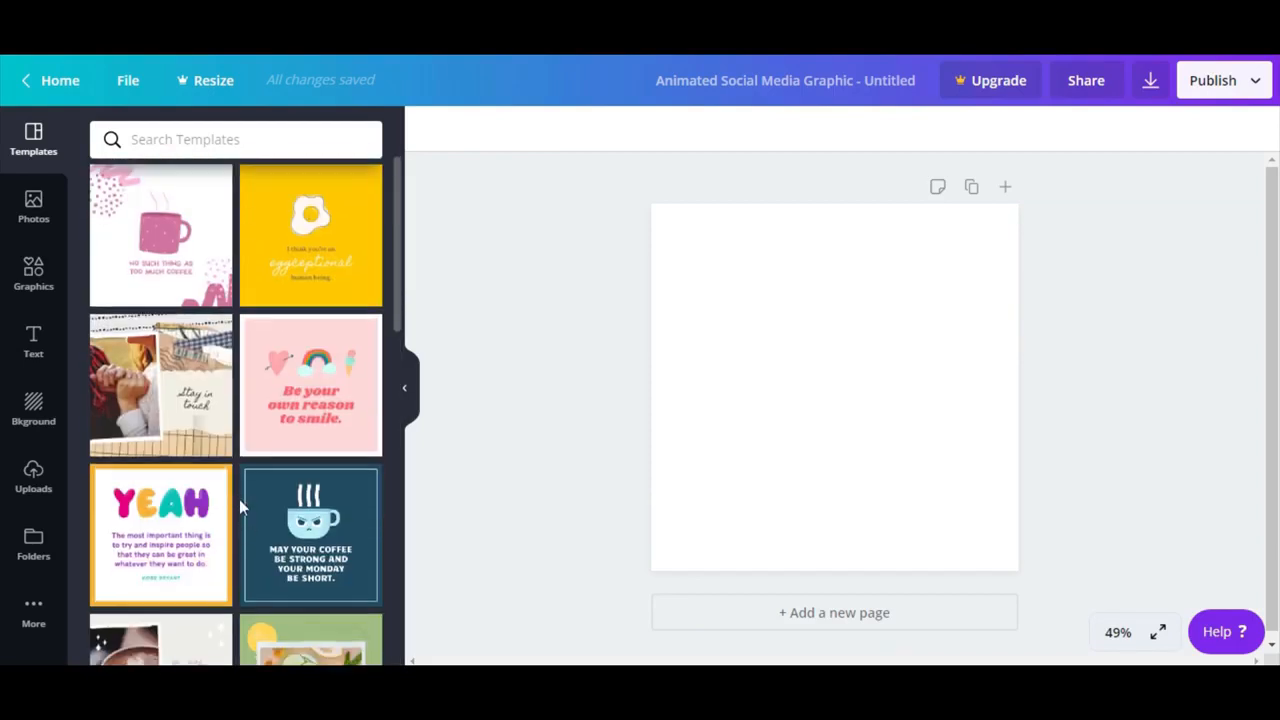
{"action": "scroll", "scroll_direction": "down", "scroll_amount": 3}
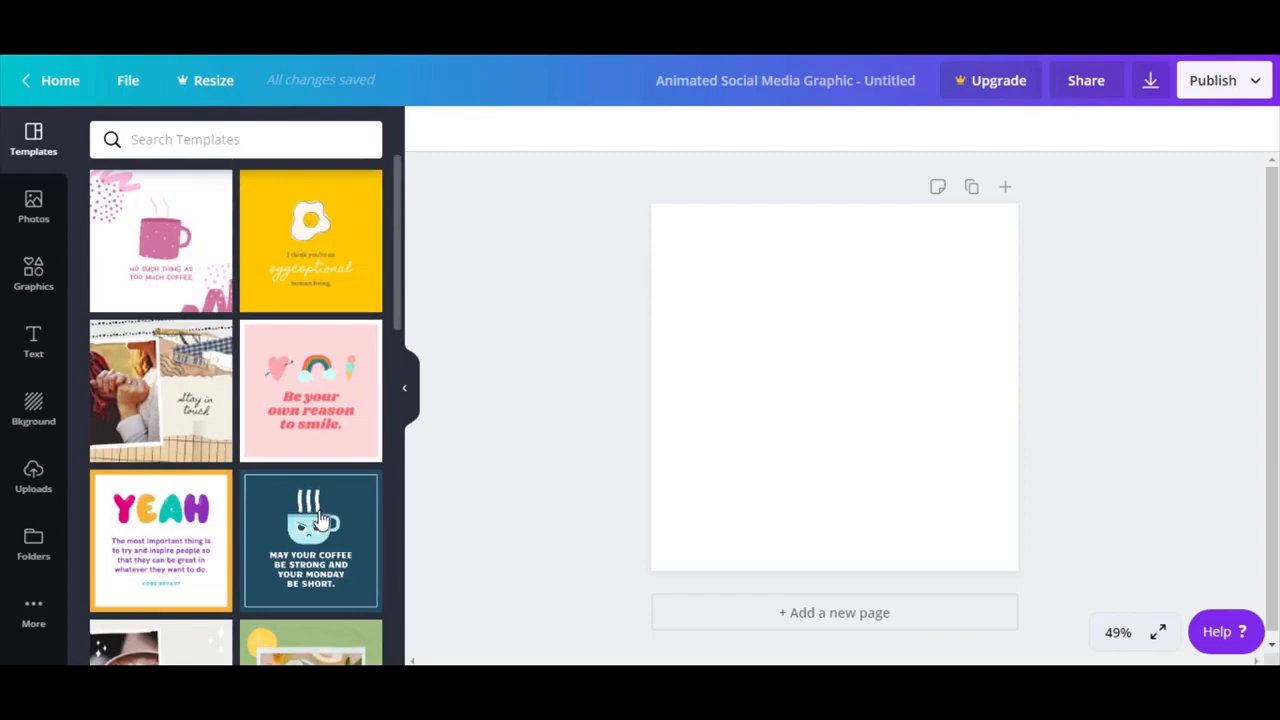
{"action": "scroll", "scroll_direction": "down", "scroll_amount": 3}
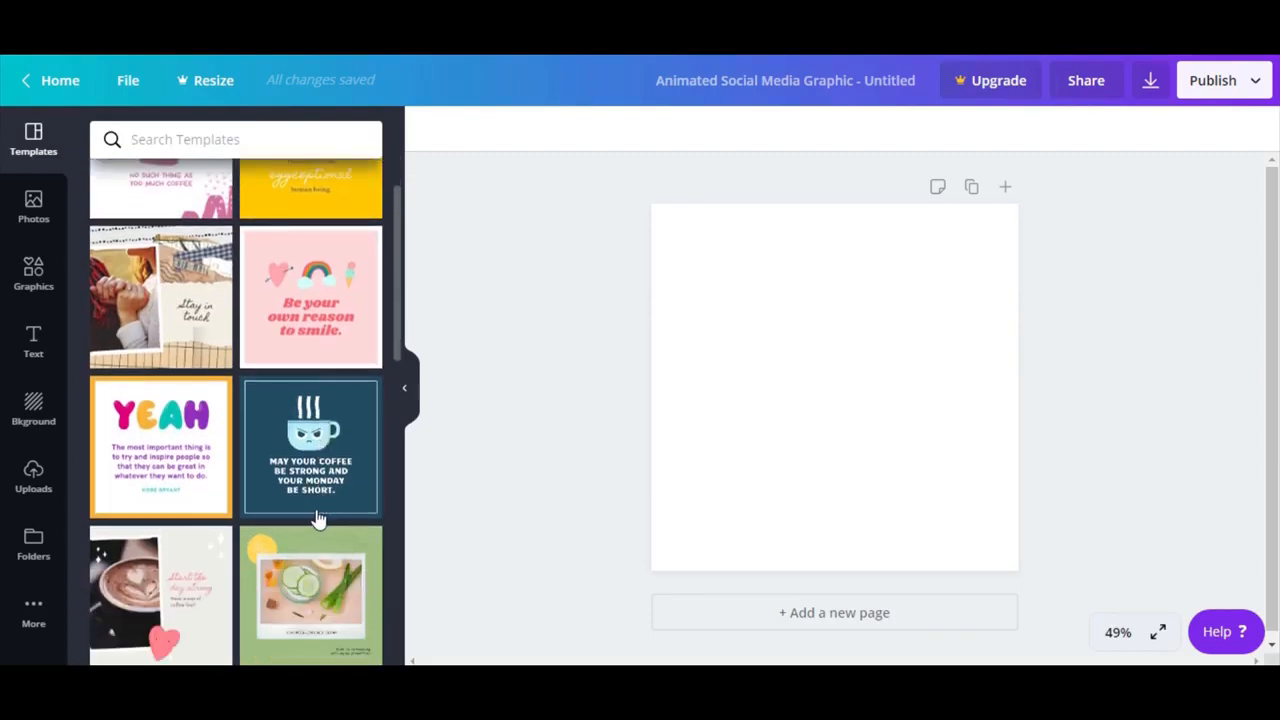
Step: Apply the latte coffee template reading 'Start the day strong' to the design
{"action": "left_click", "coordinate": [160, 596]}
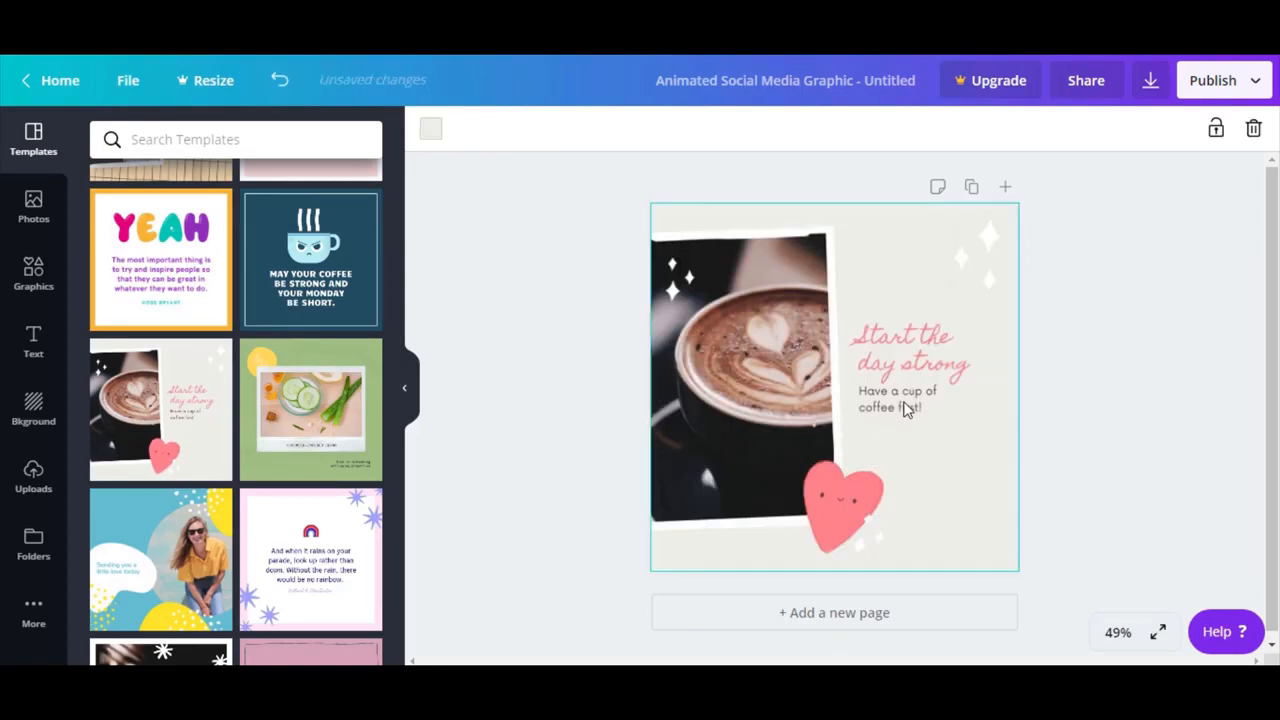
{"action": "left_click", "coordinate": [900, 360]}
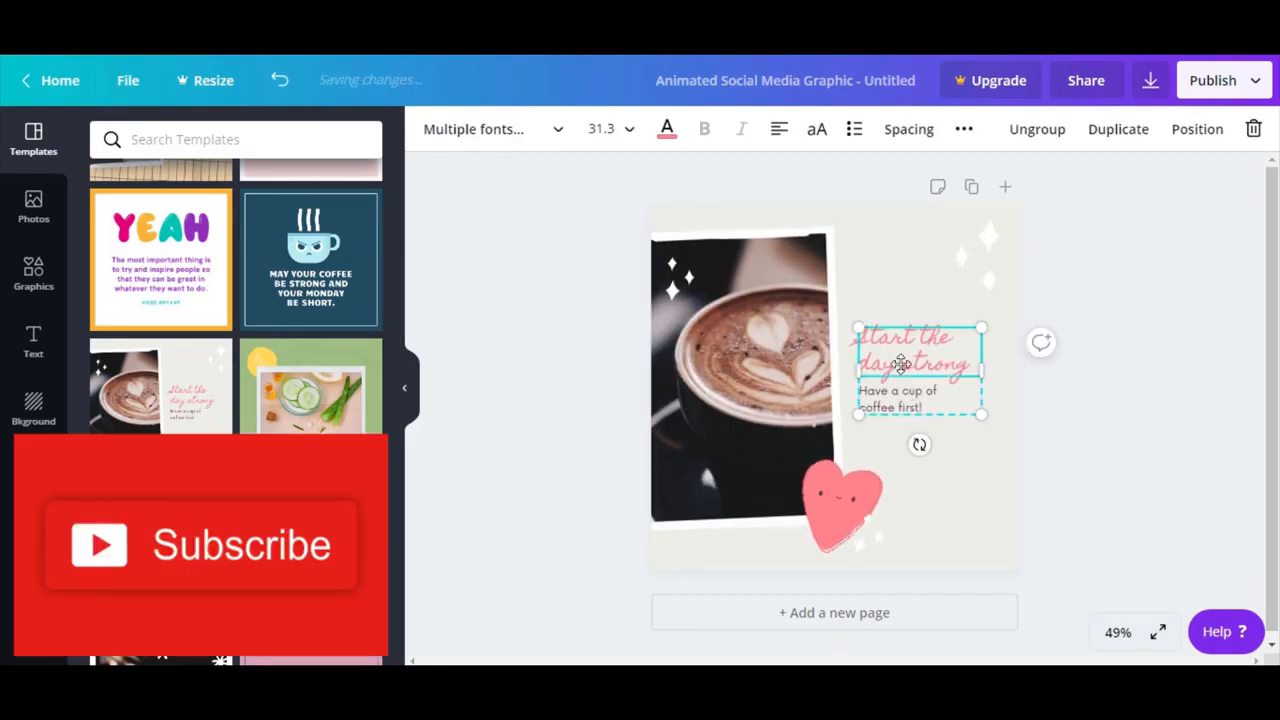
{"action": "left_click", "coordinate": [976, 256]}
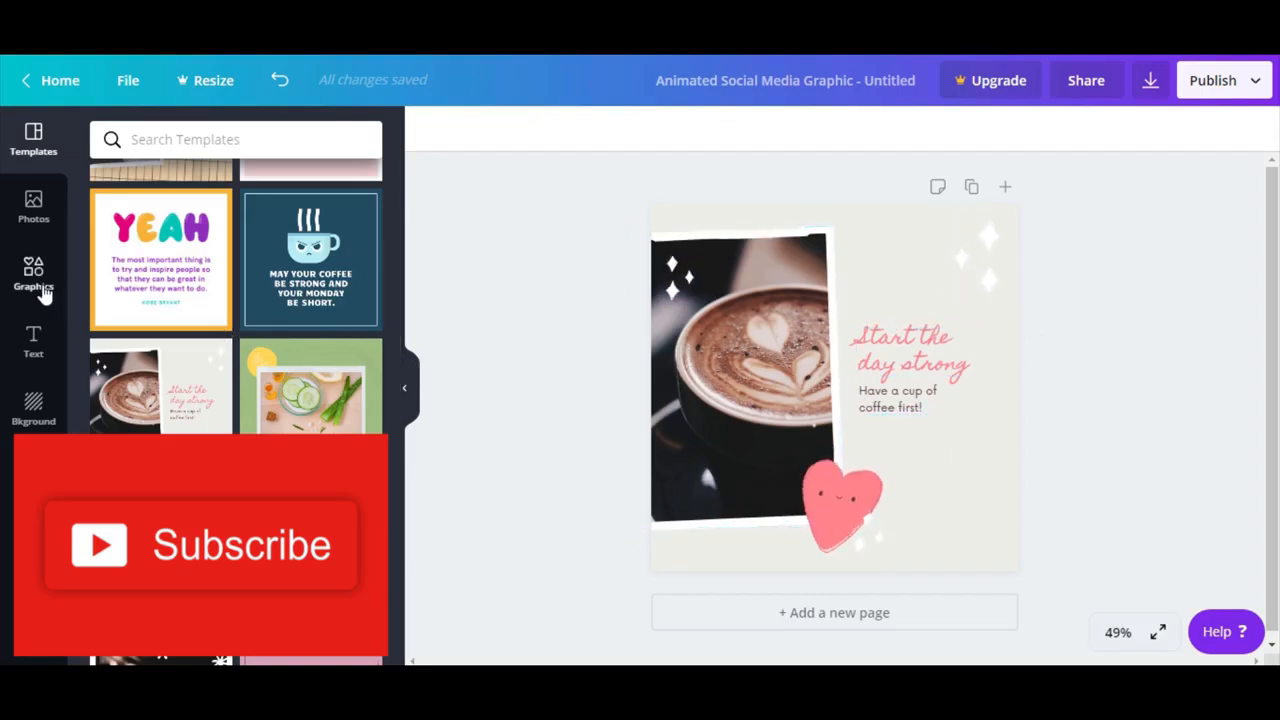
Step: Search the Graphics library for 'animation', browse results, and return to the default graphics view
{"action": "left_click", "coordinate": [32, 276]}
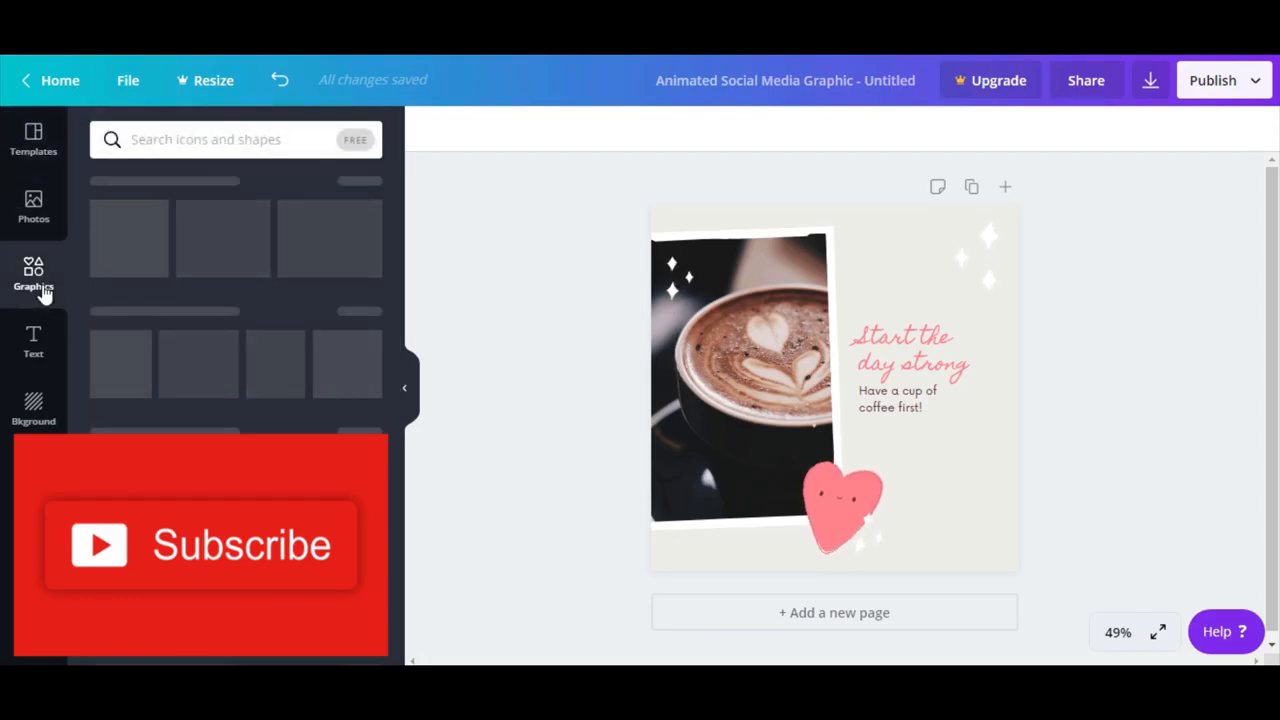
{"action": "left_click", "coordinate": [32, 276]}
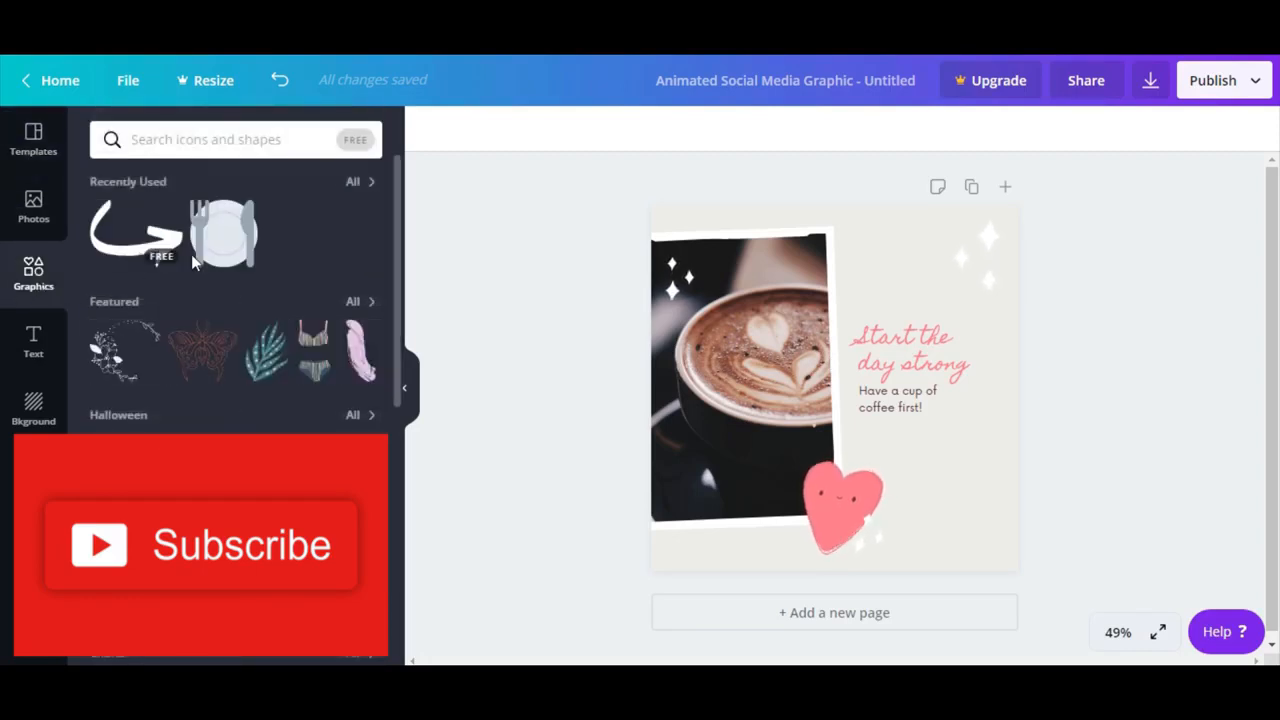
{"action": "left_click", "coordinate": [236, 140]}
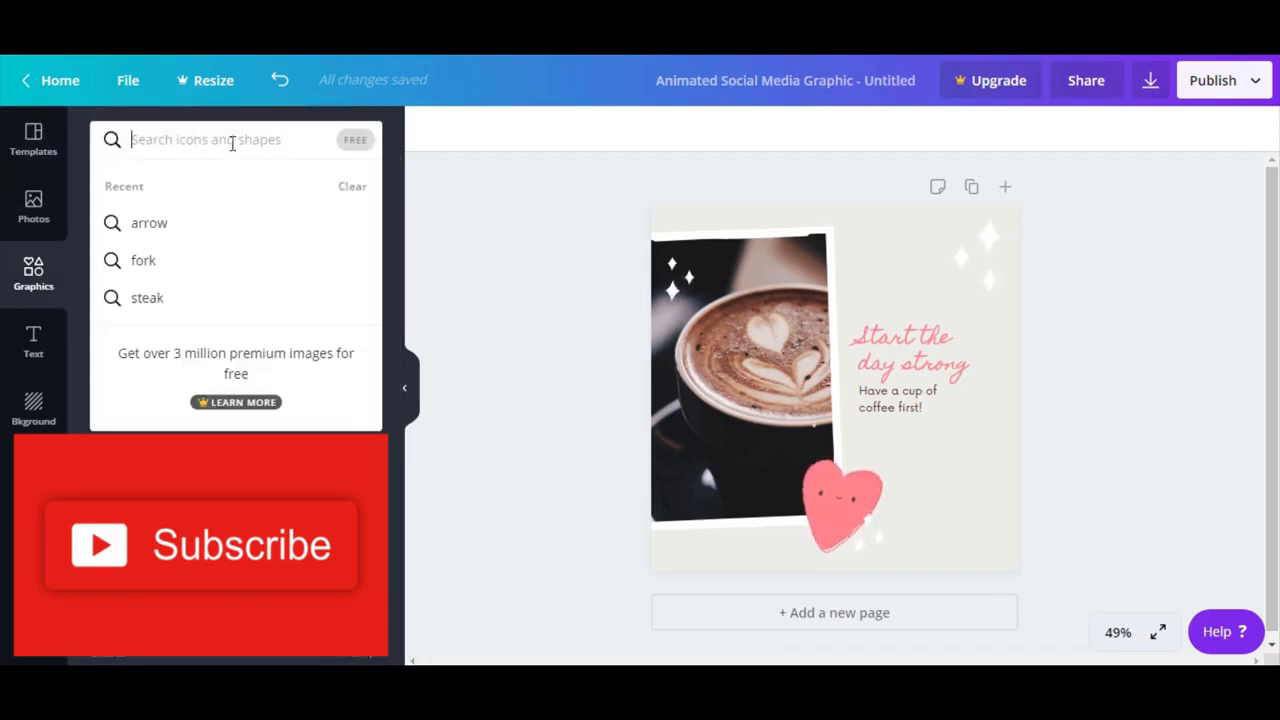
{"action": "type", "text": "anim"}
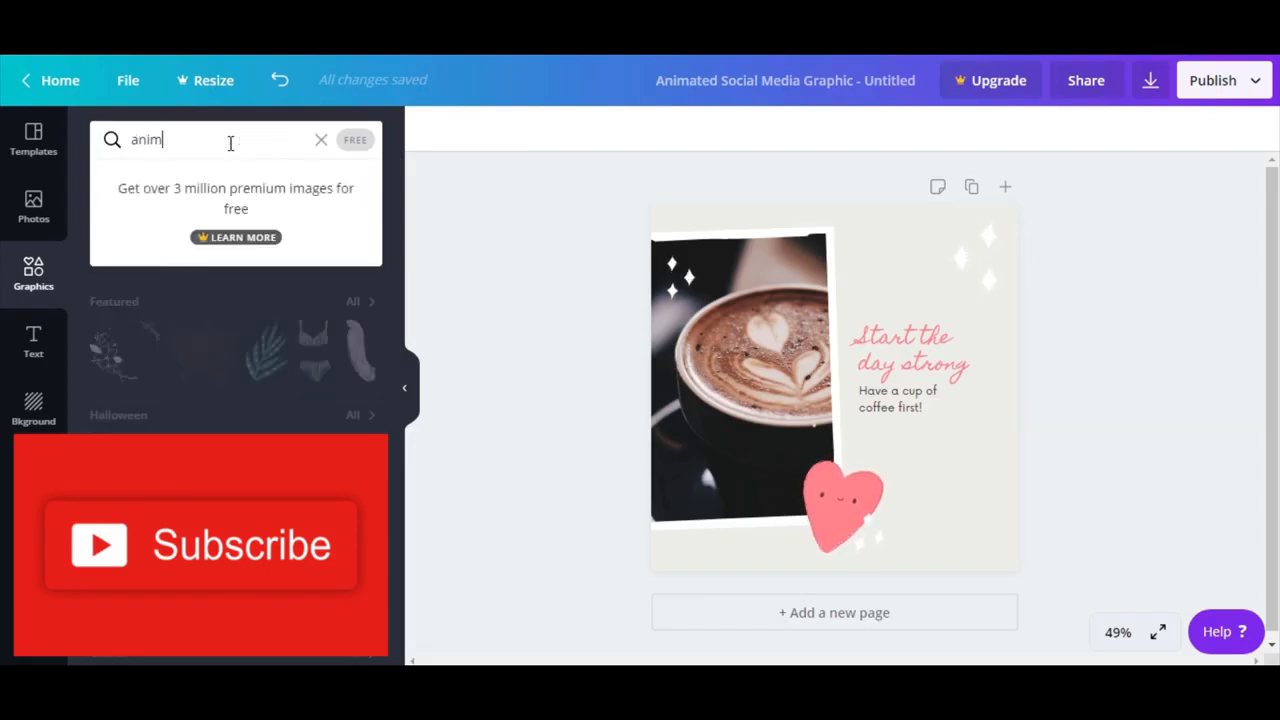
{"action": "type", "text": "ation"}
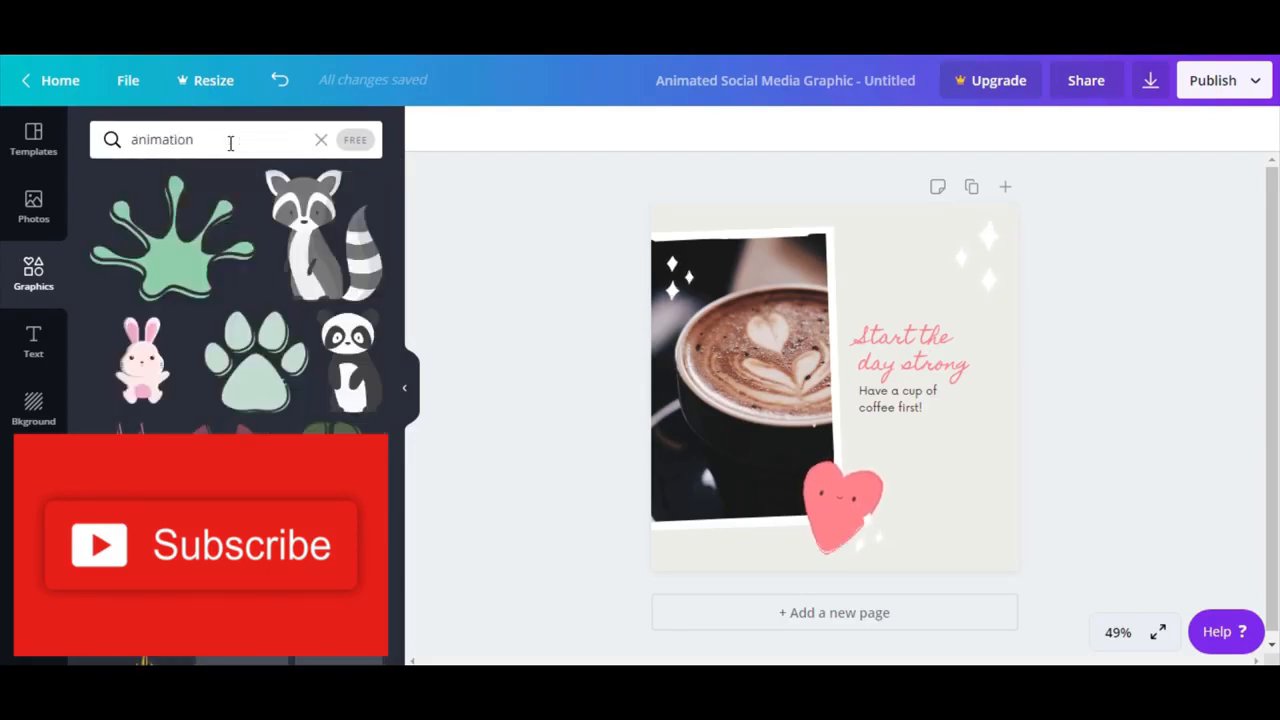
{"action": "scroll", "scroll_direction": "down", "scroll_amount": 3}
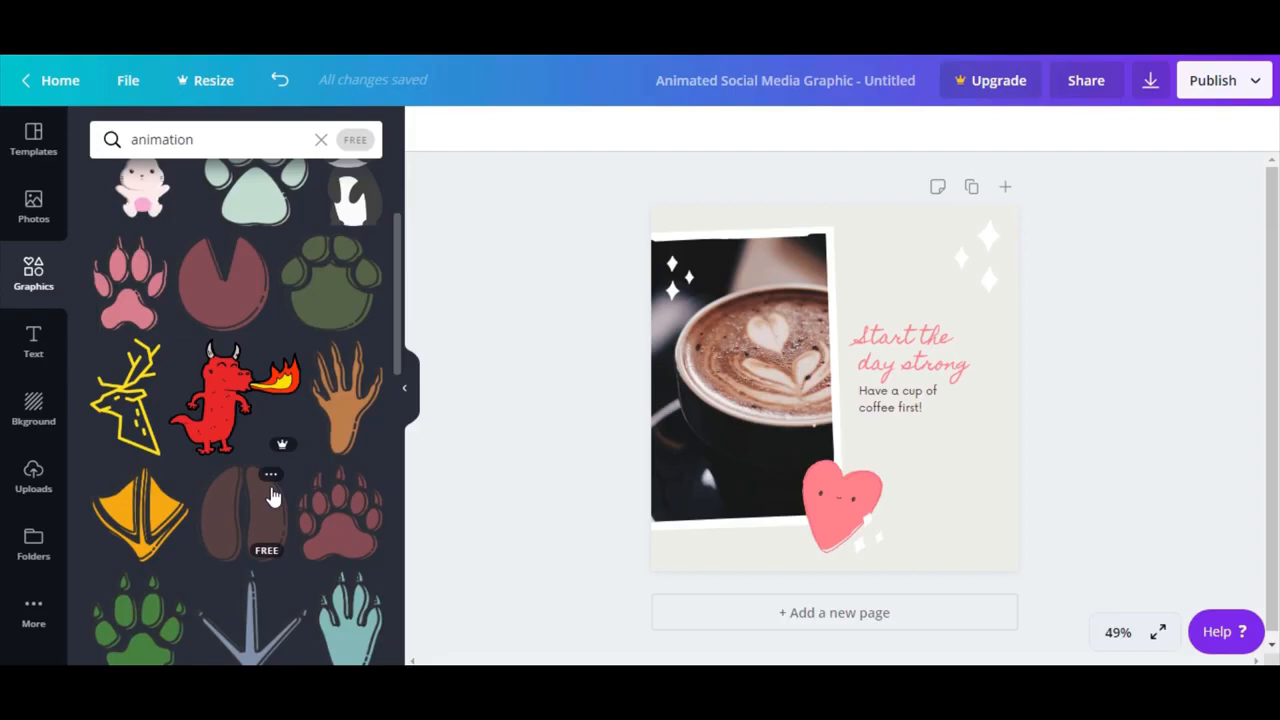
{"action": "left_click", "coordinate": [320, 140]}
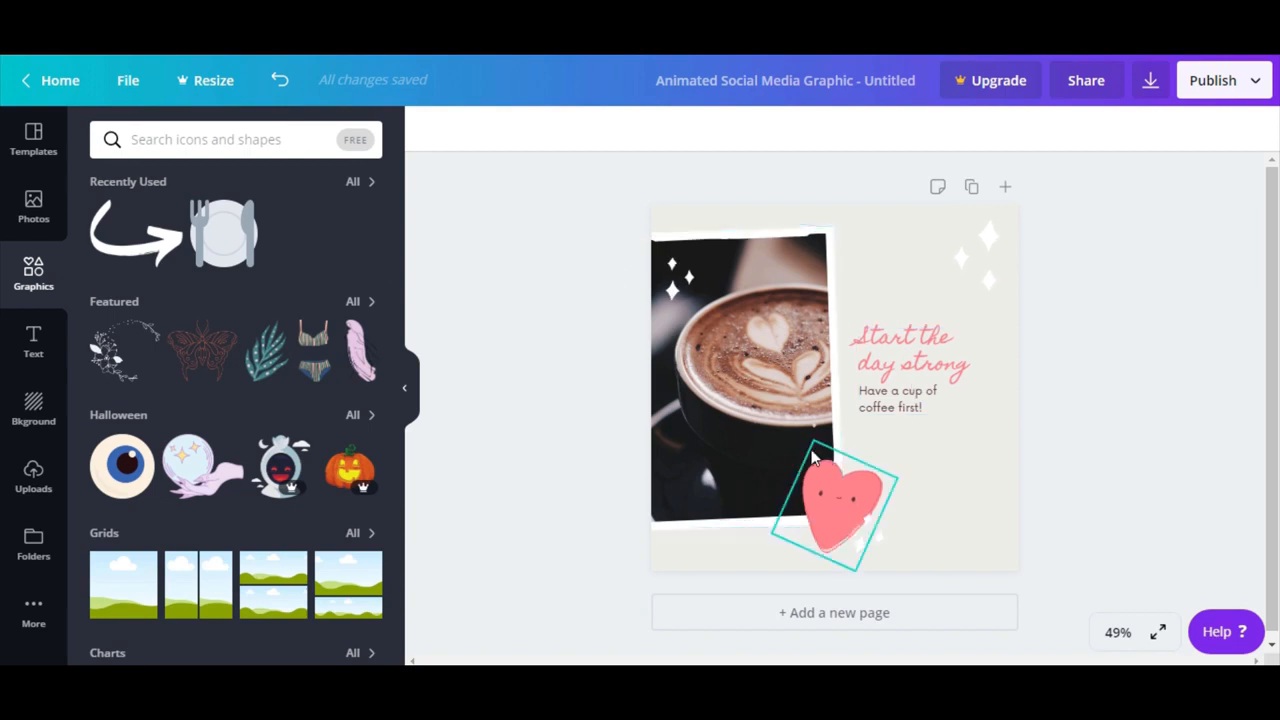
{"action": "left_click", "coordinate": [848, 432]}
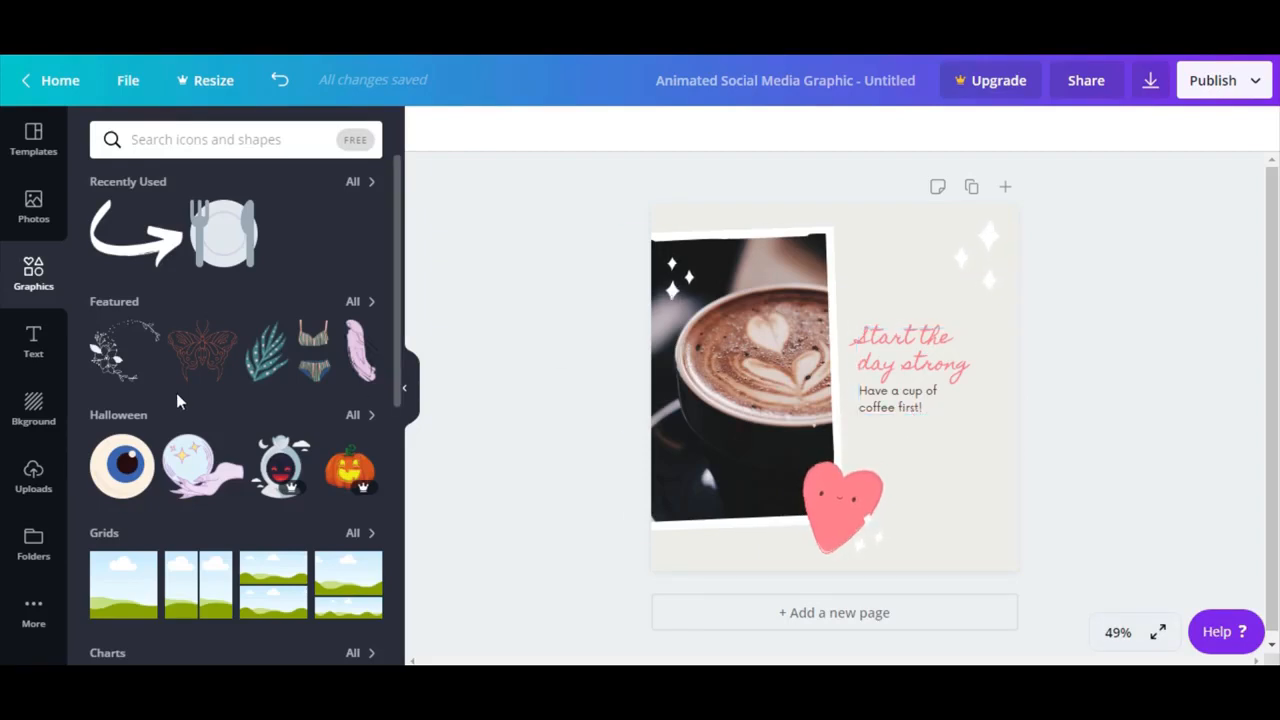
Step: Apply the animated hello template with the woman in a yellow shirt, trying Crop on the hello lettering
{"action": "left_click", "coordinate": [32, 140]}
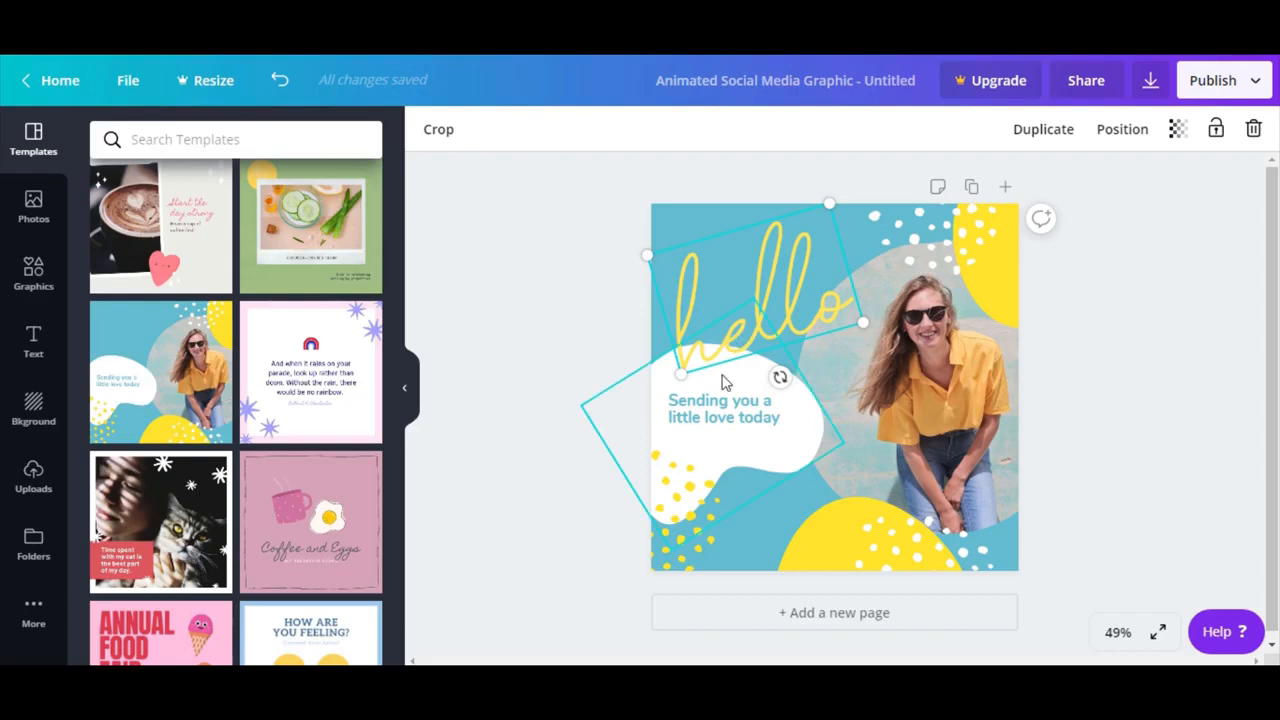
{"action": "left_click", "coordinate": [438, 128]}
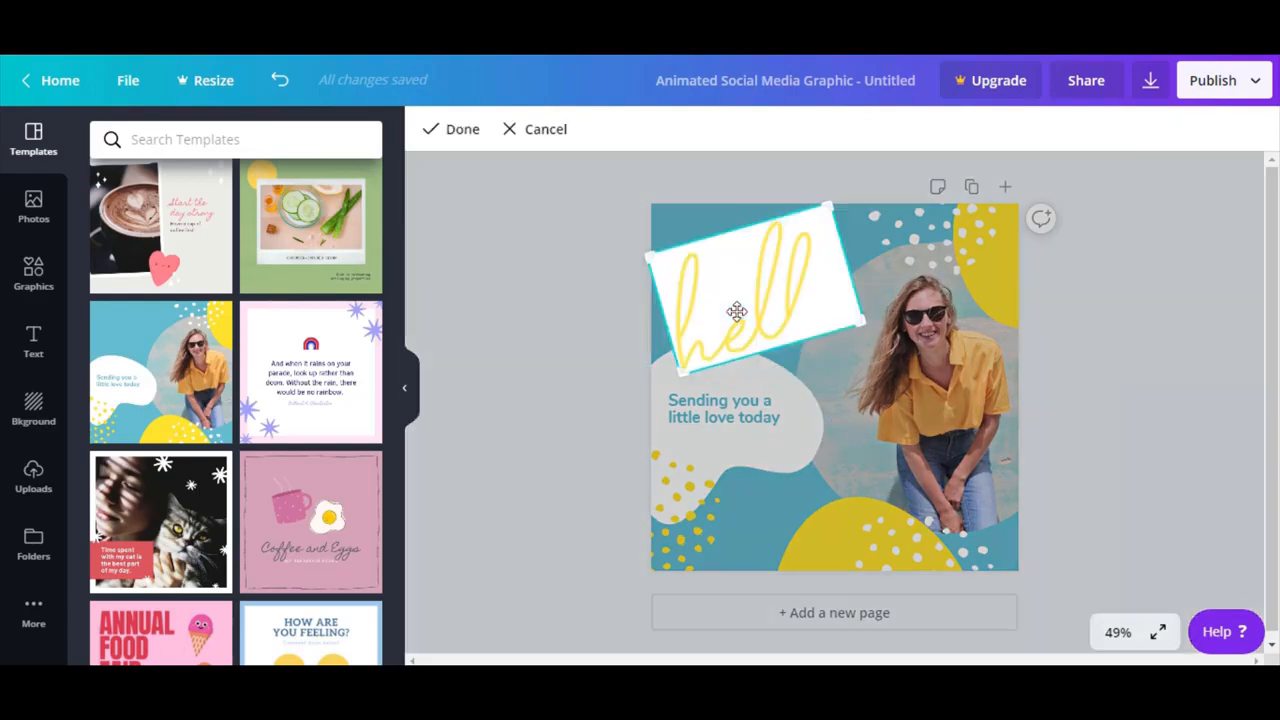
{"action": "mouse_move", "coordinate": [616, 348]}
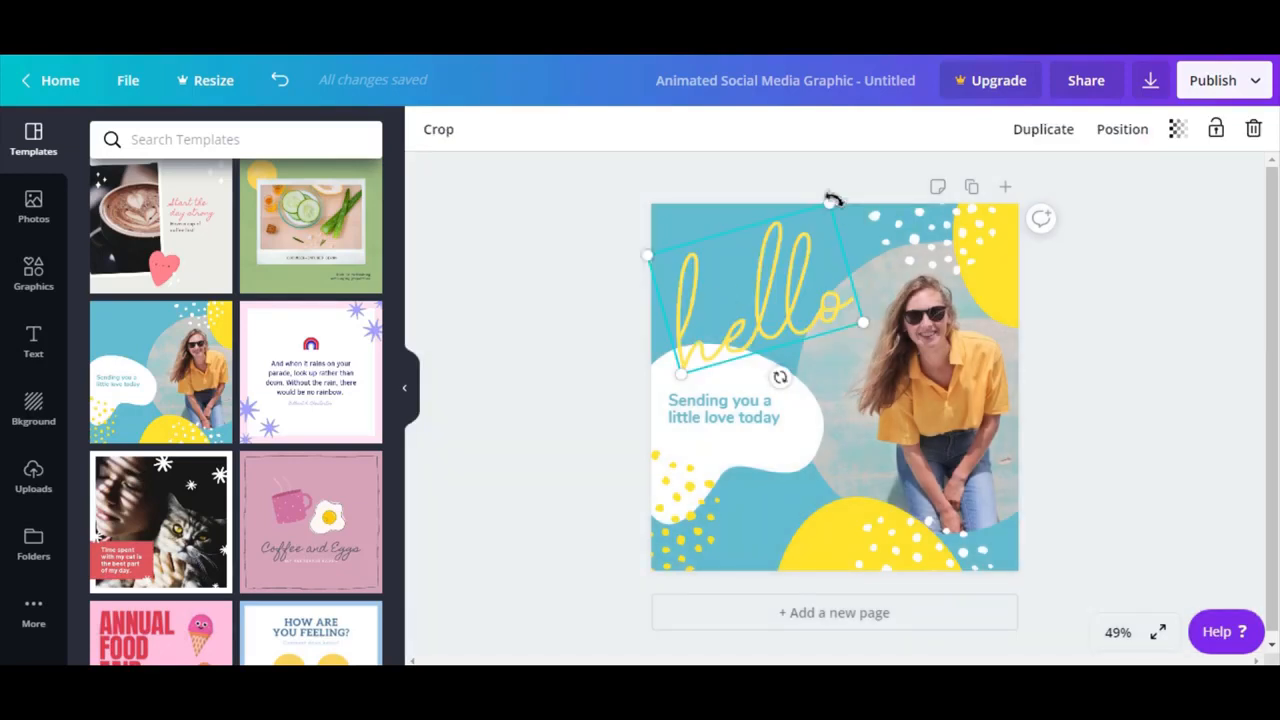
{"action": "left_click_drag", "start_coordinate": [790, 300], "coordinate": [720, 260]}
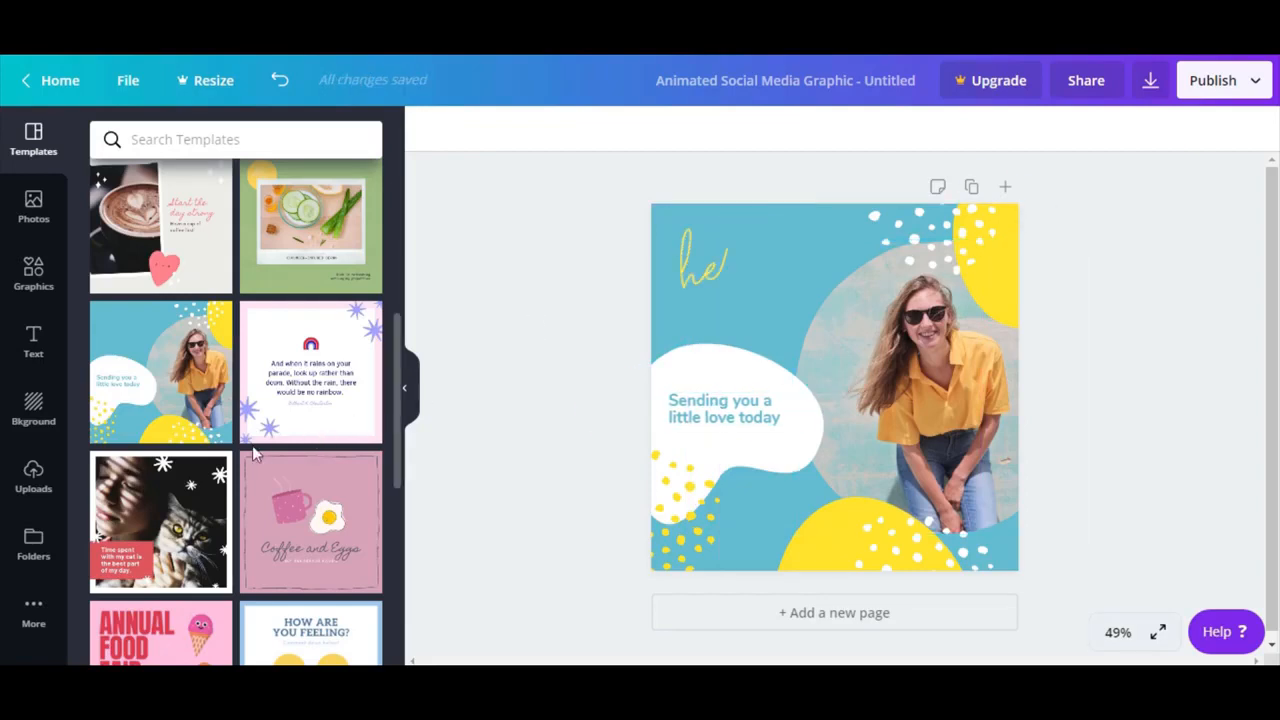
{"action": "scroll", "scroll_direction": "down", "scroll_amount": 3}
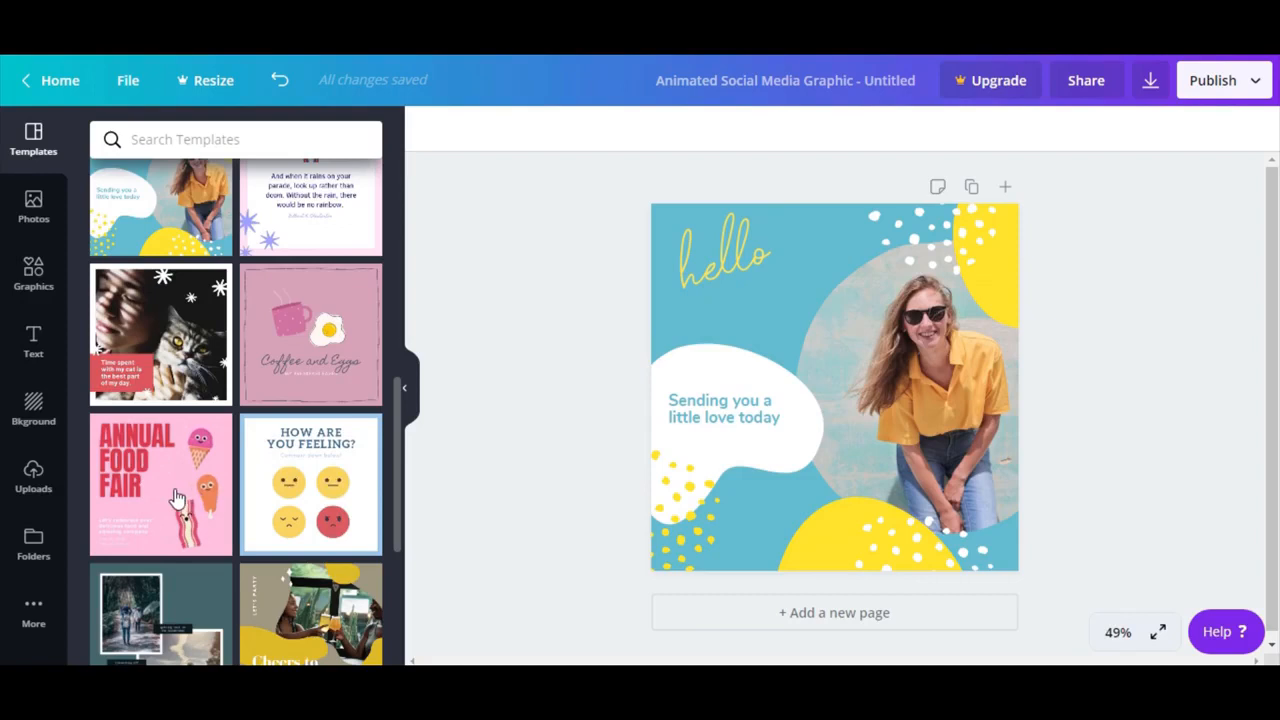
Step: Try the Annual Food Fair template, then settle on the How Are You Feeling emoji template
{"action": "left_click", "coordinate": [160, 482]}
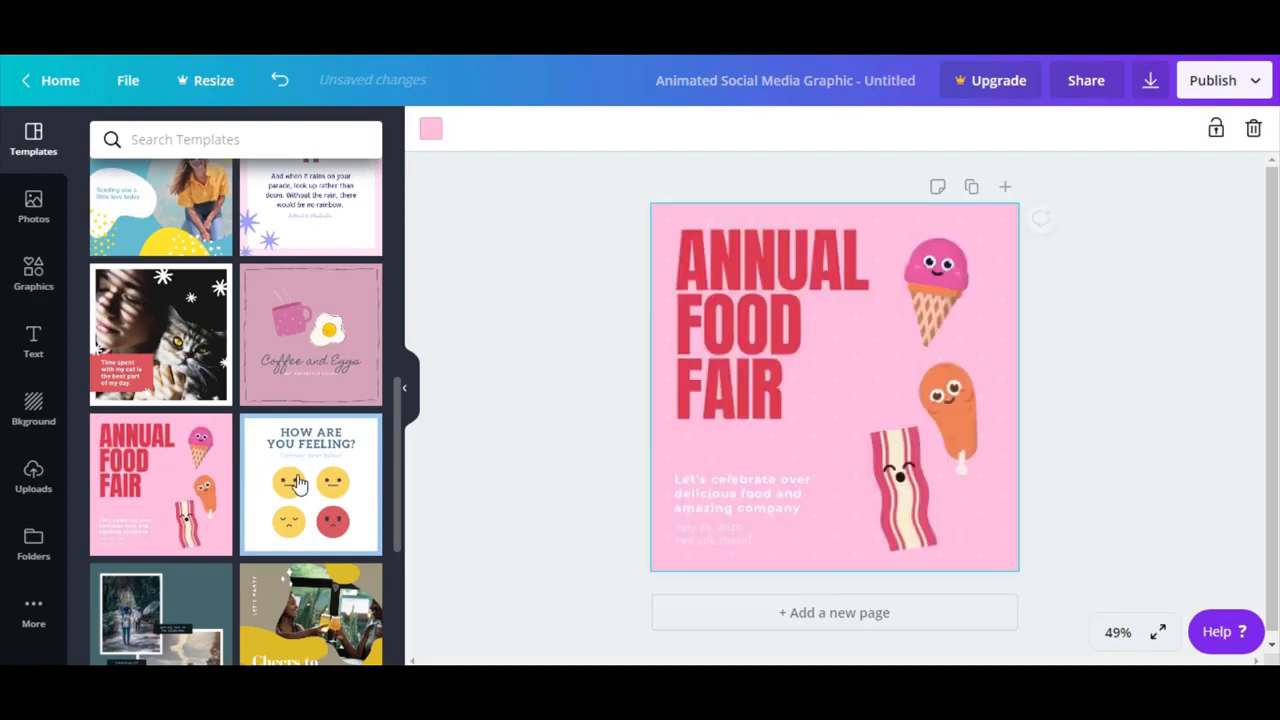
{"action": "left_click", "coordinate": [310, 482]}
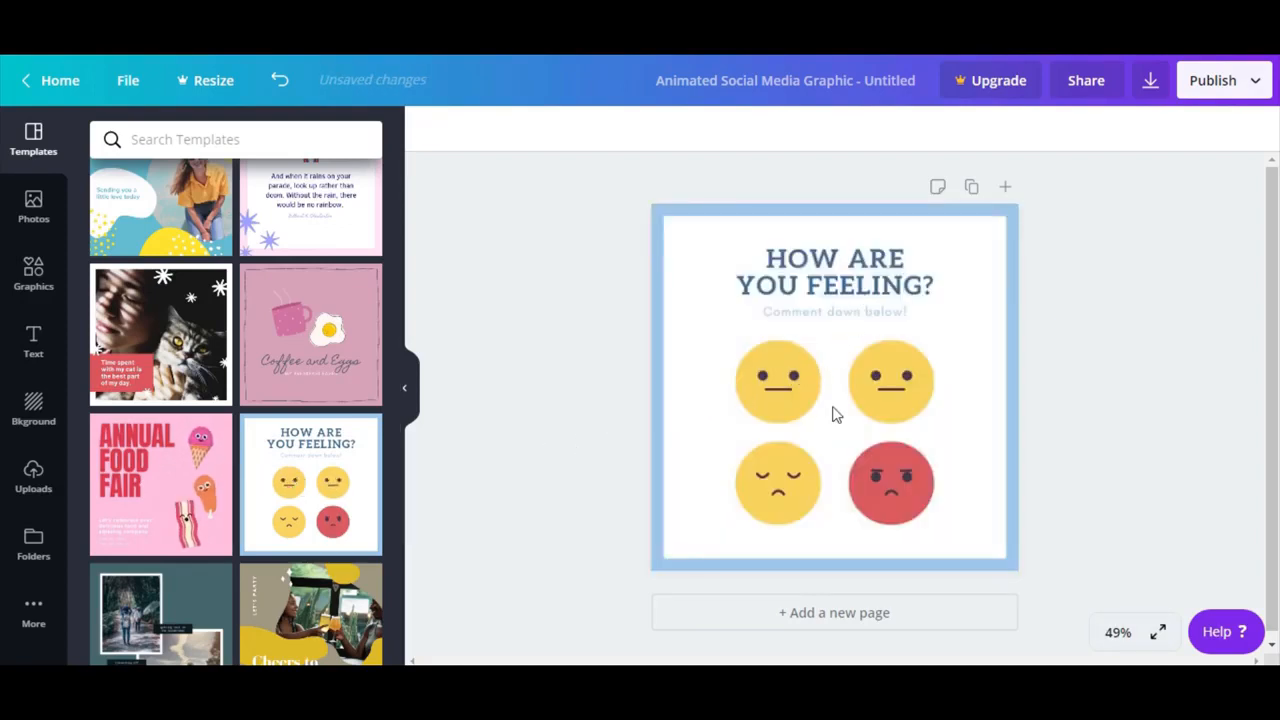
{"action": "left_click", "coordinate": [834, 390]}
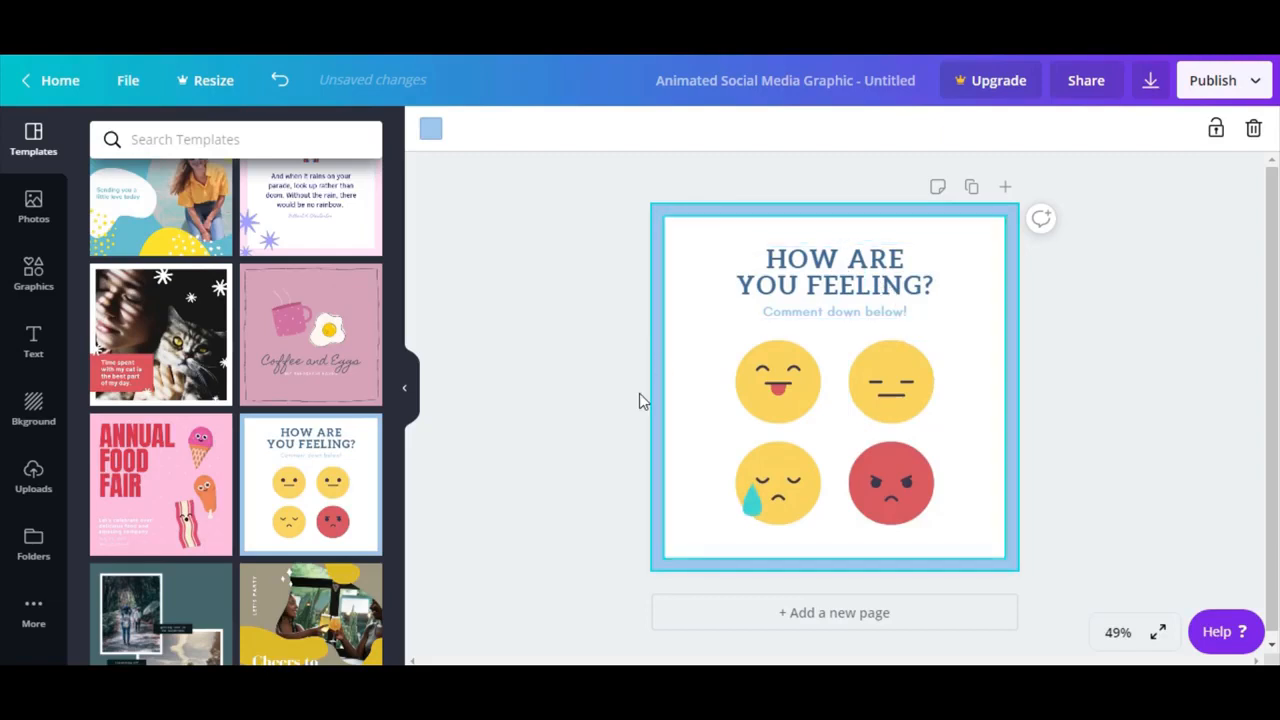
{"action": "left_click", "coordinate": [778, 482]}
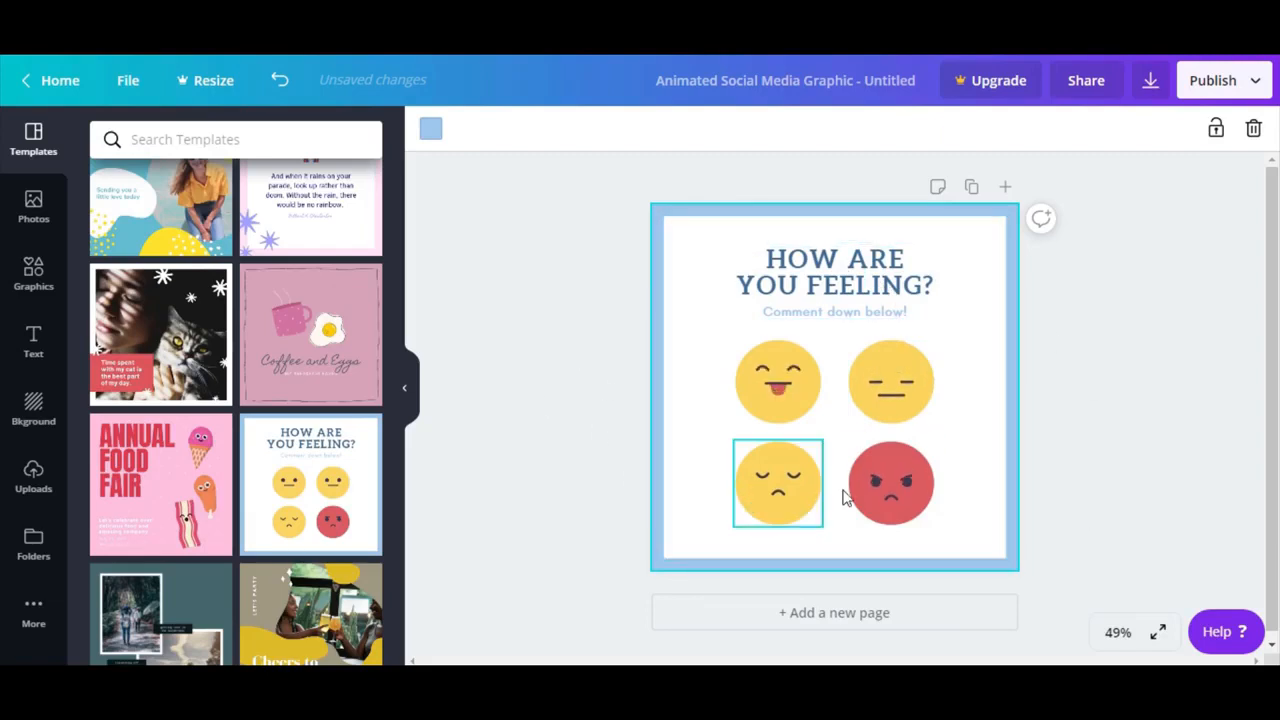
Step: Rewrite the heading as 'WHAT DO YOU THINK ABOUT OUR STEAKS?!', correcting a typo
{"action": "left_click", "coordinate": [834, 284]}
{"action": "type", "text": "WHAT DO YOU THINK ABOUT OUR ATEAKS"}
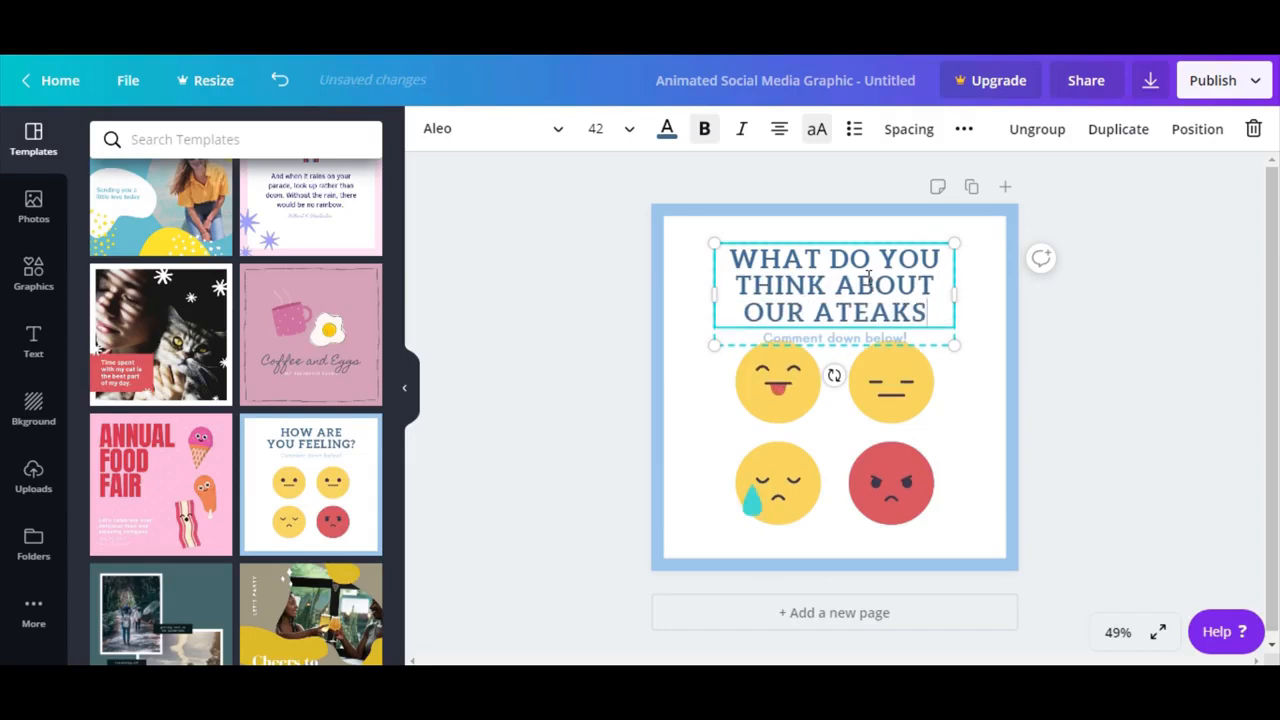
{"action": "key", "text": "Backspace"}
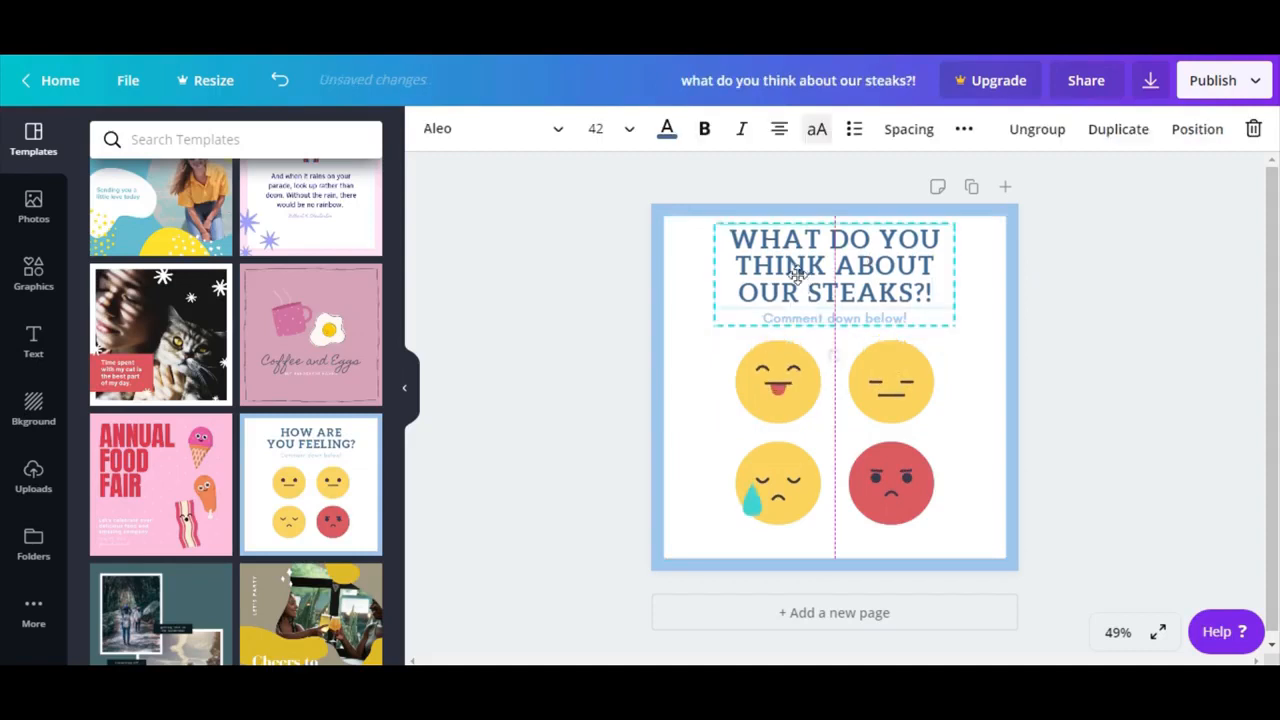
{"action": "left_click", "coordinate": [890, 380]}
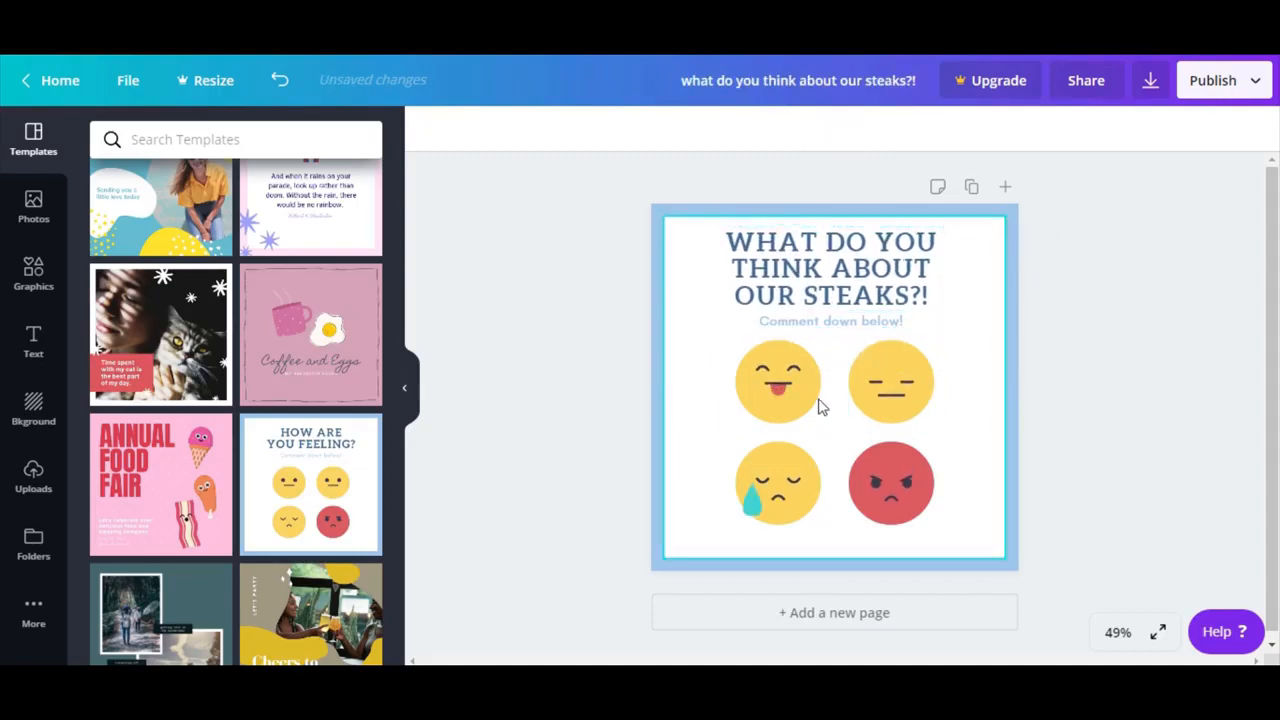
{"action": "left_click", "coordinate": [832, 384]}
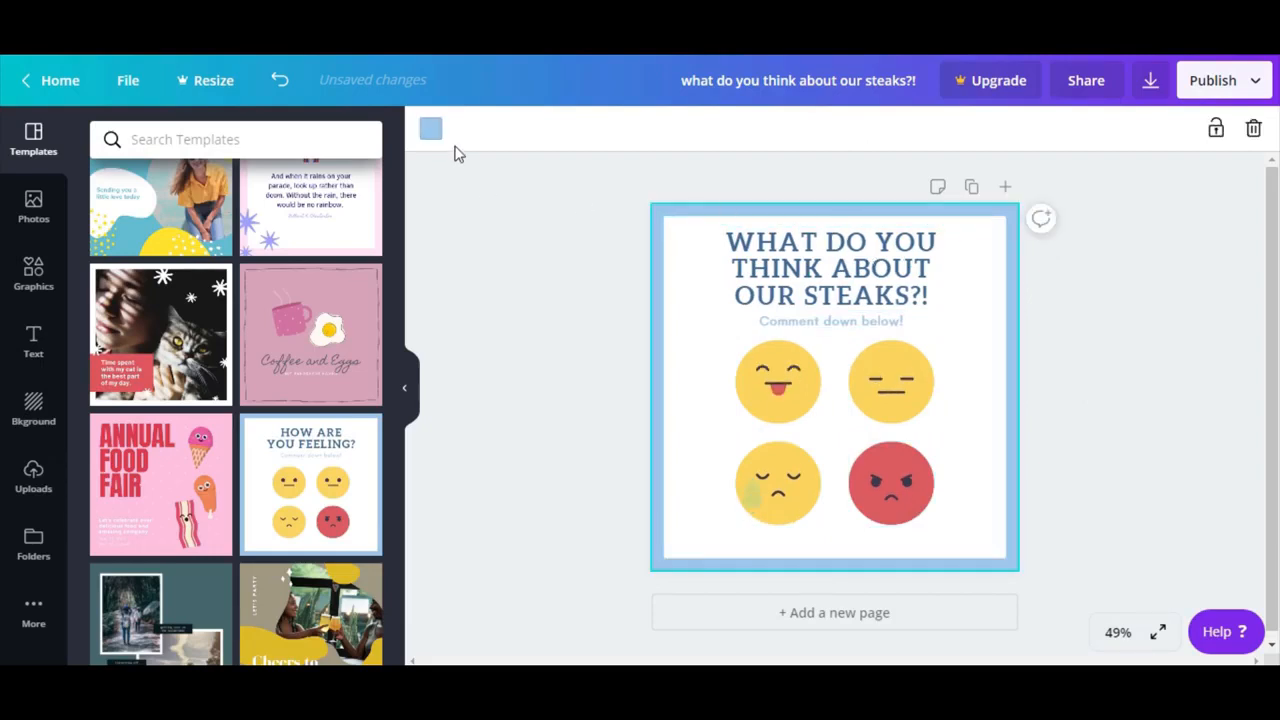
Step: Colour the light blue frame around the emoji post black, then deselect the emojis
{"action": "left_click", "coordinate": [430, 128]}
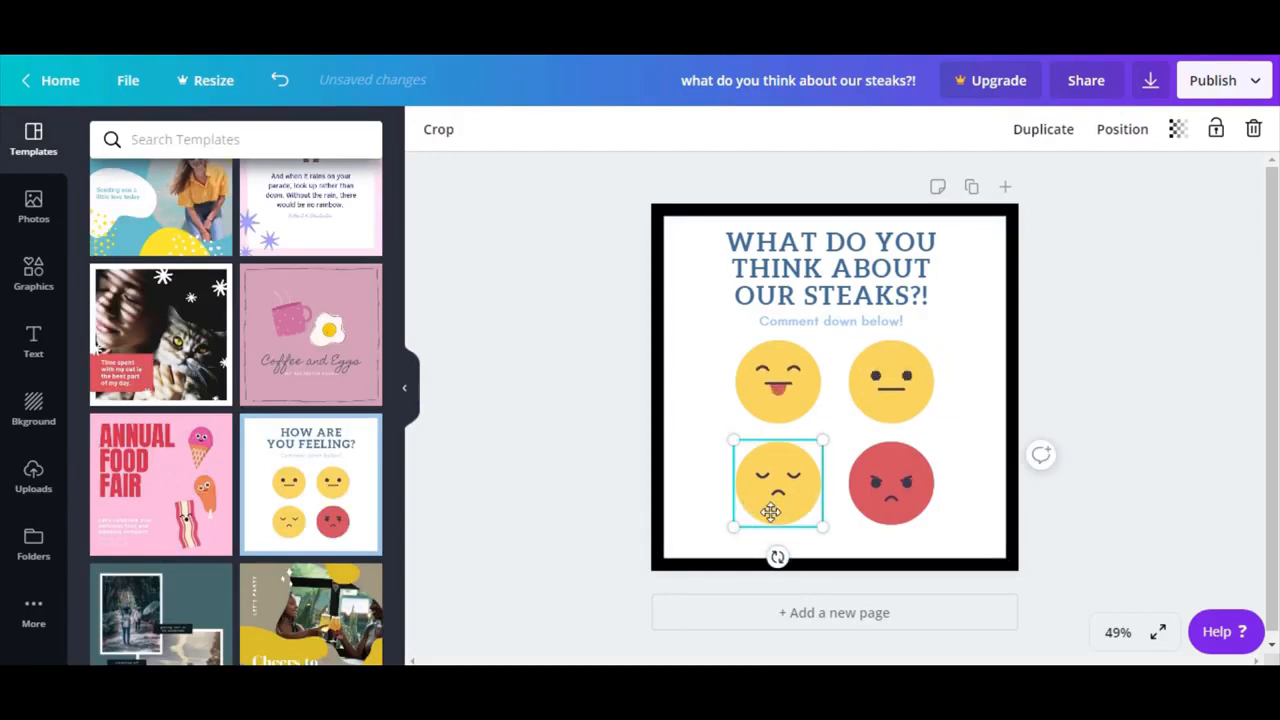
{"action": "left_click", "coordinate": [890, 380]}
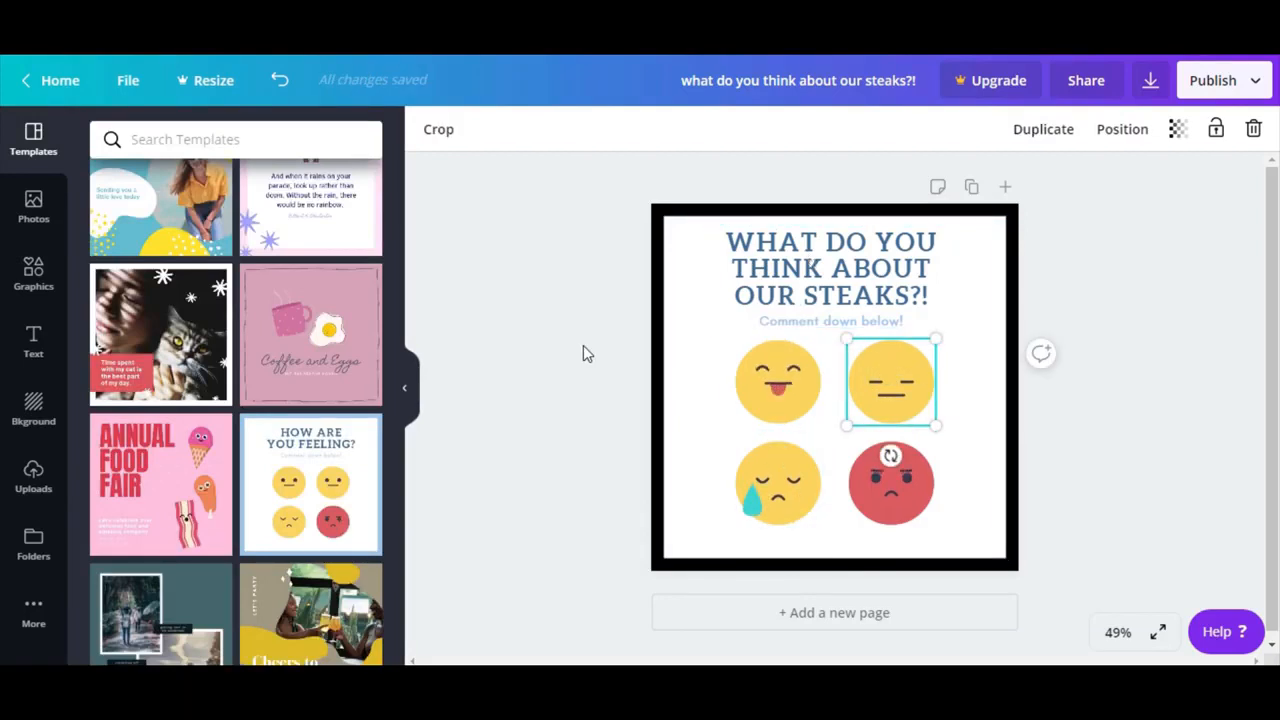
{"action": "left_click", "coordinate": [830, 268]}
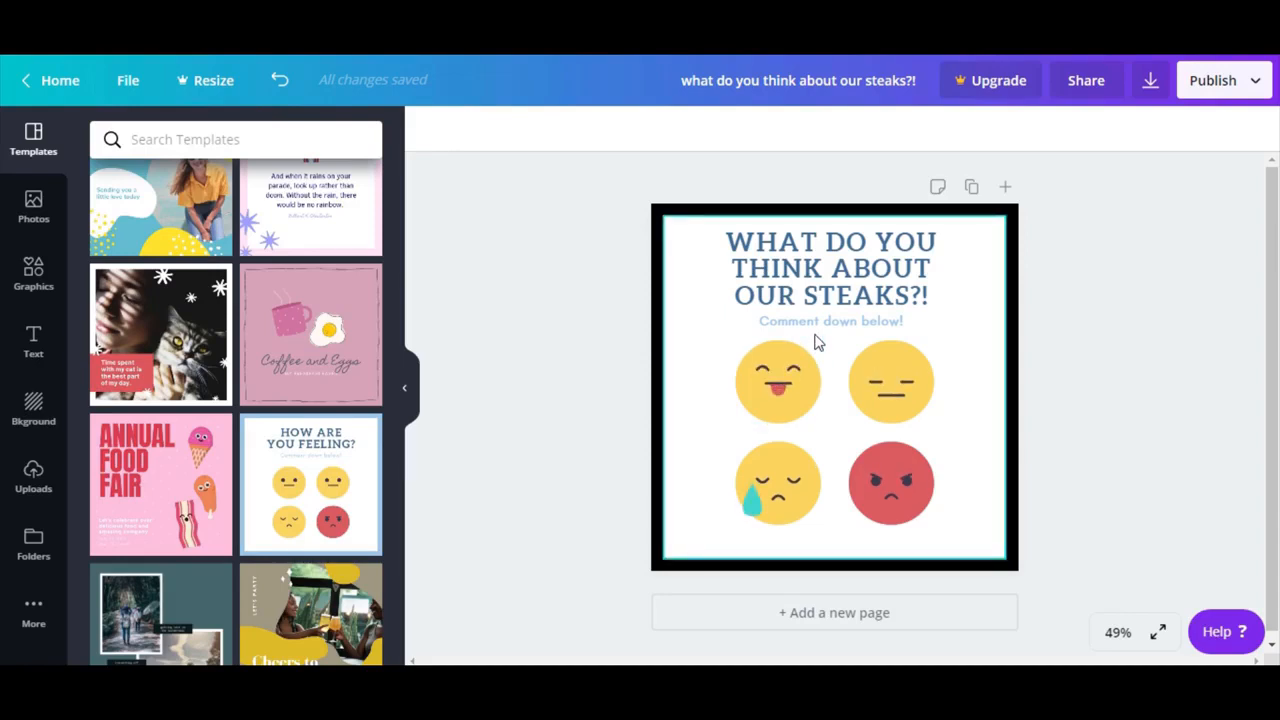
{"action": "left_click", "coordinate": [830, 270]}
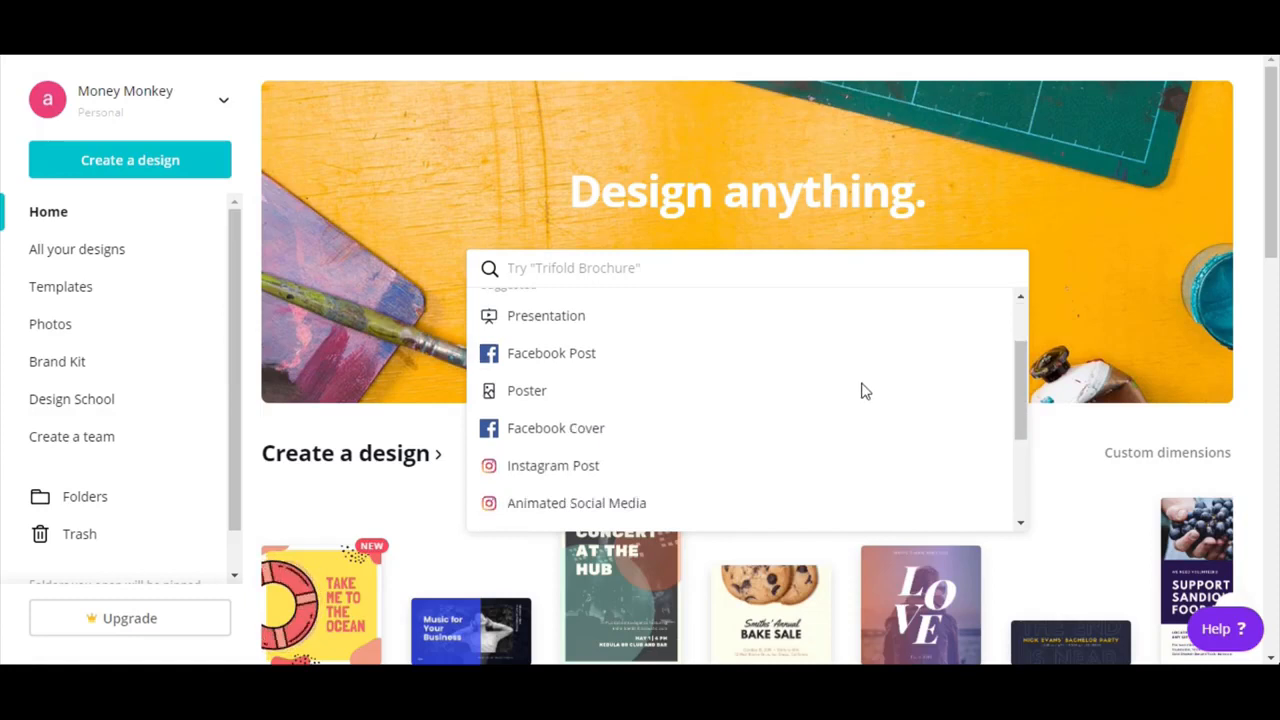
Step: Enter 'youtube' in the home page's Design anything search to reveal YouTube Thumbnail and Channel Art
{"action": "scroll", "scroll_direction": "down", "scroll_amount": 3}
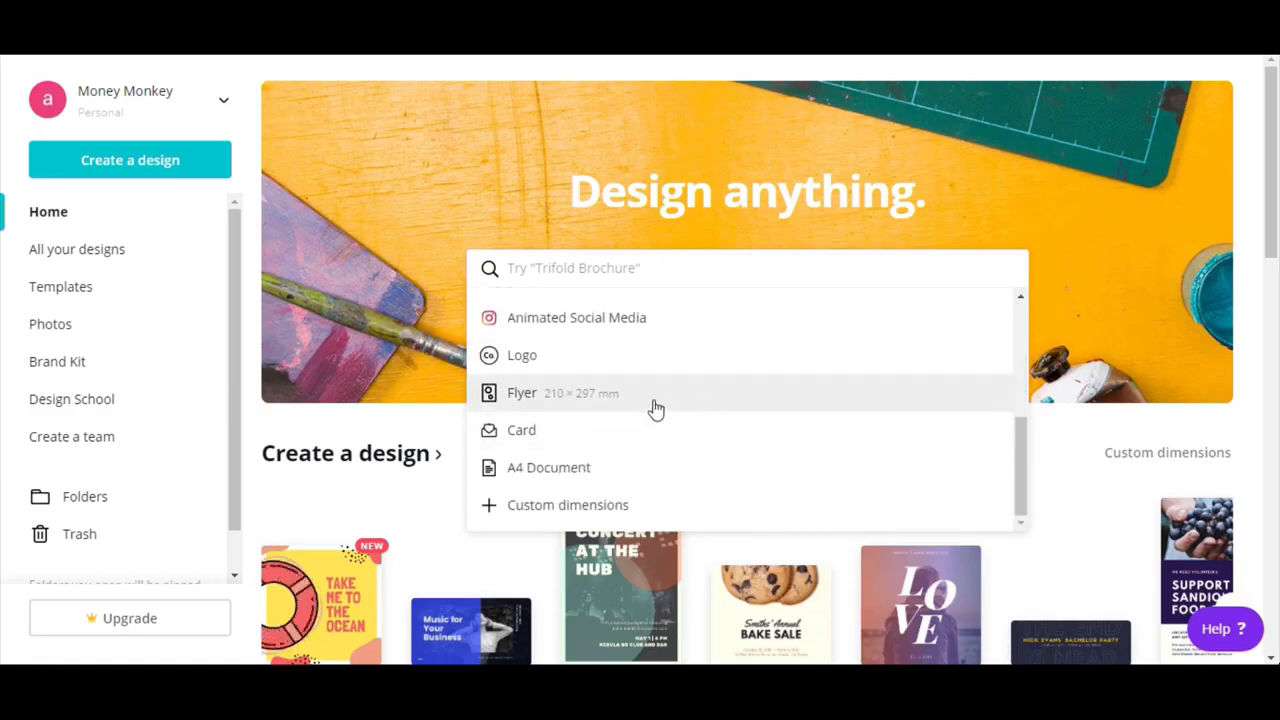
{"action": "mouse_move", "coordinate": [632, 376]}
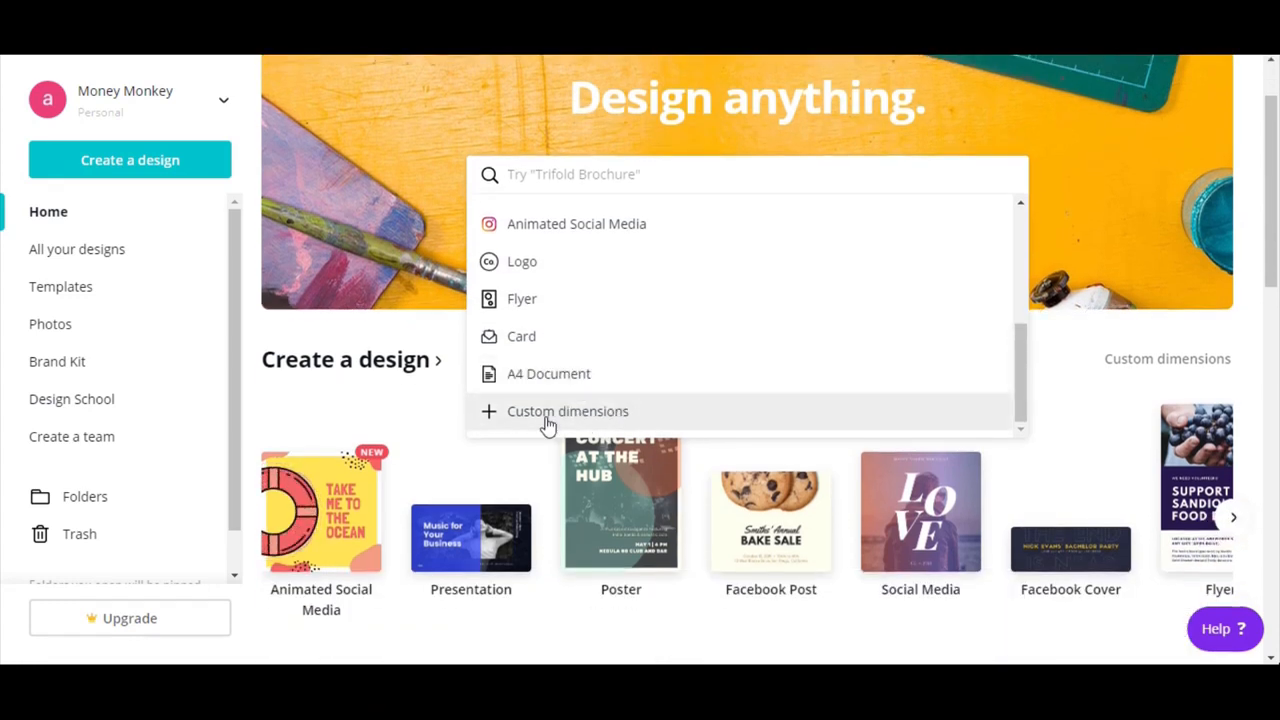
{"action": "mouse_move", "coordinate": [544, 436]}
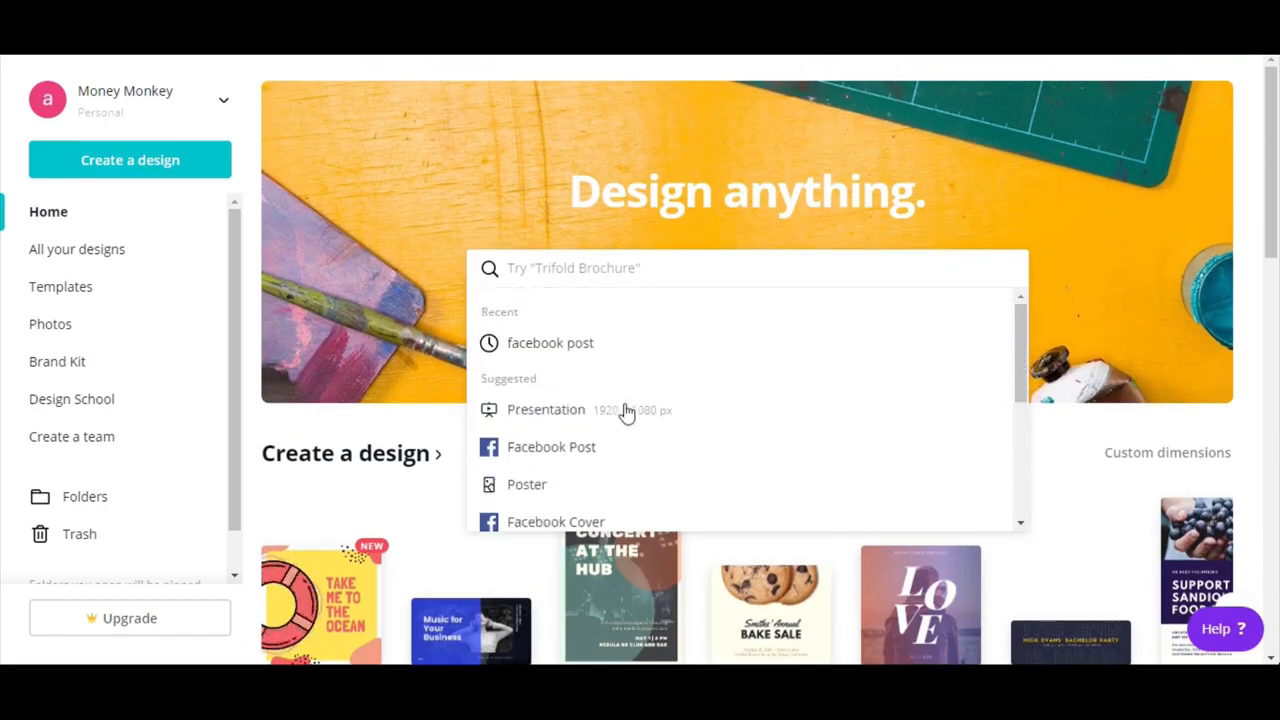
{"action": "mouse_move", "coordinate": [568, 232]}
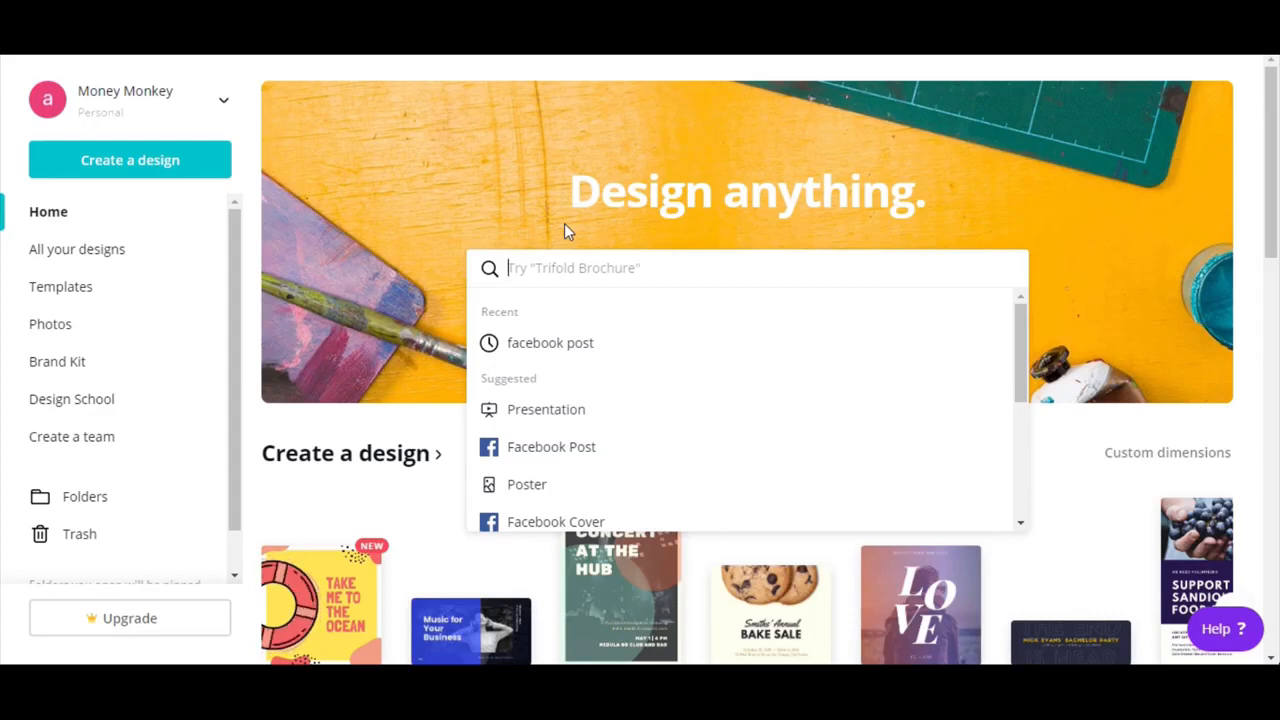
{"action": "type", "text": "yo"}
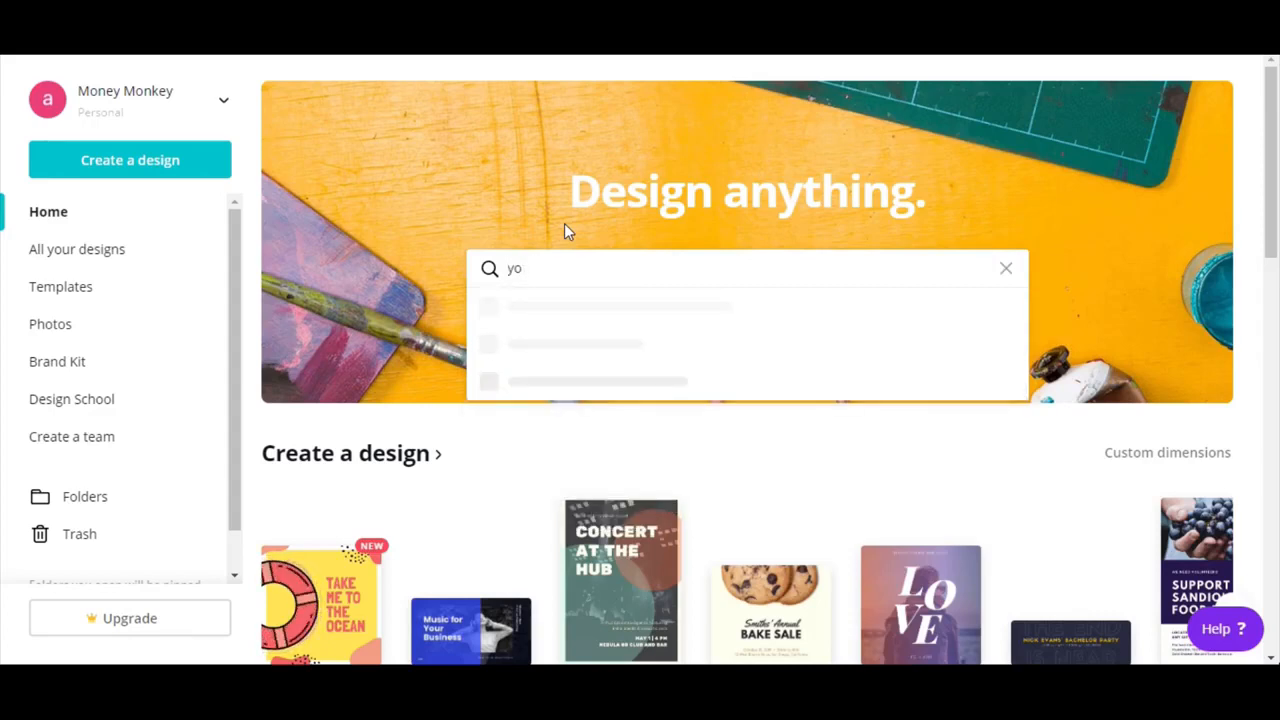
{"action": "type", "text": "utube"}
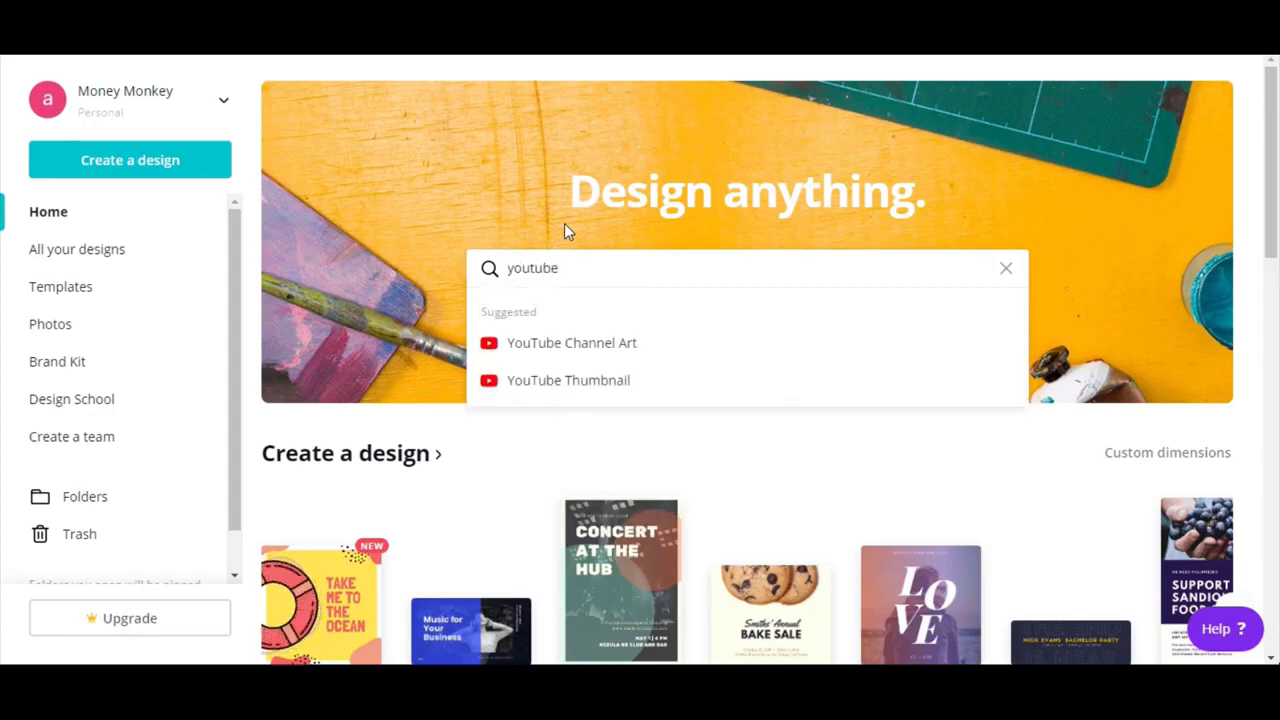
{"action": "mouse_move", "coordinate": [518, 348]}
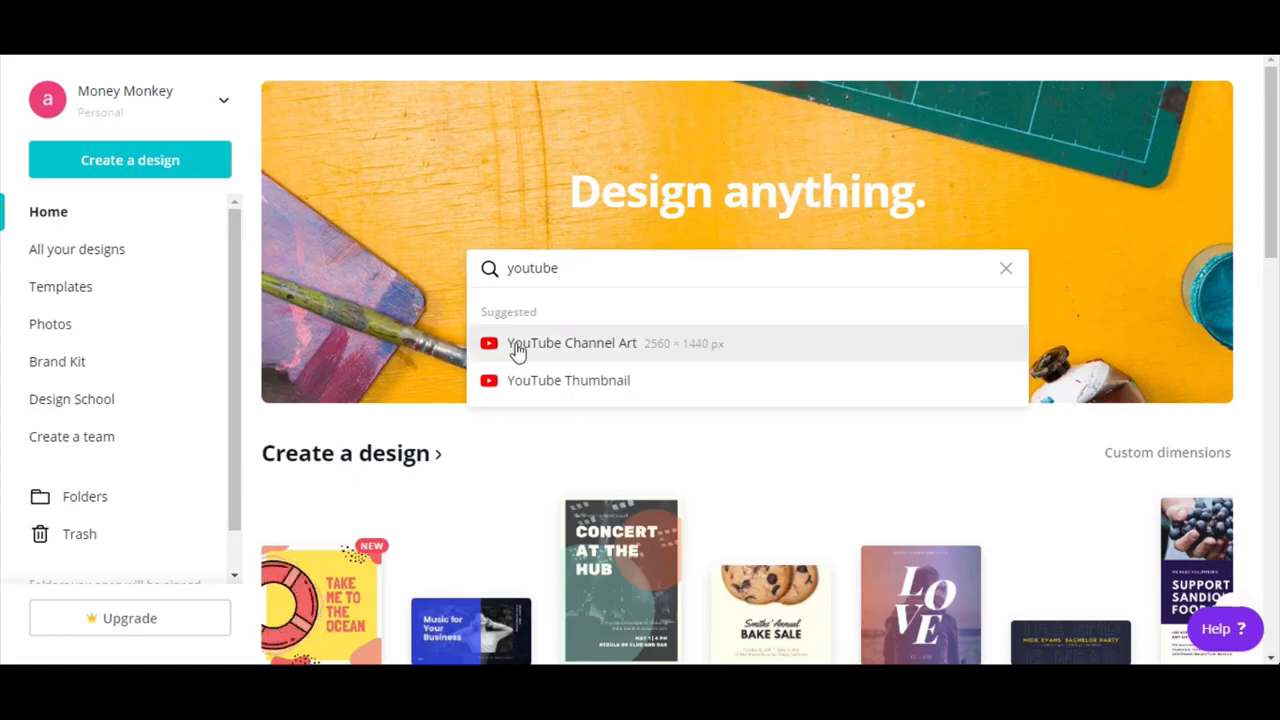
{"action": "mouse_move", "coordinate": [592, 356]}
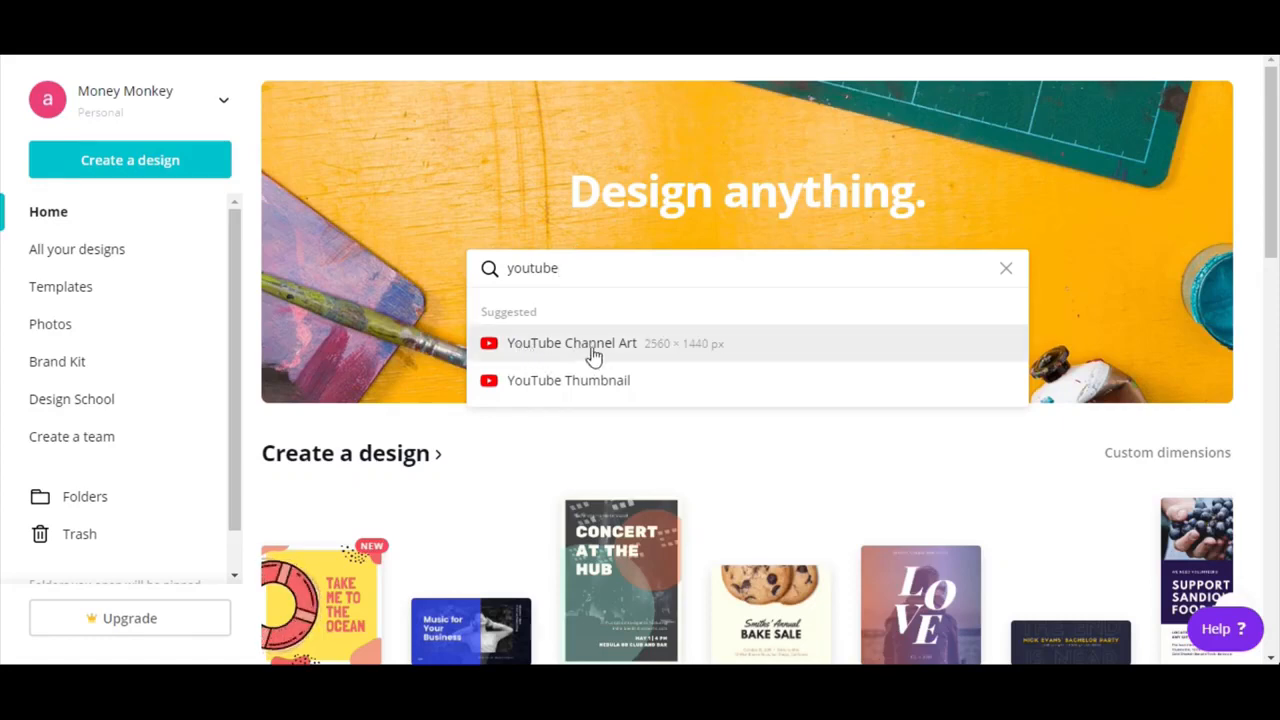
{"action": "mouse_move", "coordinate": [620, 380]}
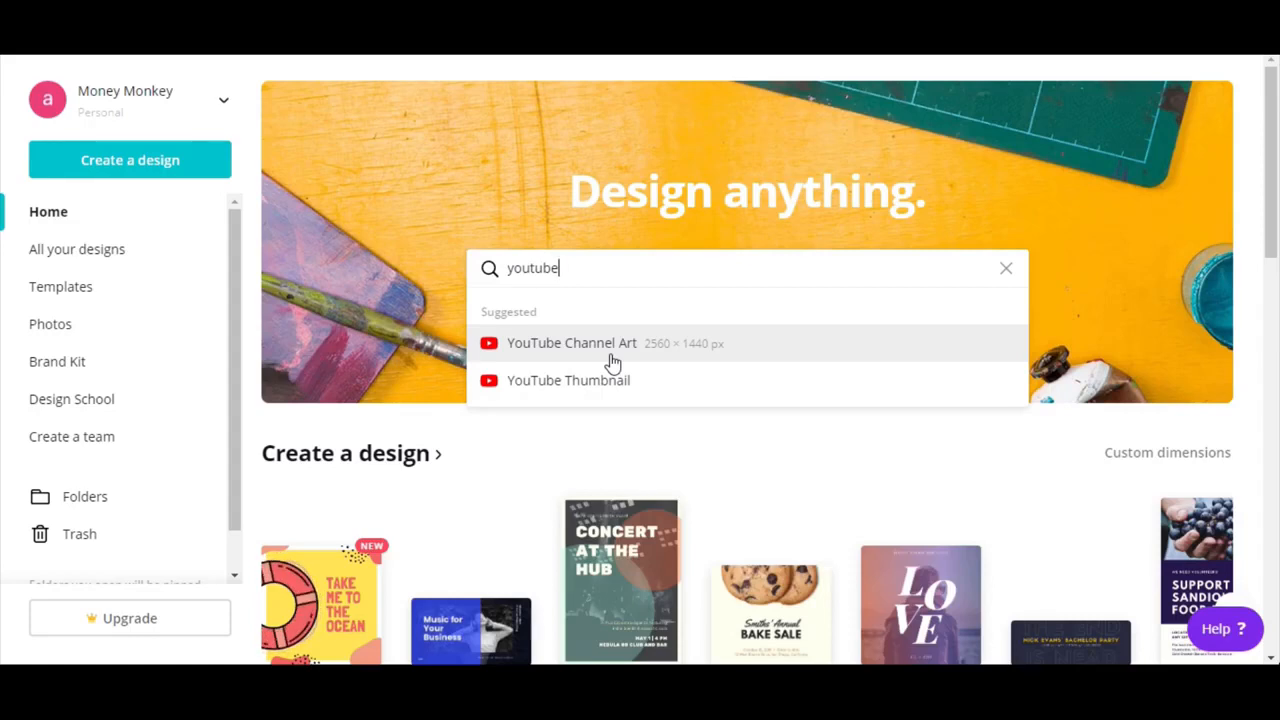
{"action": "mouse_move", "coordinate": [582, 390]}
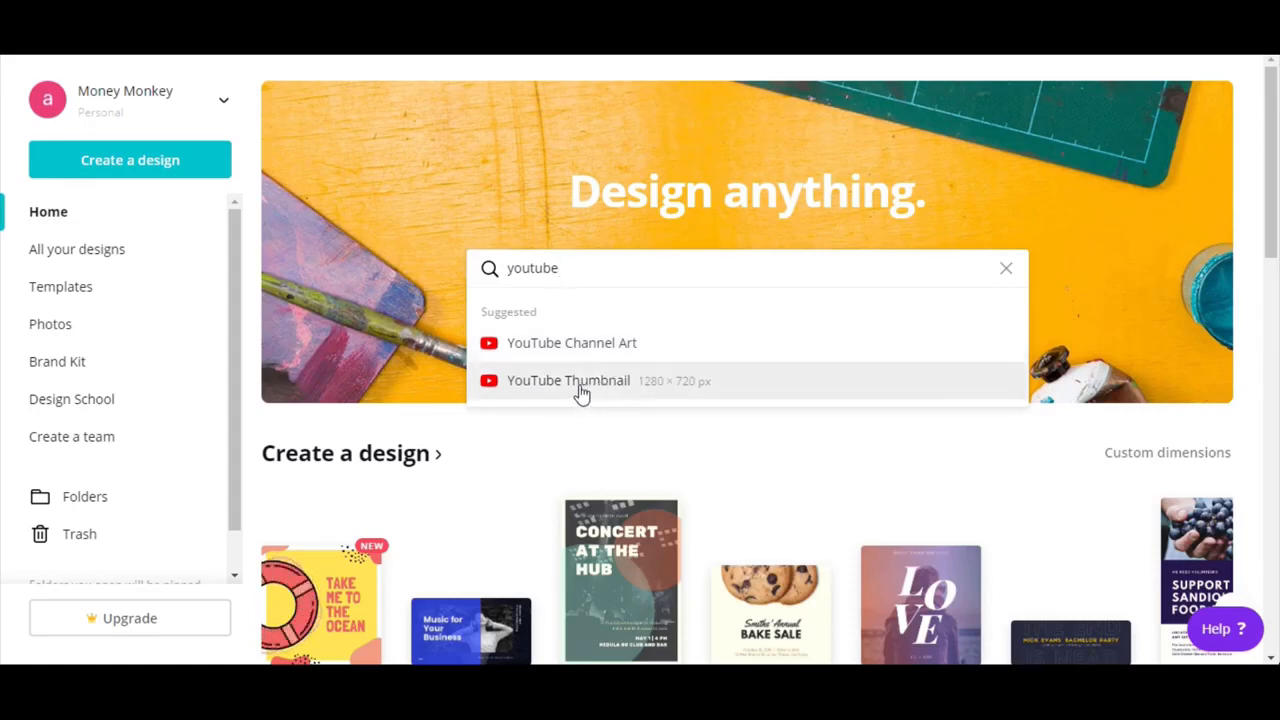
Step: Browse the YouTube Thumbnail template gallery down toward the coffee tutorial template
{"action": "left_click", "coordinate": [568, 380]}
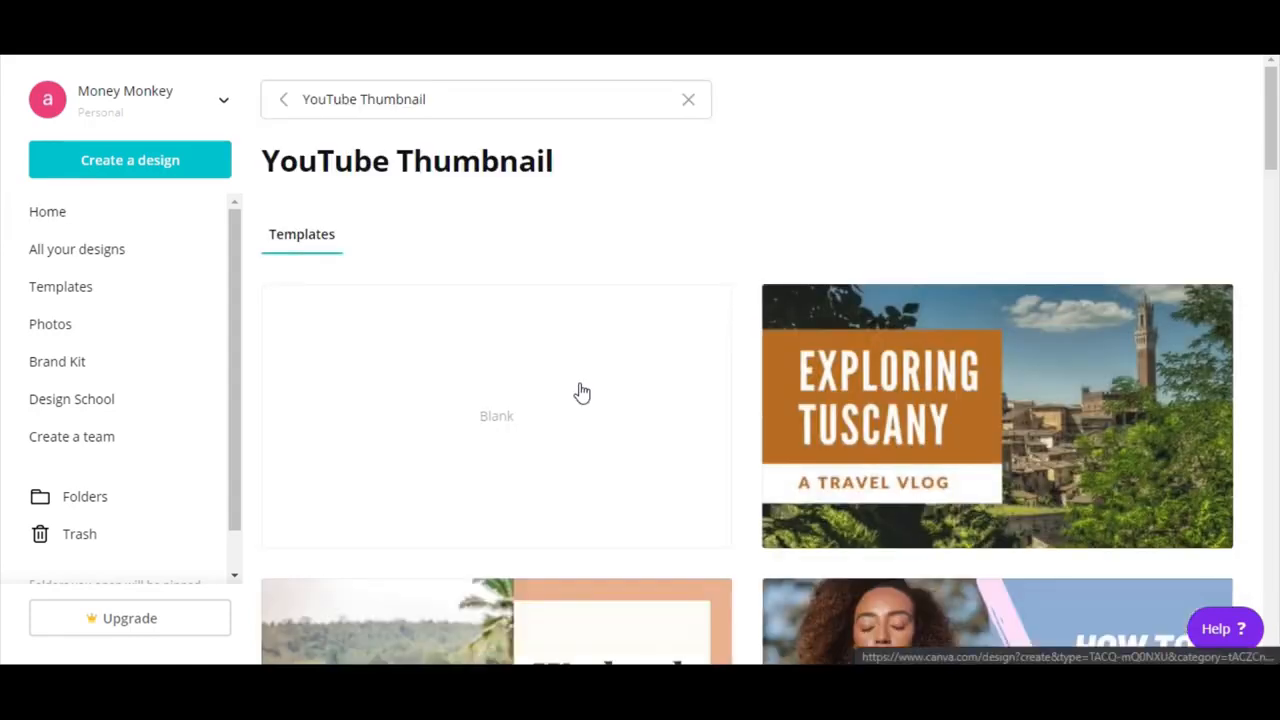
{"action": "mouse_move", "coordinate": [568, 384]}
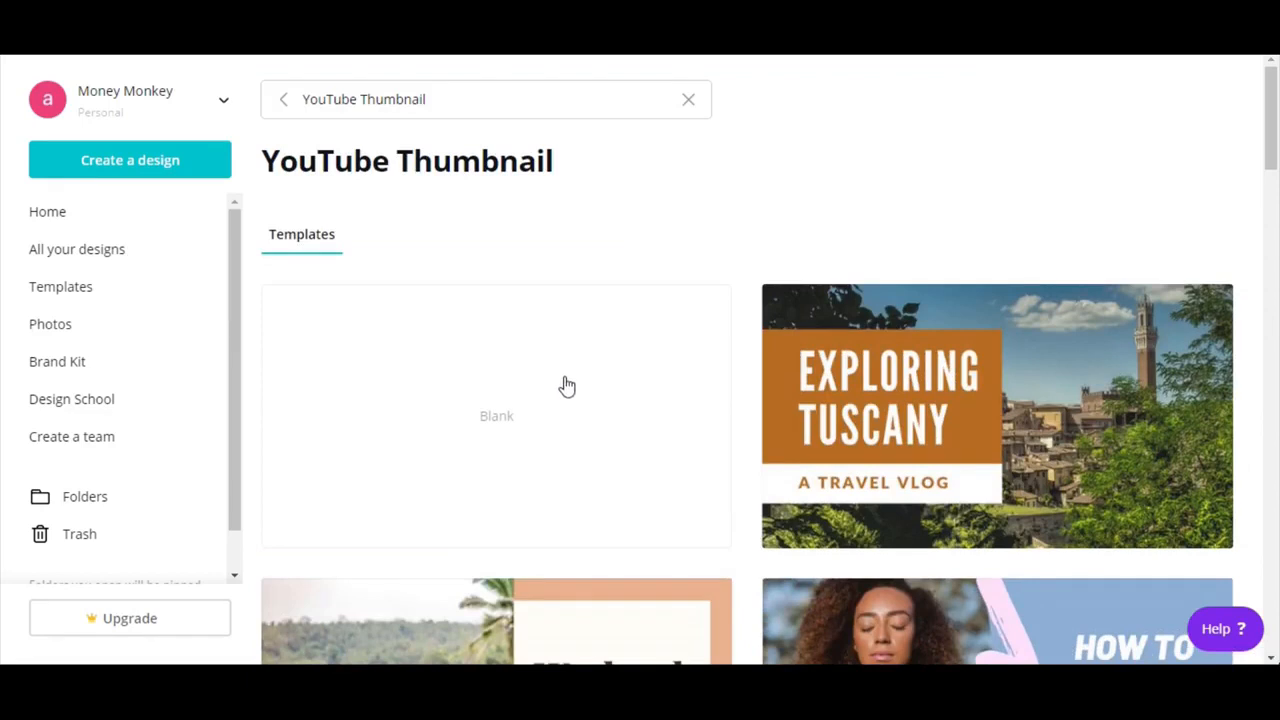
{"action": "mouse_move", "coordinate": [570, 218]}
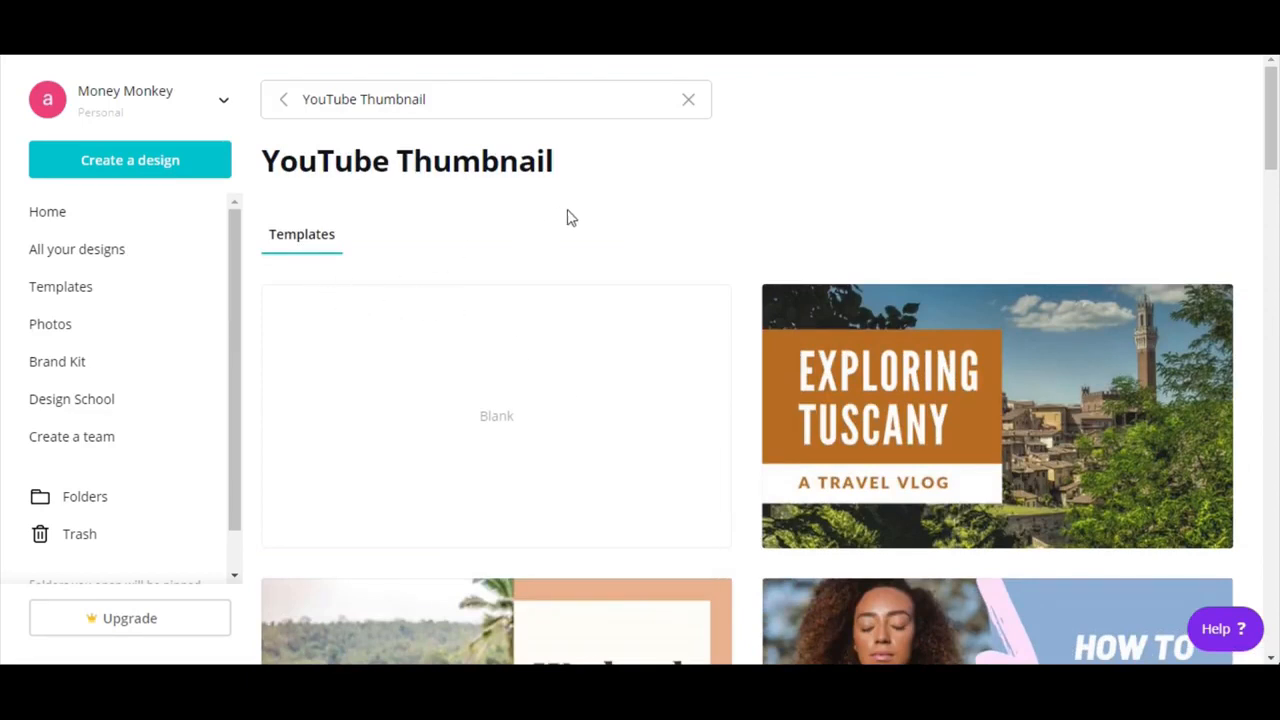
{"action": "scroll", "scroll_direction": "down", "scroll_amount": 3}
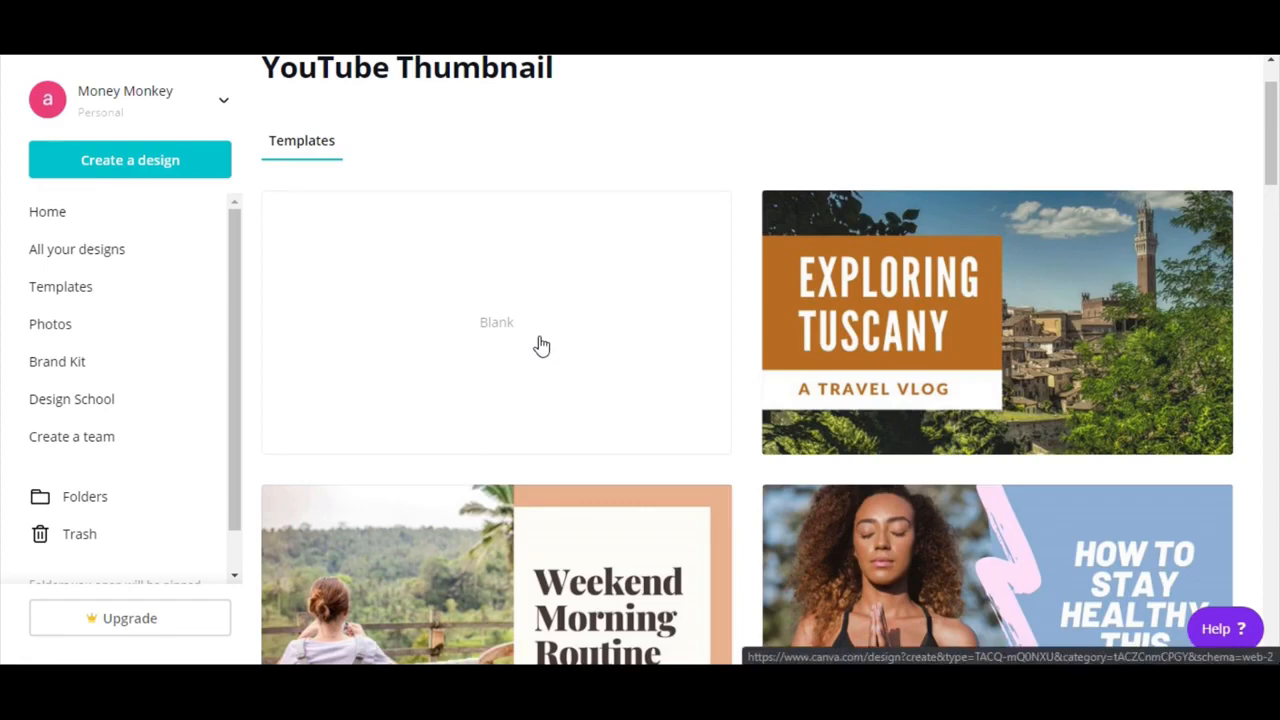
{"action": "scroll", "scroll_direction": "down", "scroll_amount": 3}
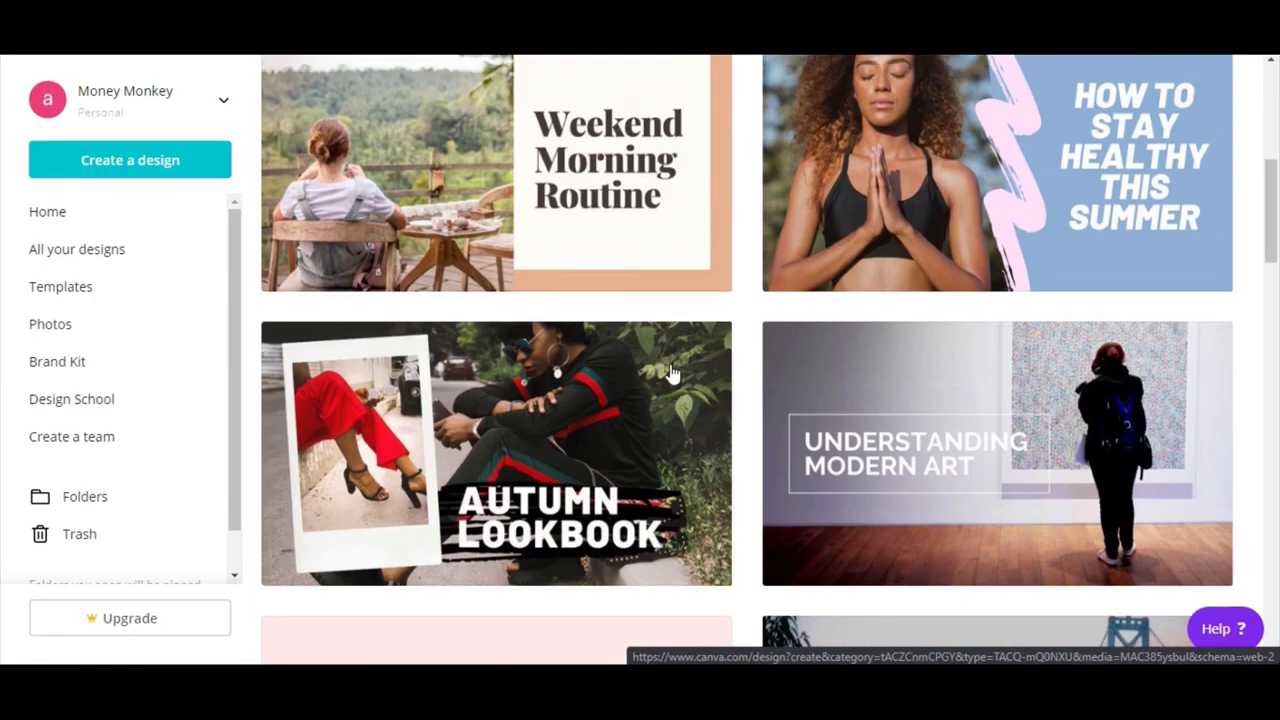
{"action": "scroll", "scroll_direction": "down", "scroll_amount": 3}
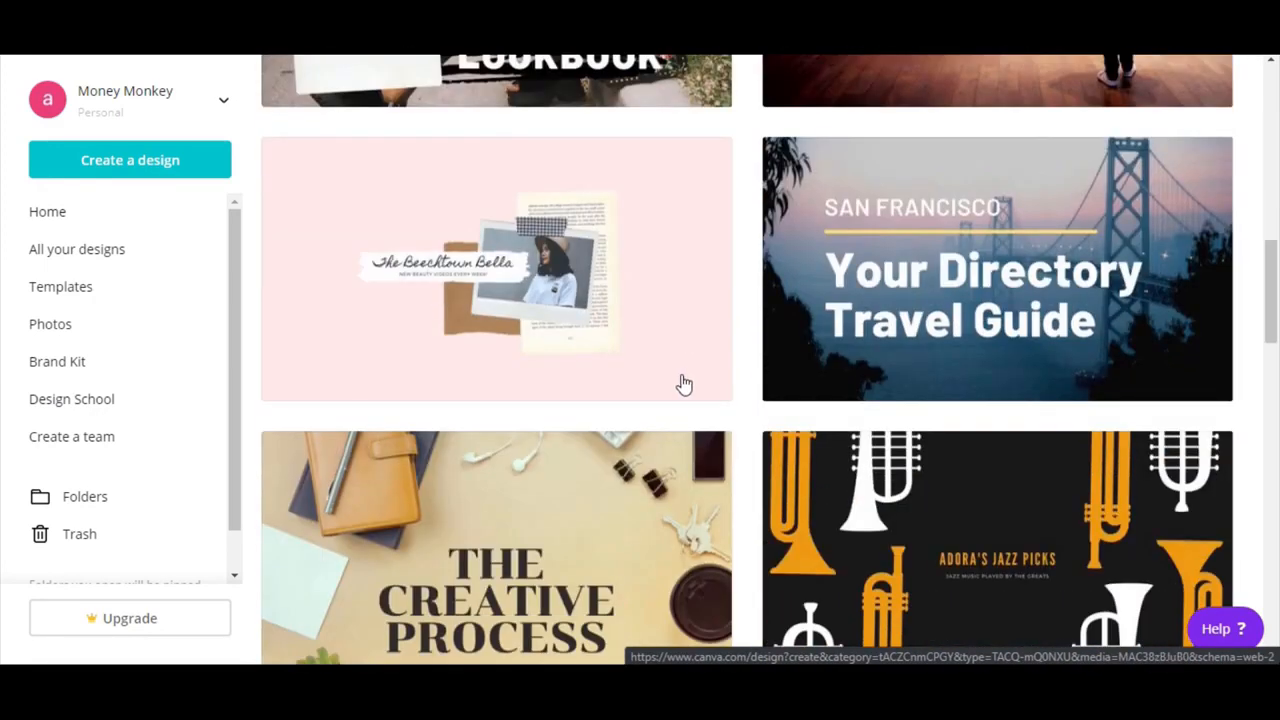
{"action": "scroll", "scroll_direction": "down", "scroll_amount": 3}
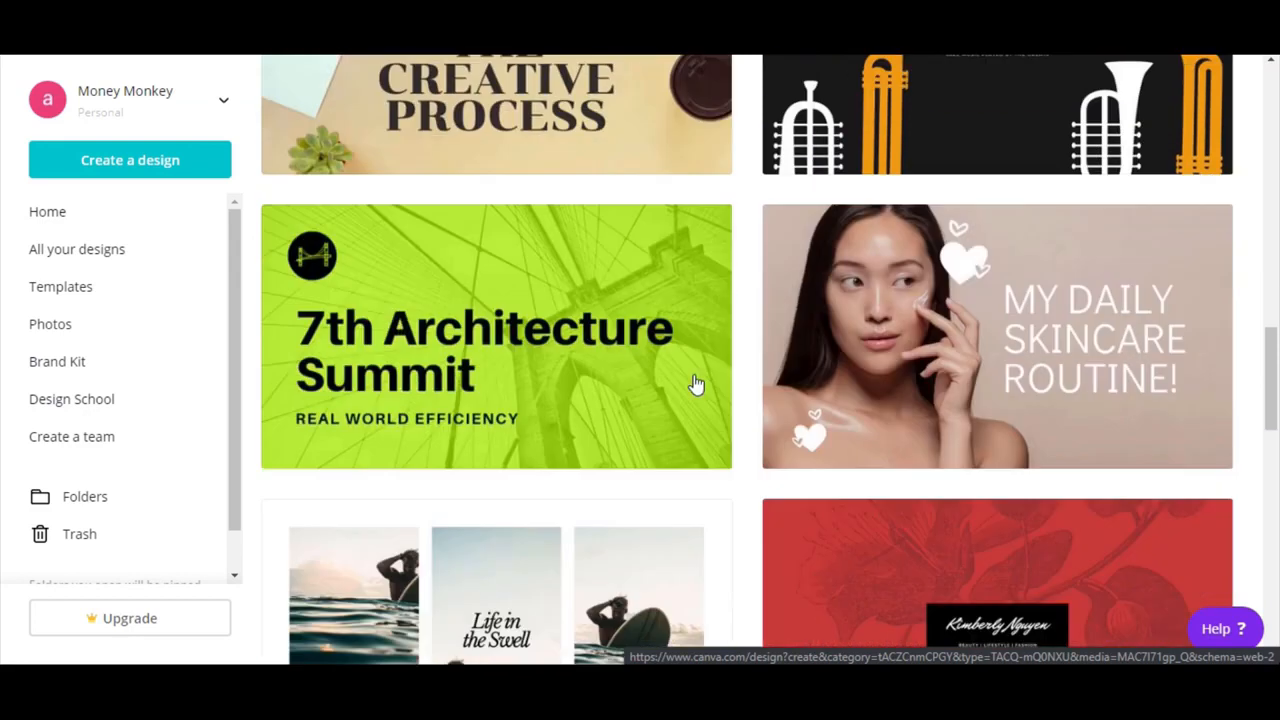
{"action": "scroll", "scroll_direction": "down", "scroll_amount": 3}
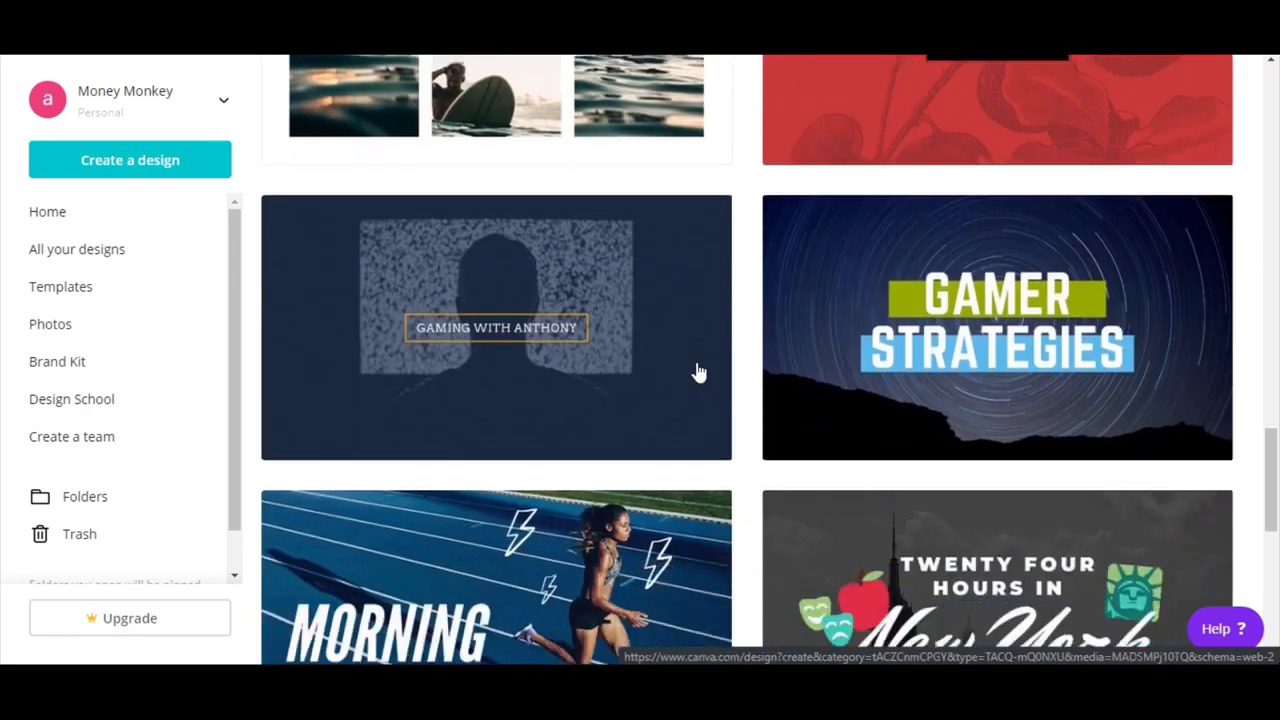
{"action": "scroll", "scroll_direction": "down", "scroll_amount": 3}
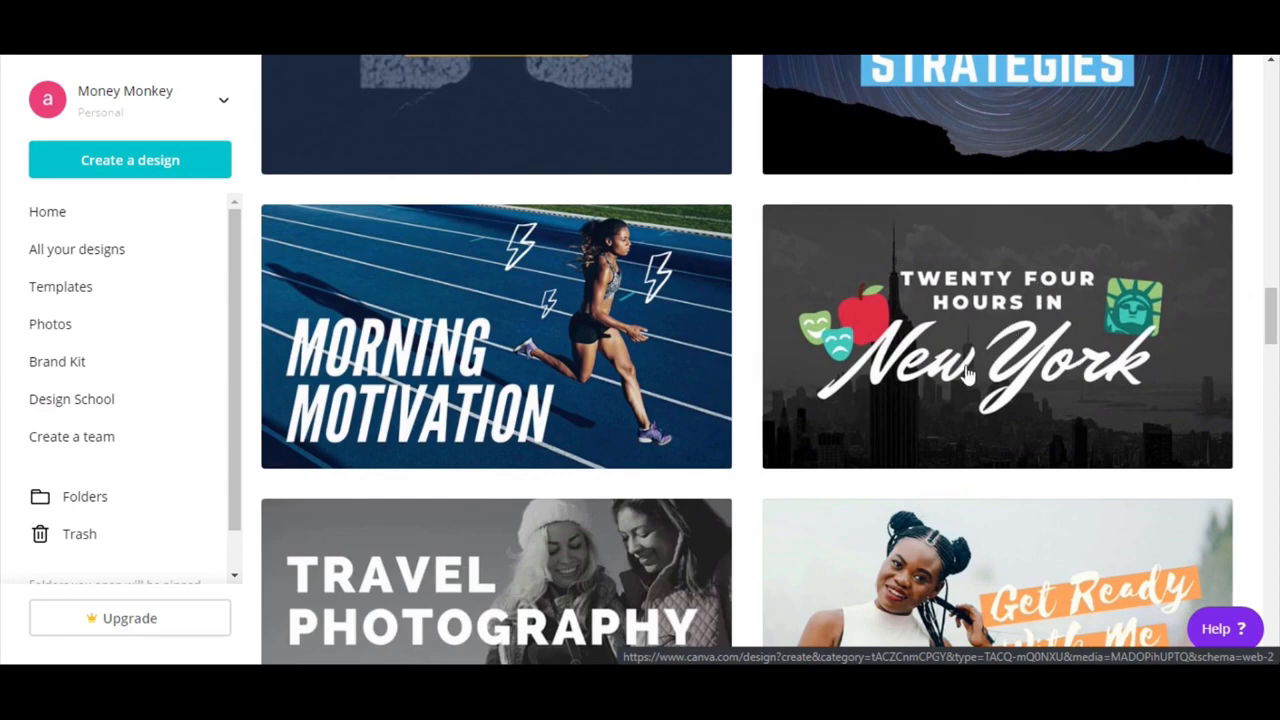
{"action": "scroll", "scroll_direction": "down", "scroll_amount": 3}
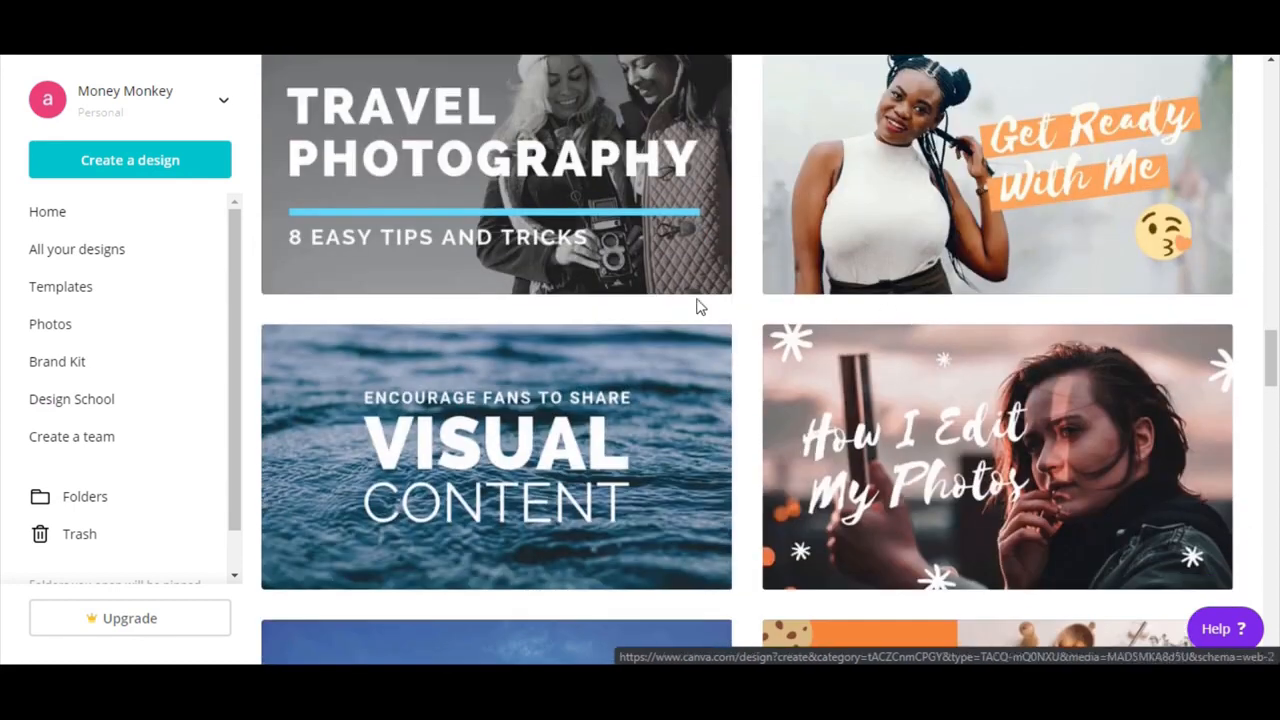
{"action": "scroll", "scroll_direction": "down", "scroll_amount": 3}
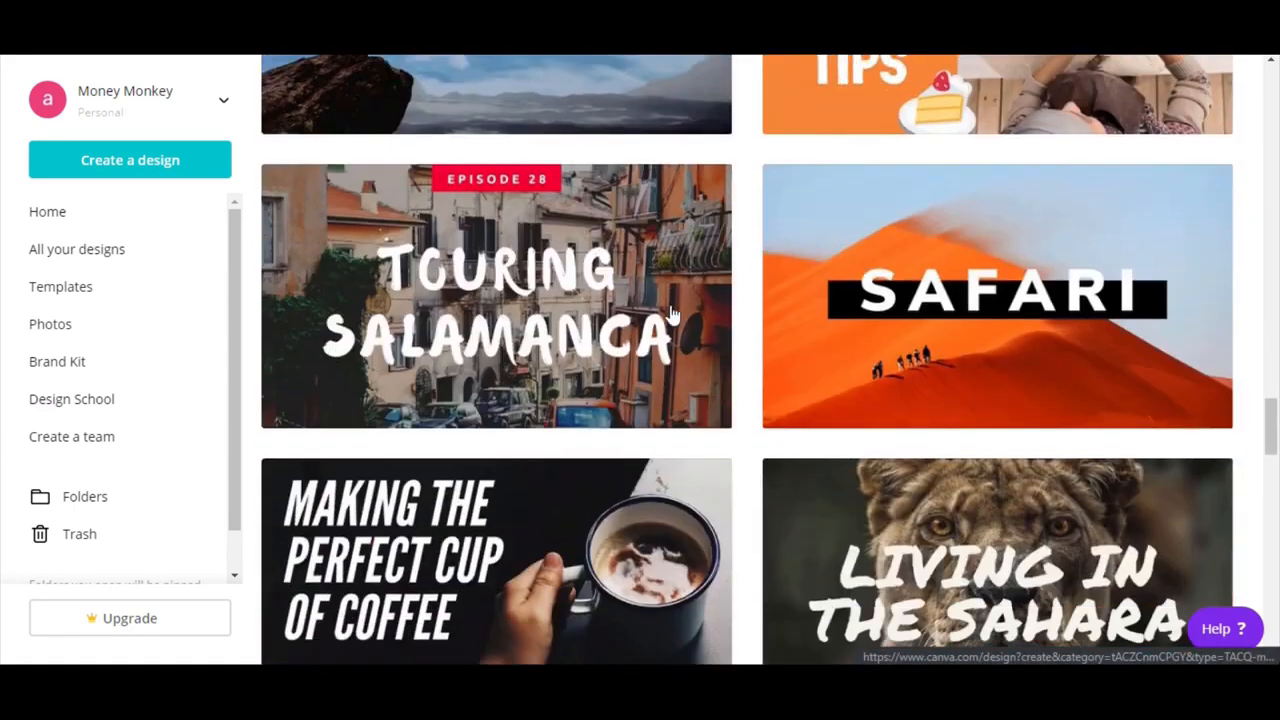
{"action": "scroll", "scroll_direction": "down", "scroll_amount": 3}
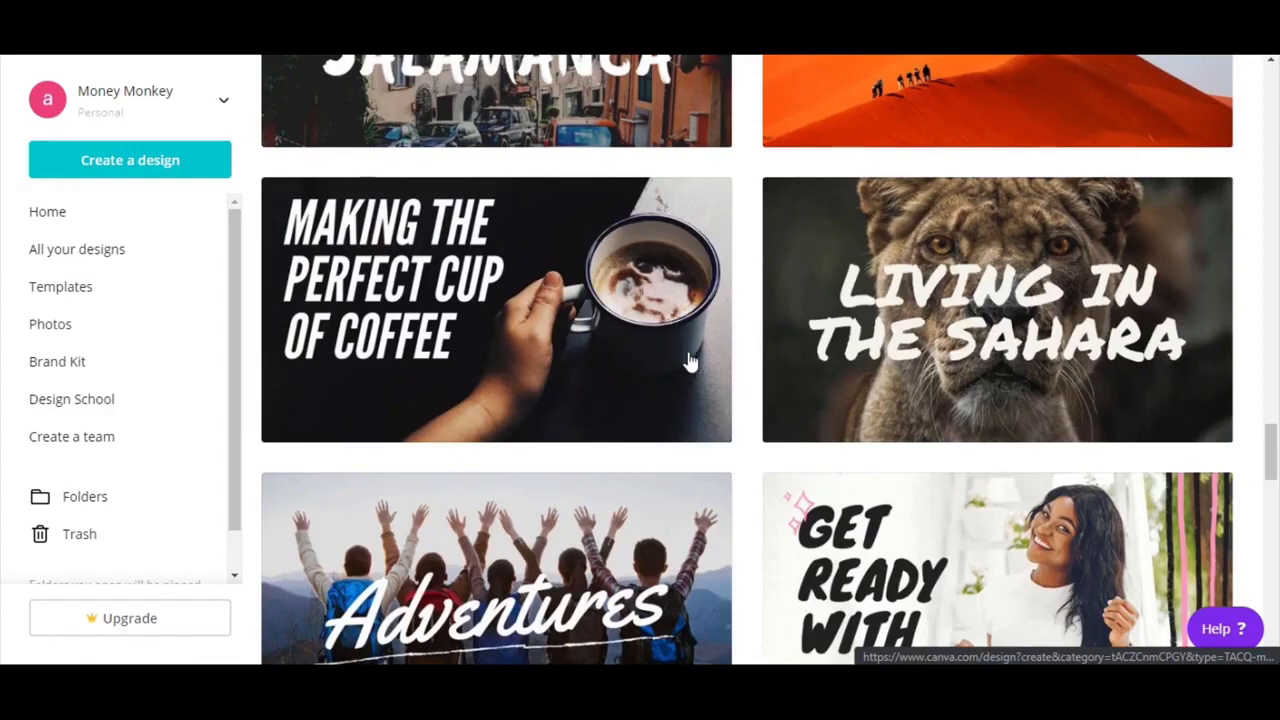
{"action": "mouse_move", "coordinate": [520, 330]}
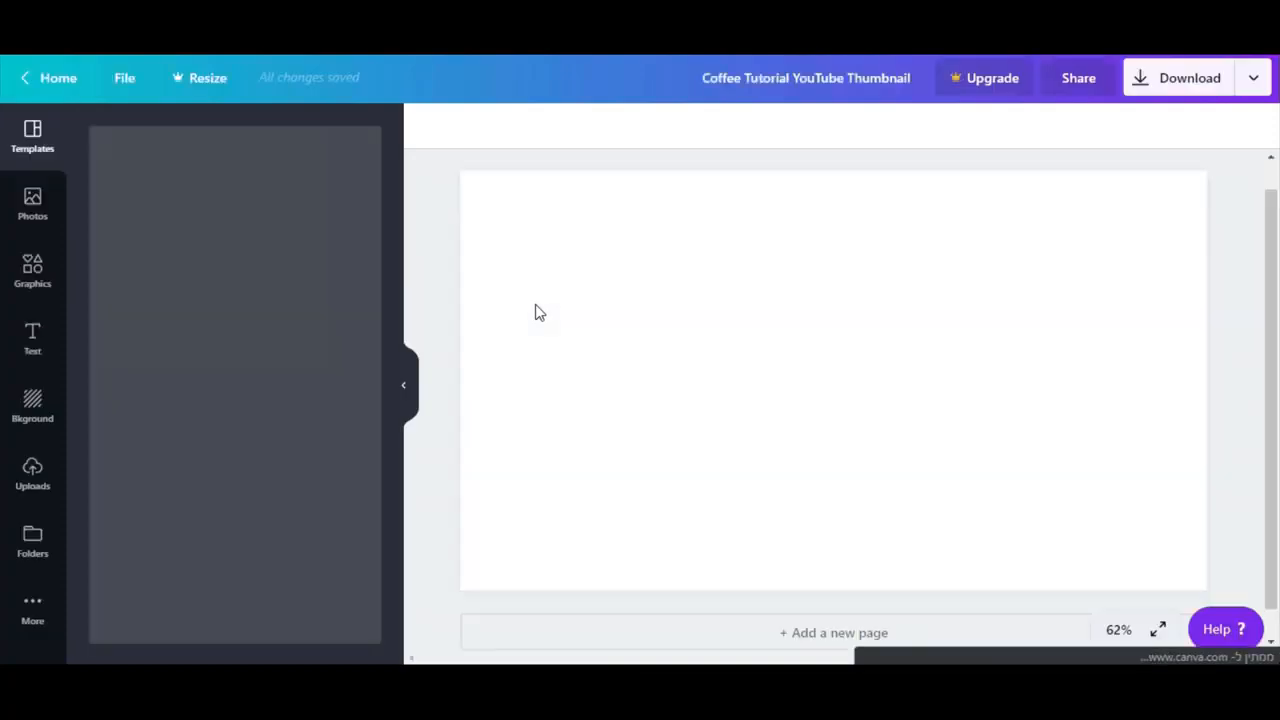
Step: Turn off Italic on the 'Making the Perfect Cup of Coffee' title so it reads upright
{"action": "left_click", "coordinate": [32, 136]}
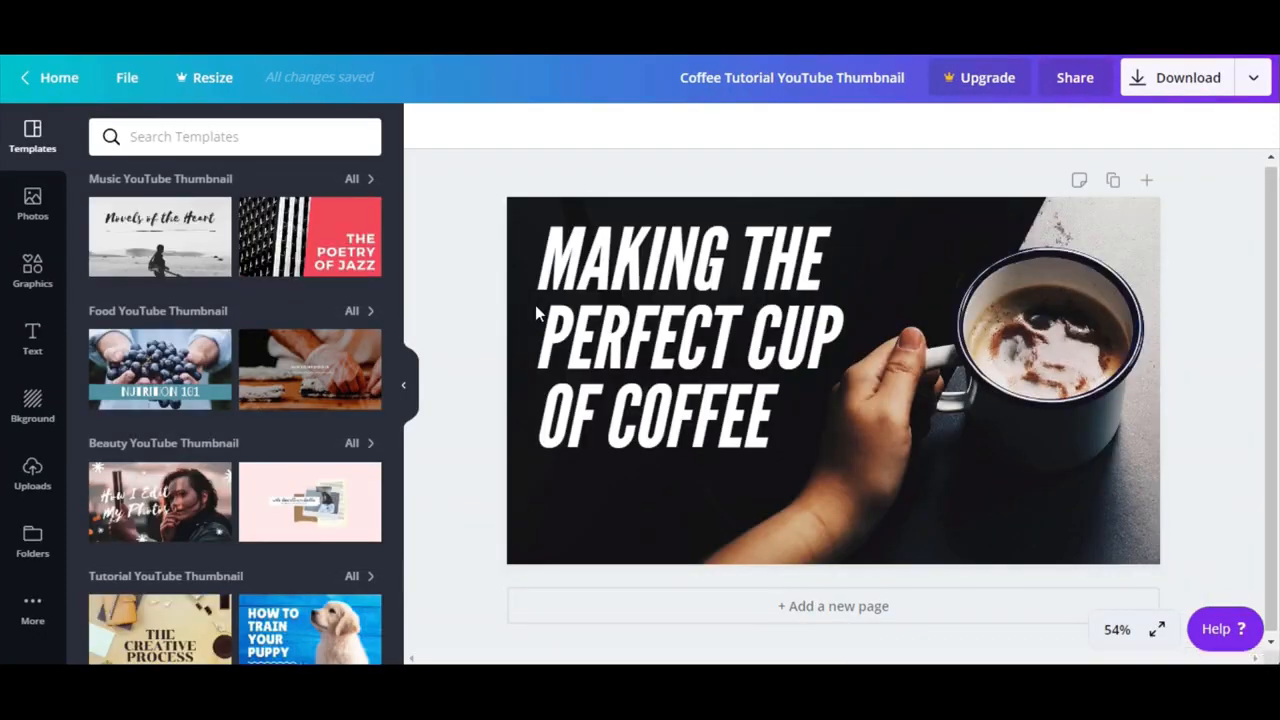
{"action": "mouse_move", "coordinate": [928, 410]}
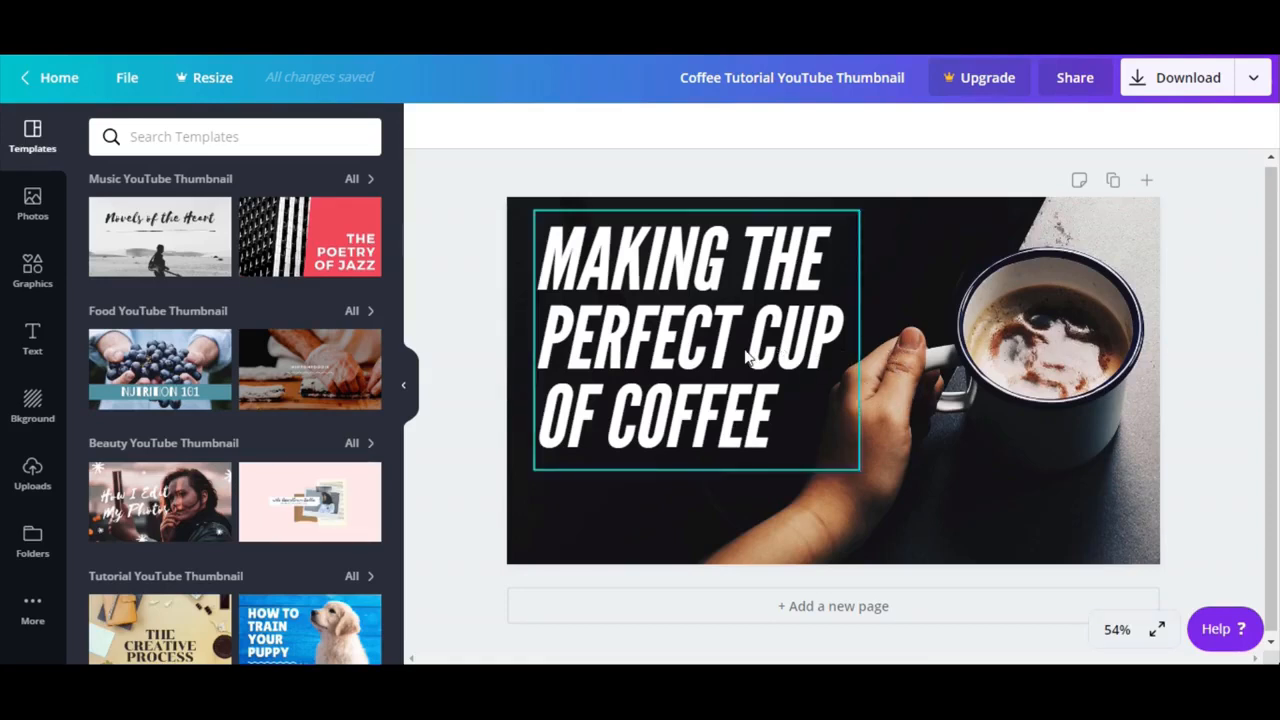
{"action": "left_click", "coordinate": [690, 336]}
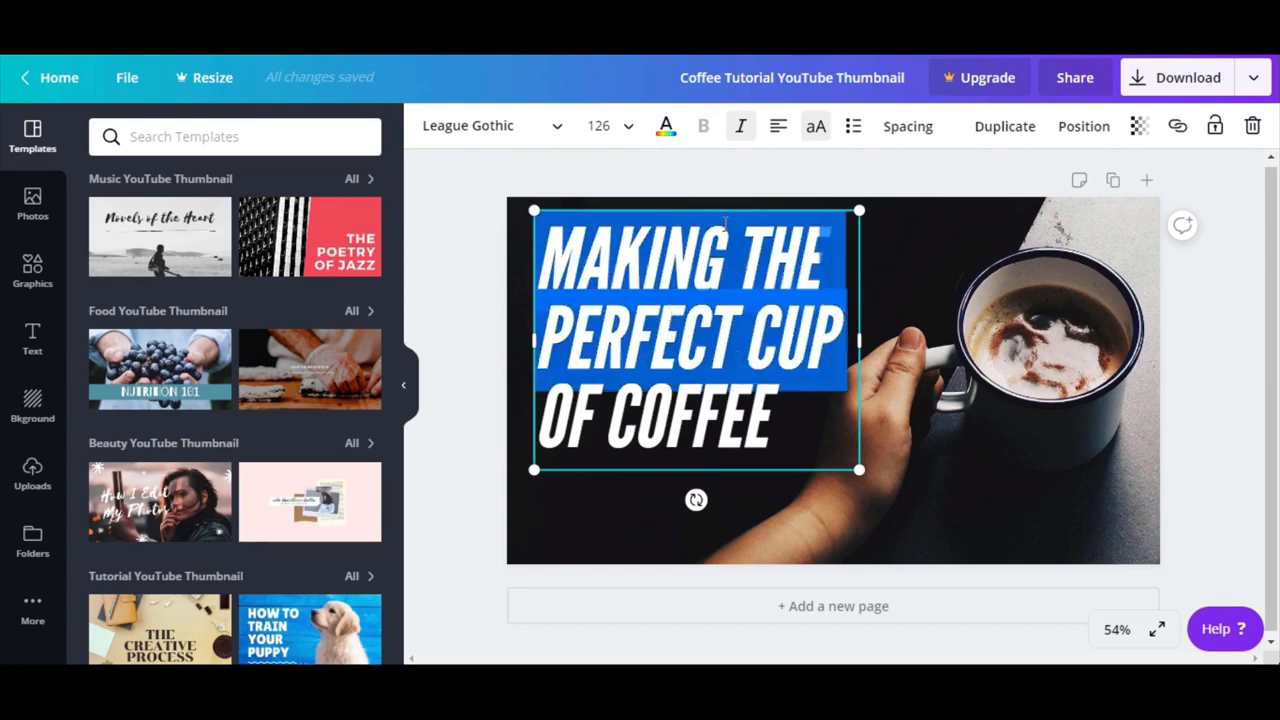
{"action": "left_click", "coordinate": [660, 414]}
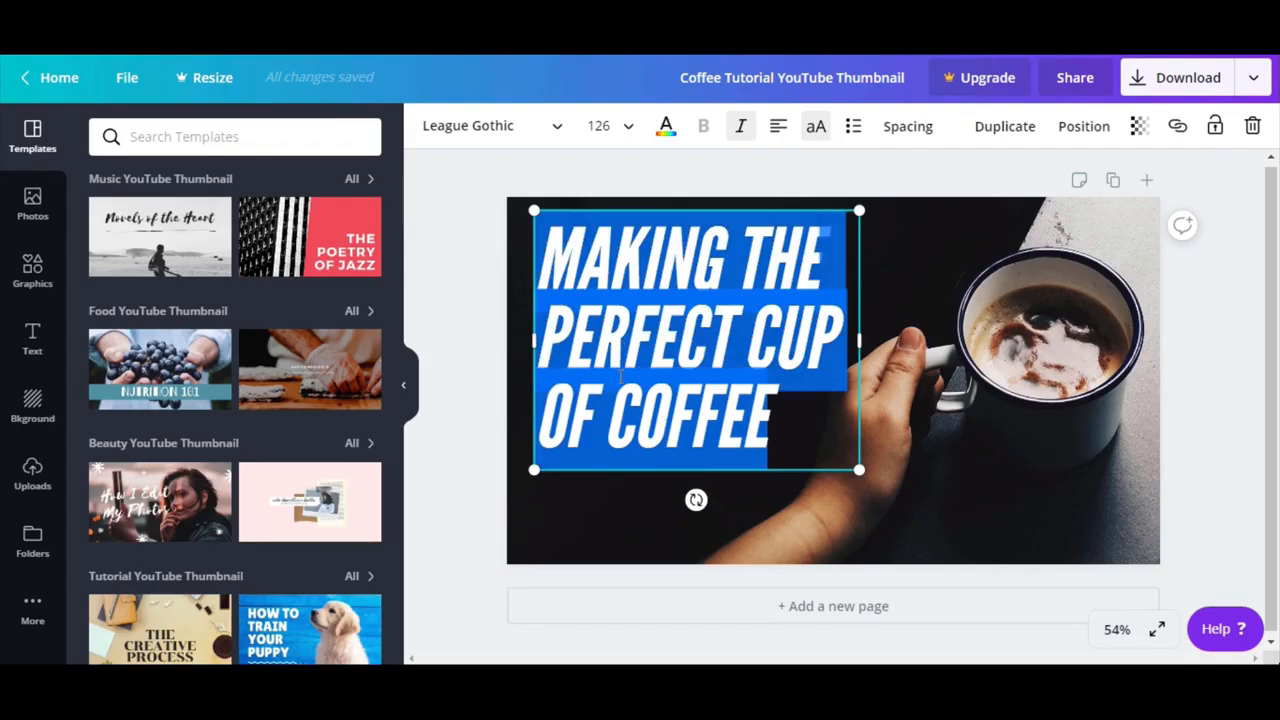
{"action": "left_click", "coordinate": [740, 126]}
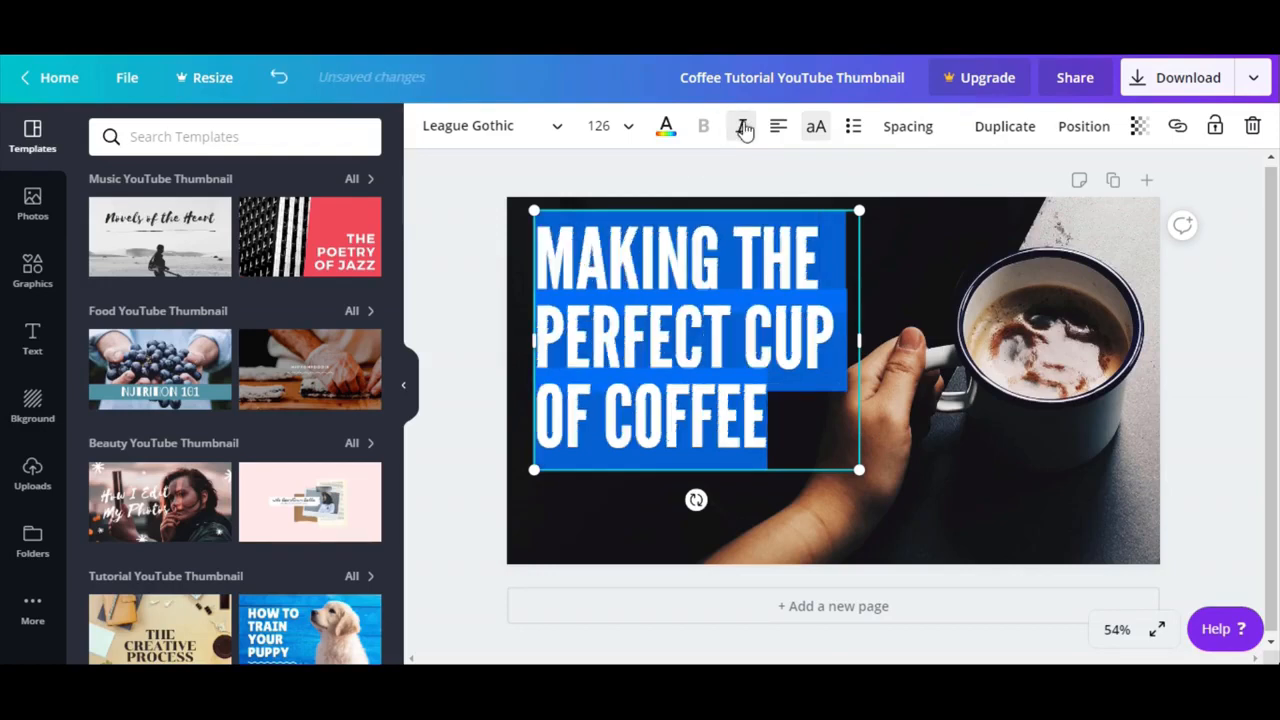
{"action": "left_click", "coordinate": [740, 126]}
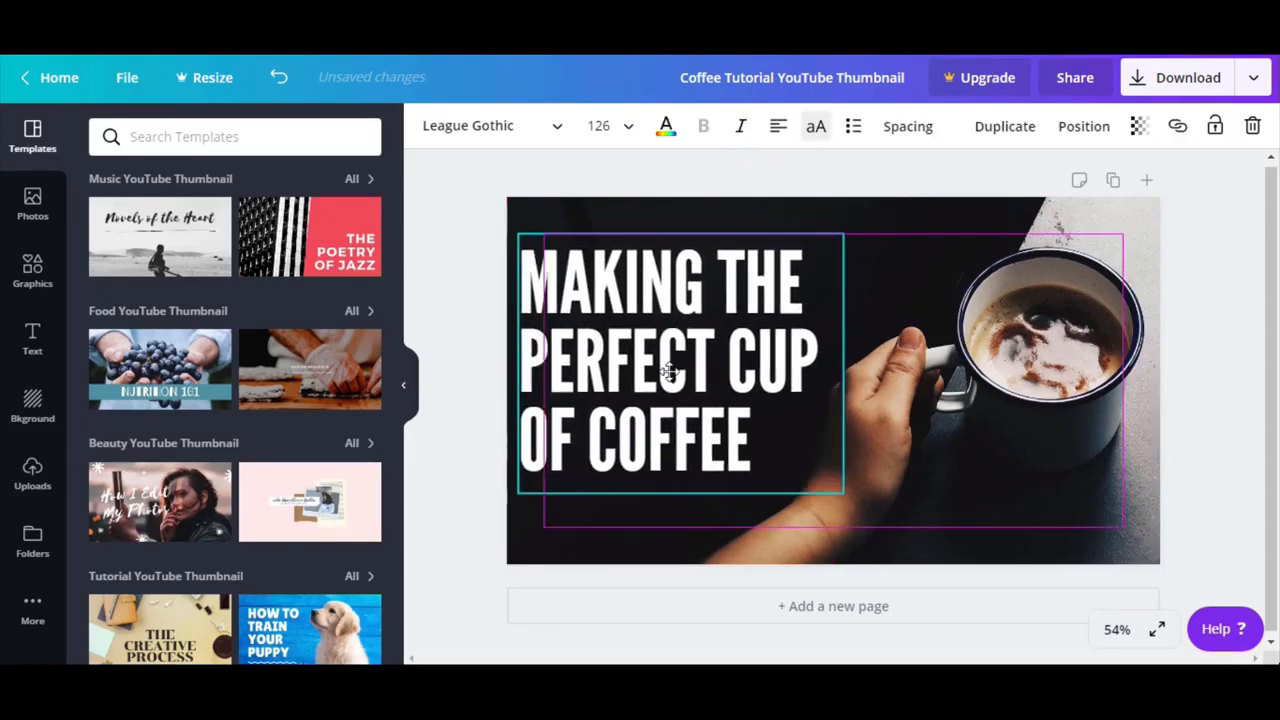
{"action": "left_click", "coordinate": [864, 238]}
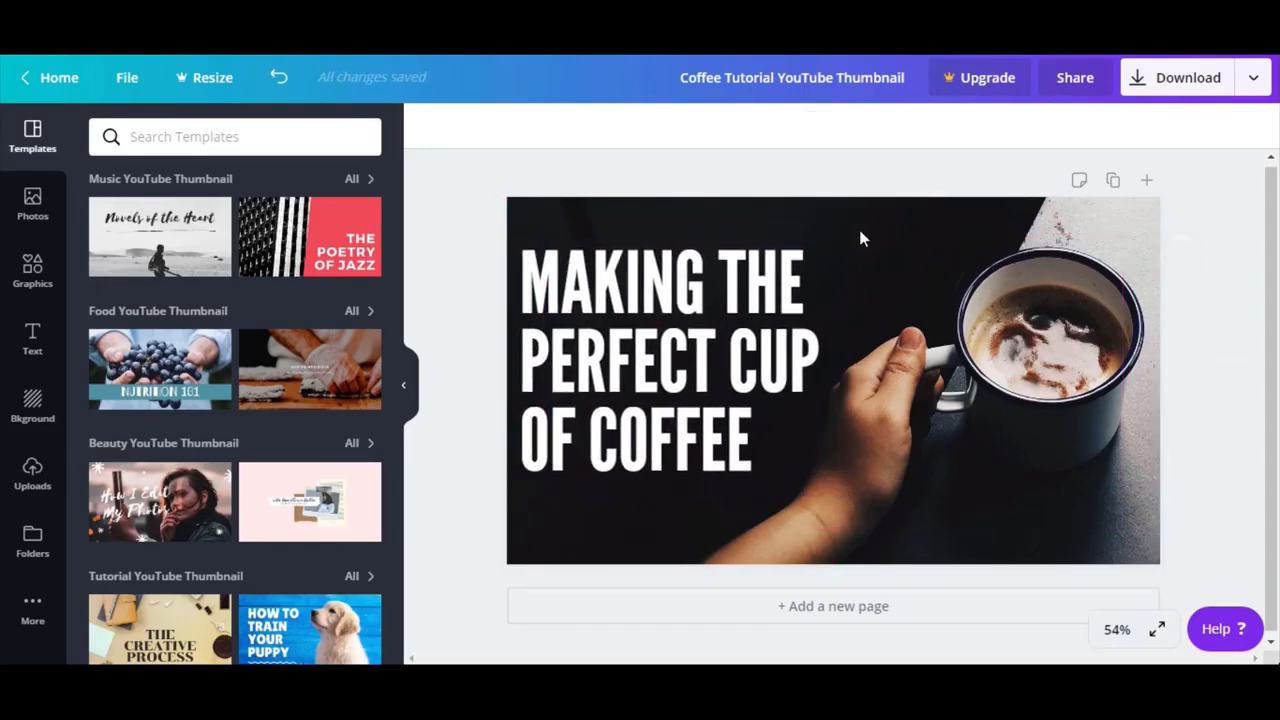
Step: Shrink the title text box via its corner handle from size 140 to about 127
{"action": "left_click", "coordinate": [664, 360]}
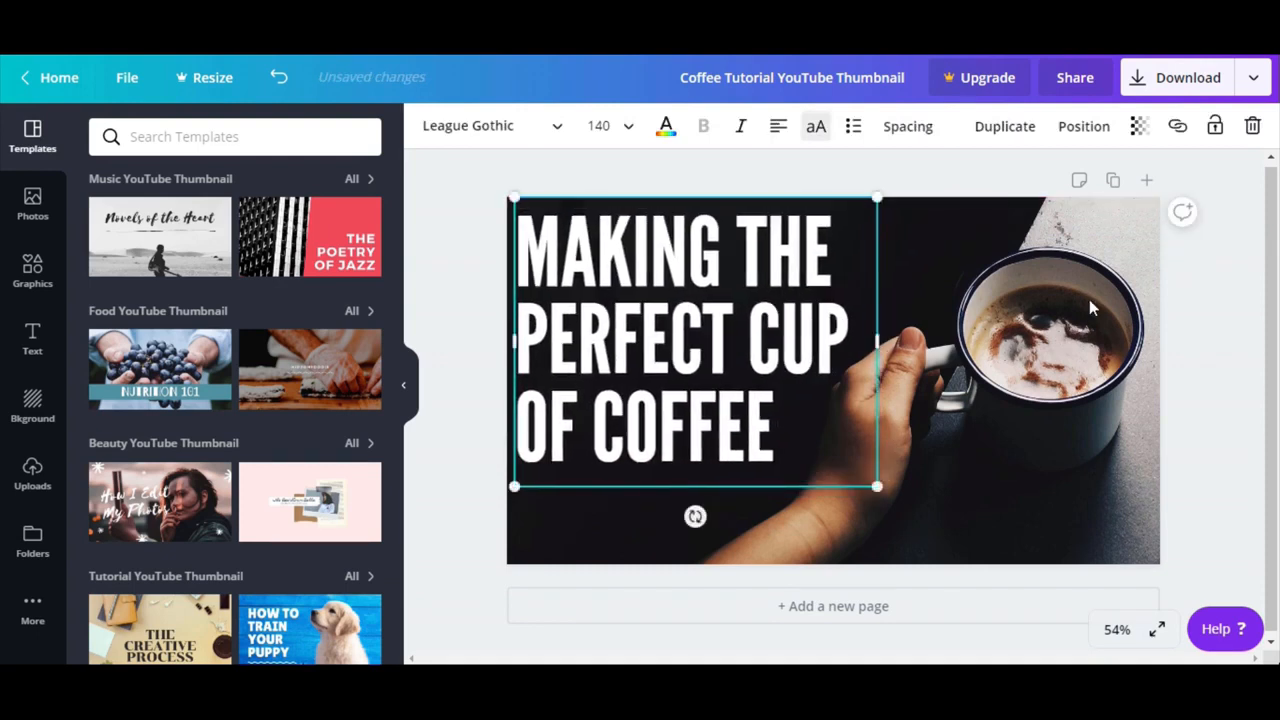
{"action": "left_click", "coordinate": [960, 444]}
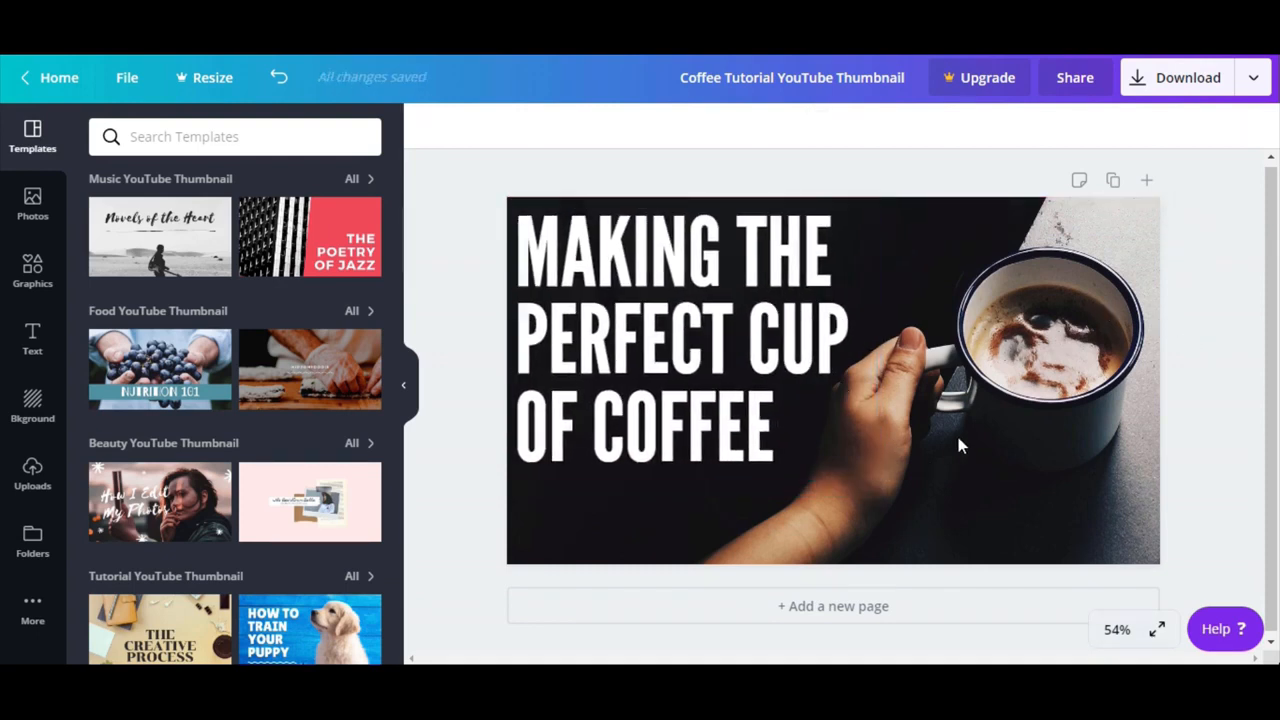
{"action": "mouse_move", "coordinate": [976, 414]}
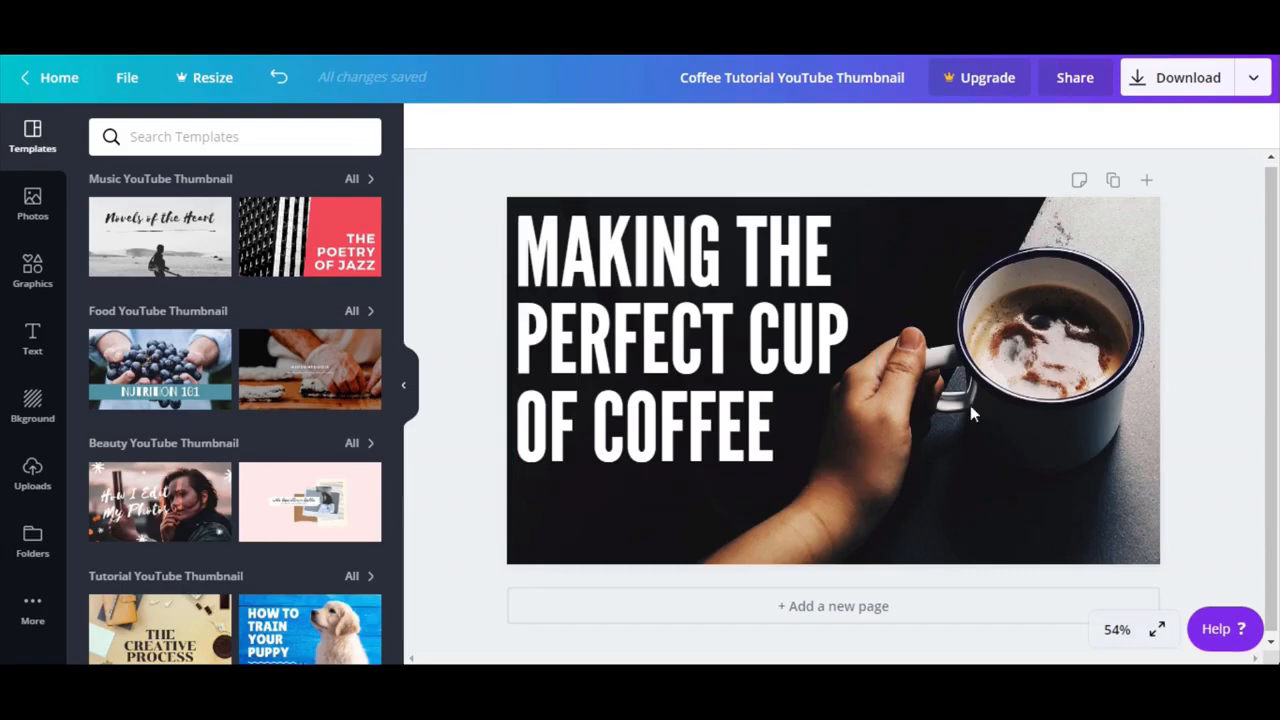
{"action": "mouse_move", "coordinate": [920, 432]}
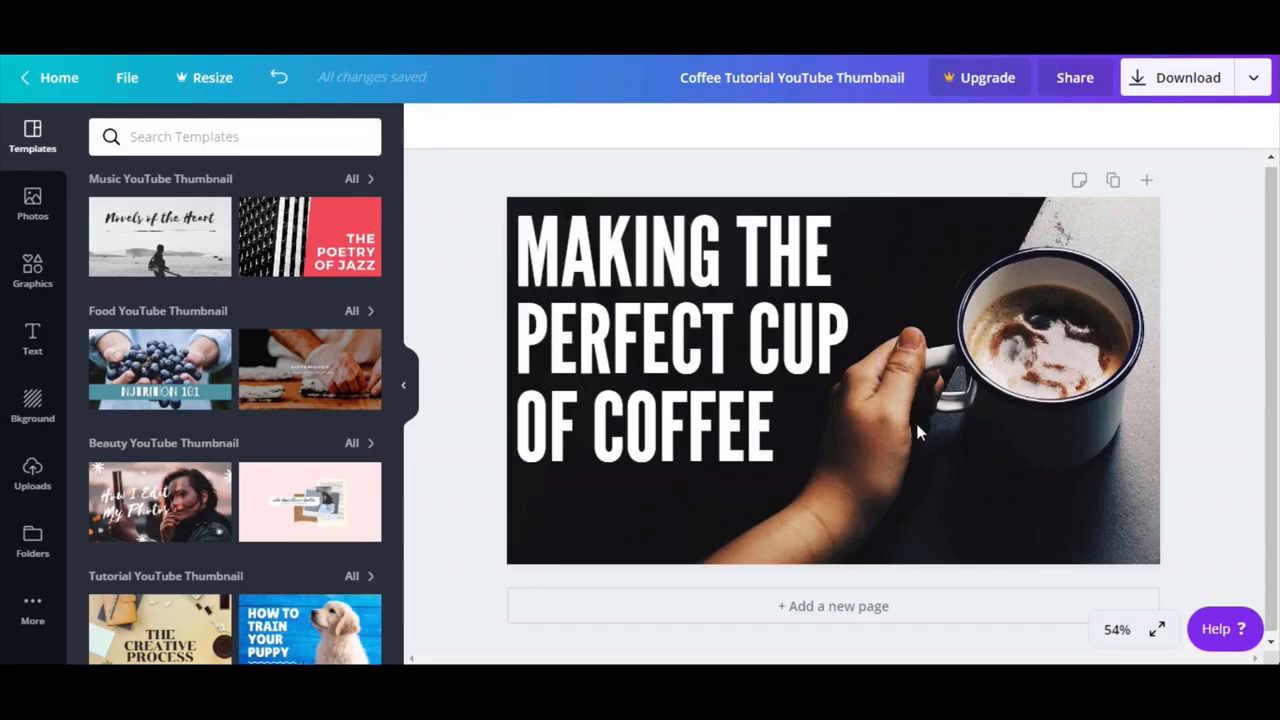
{"action": "left_click", "coordinate": [680, 340]}
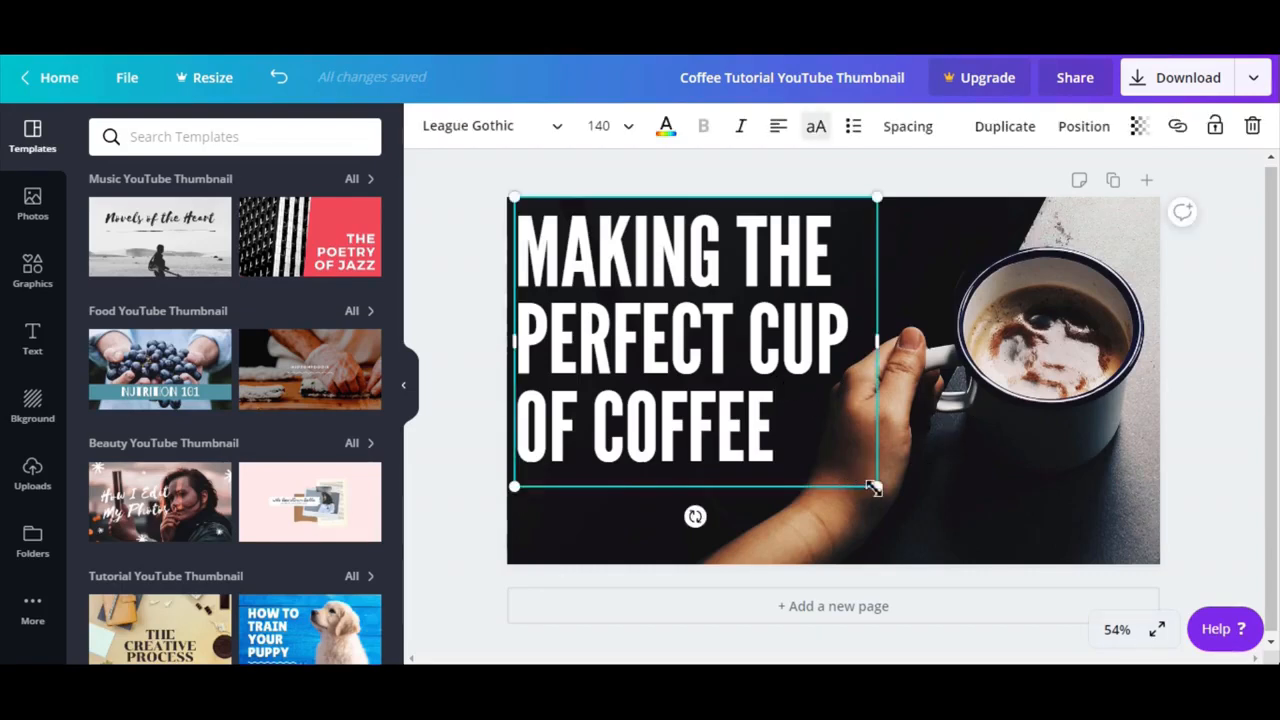
{"action": "left_click_drag", "start_coordinate": [876, 488], "coordinate": [850, 458]}
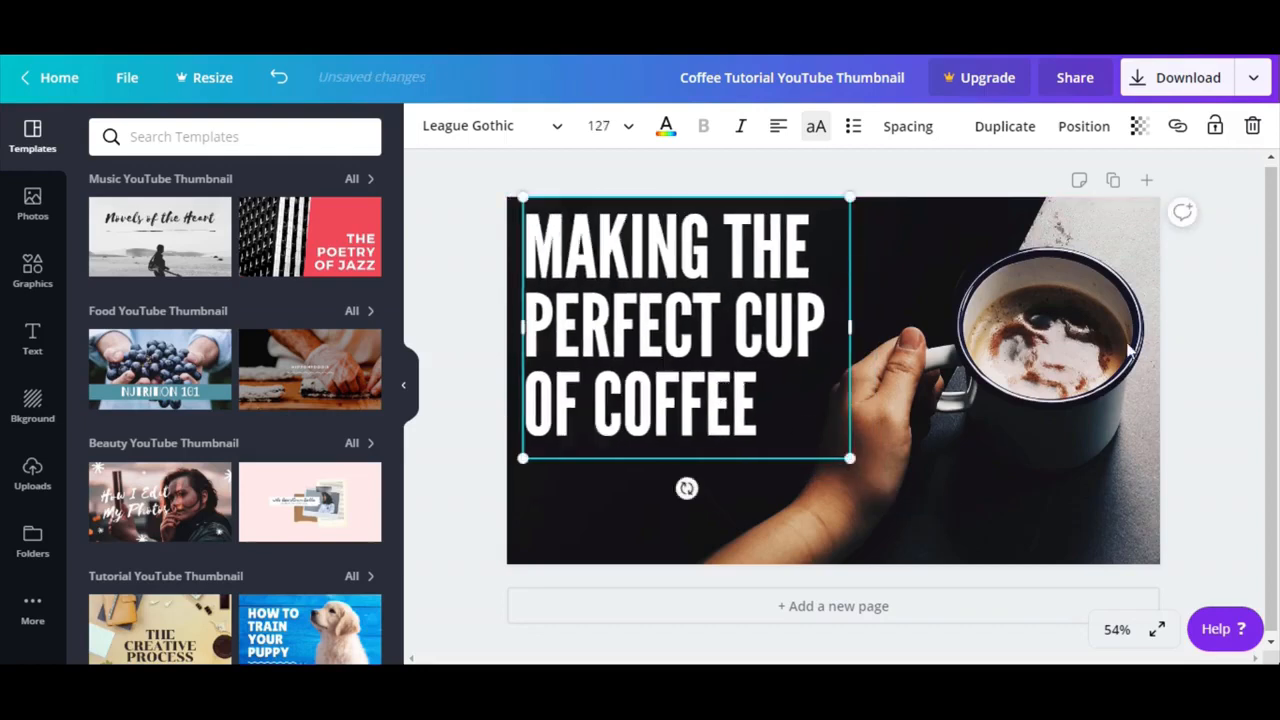
{"action": "left_click", "coordinate": [836, 532]}
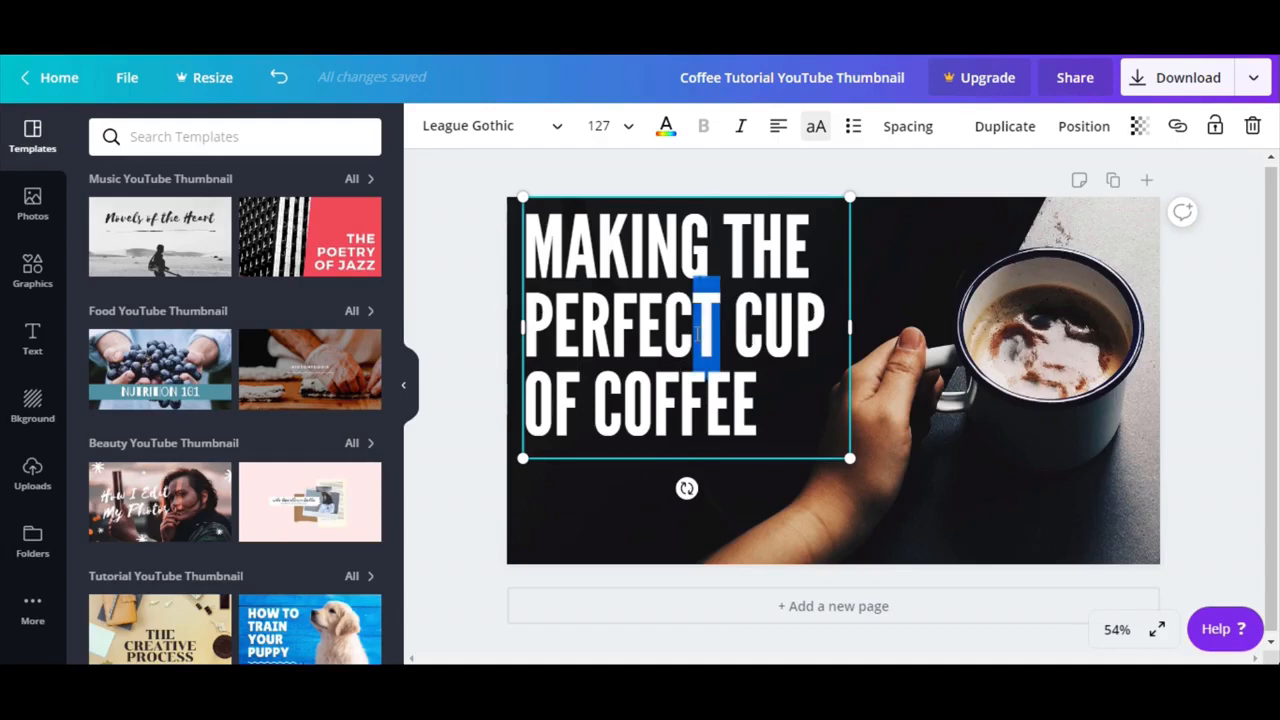
Step: Colour the word PERFECT with custom yellow #fbff22, leaving the rest of the title white
{"action": "double_click", "coordinate": [620, 324]}
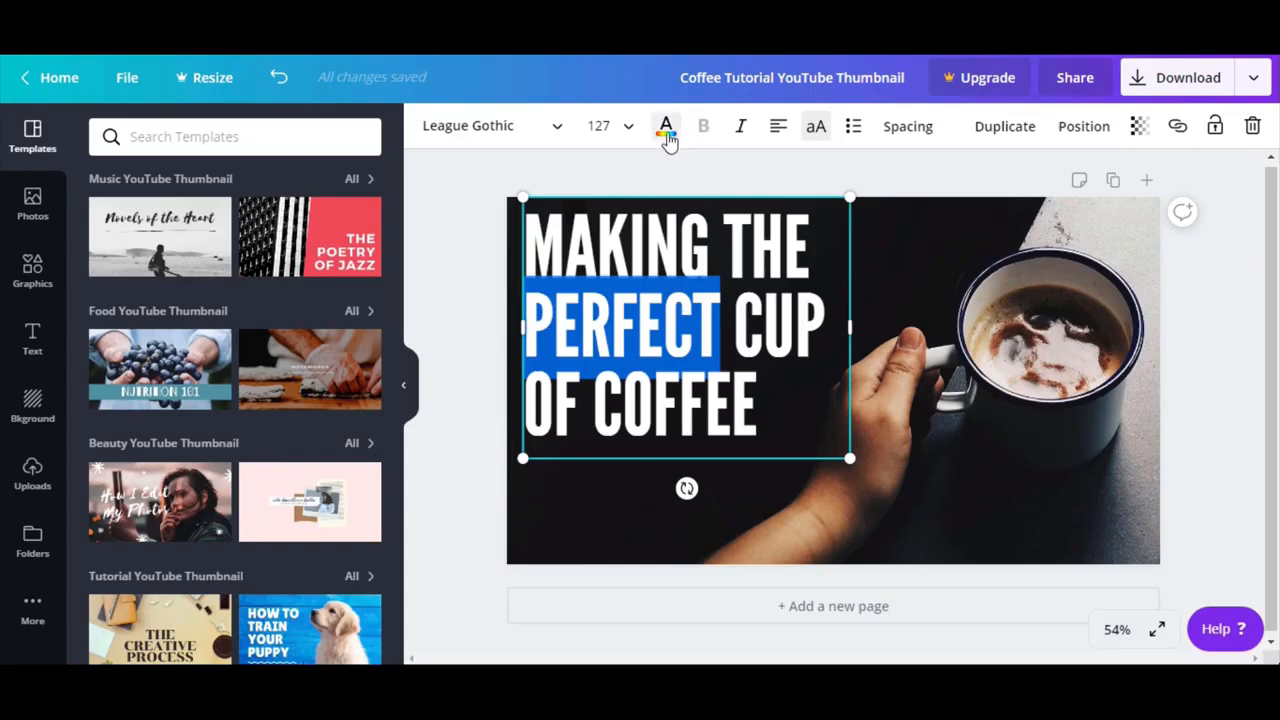
{"action": "left_click", "coordinate": [666, 126]}
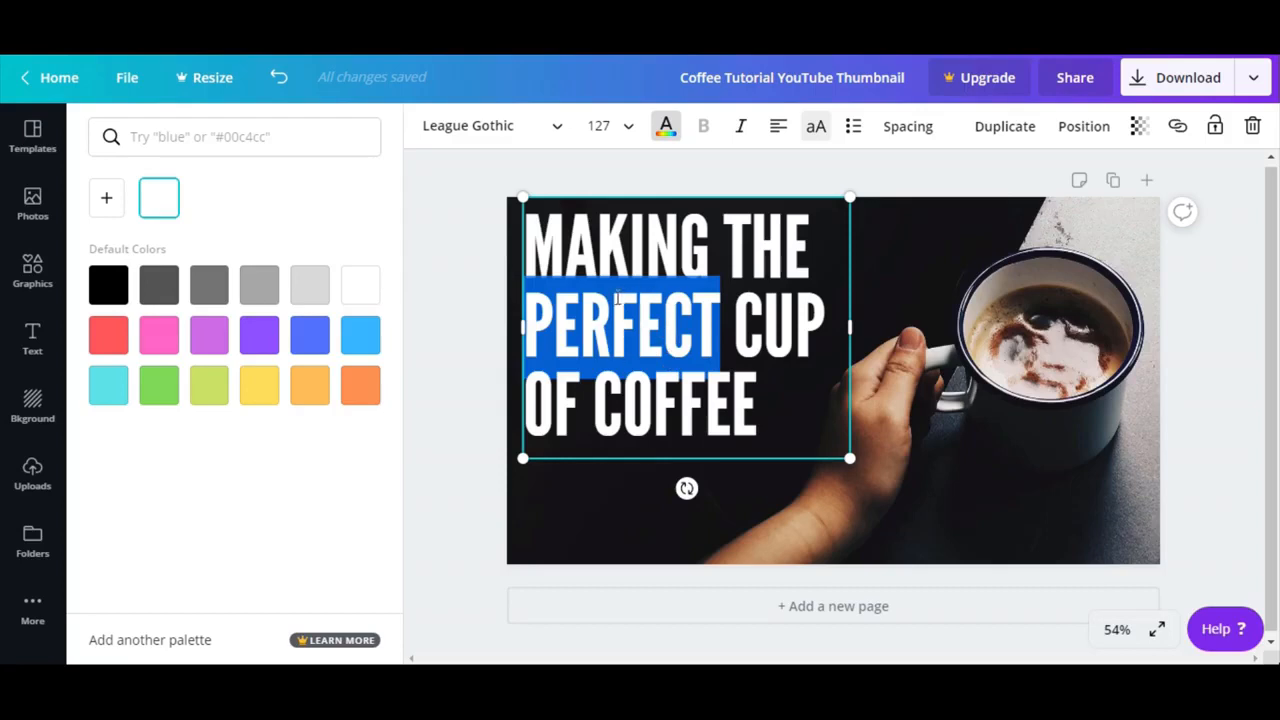
{"action": "mouse_move", "coordinate": [256, 410]}
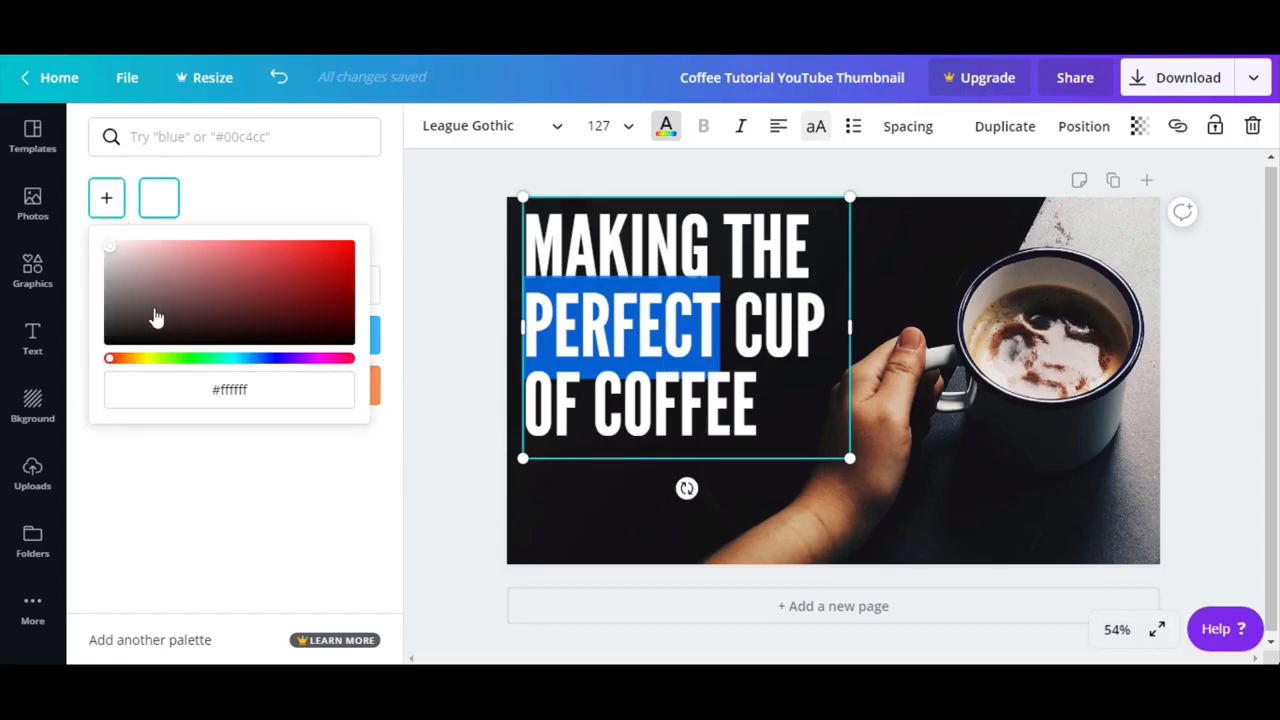
{"action": "left_click", "coordinate": [160, 198]}
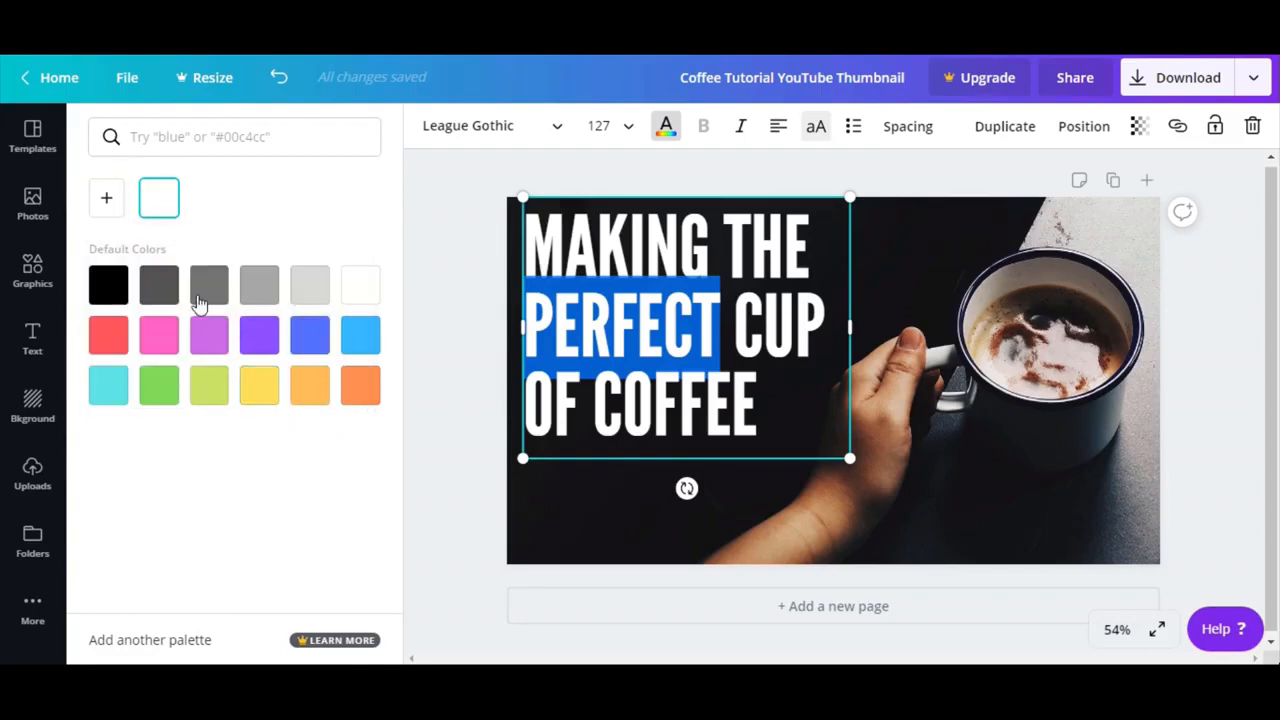
{"action": "left_click", "coordinate": [106, 198]}
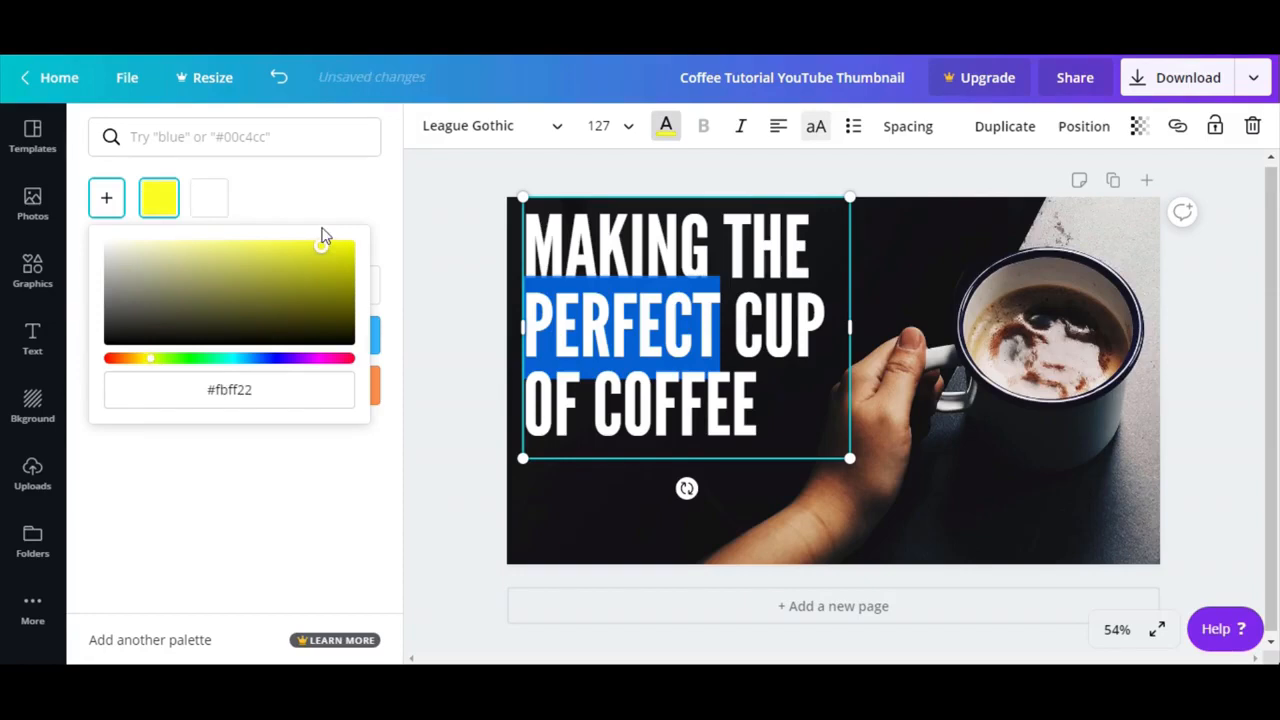
{"action": "mouse_move", "coordinate": [158, 198]}
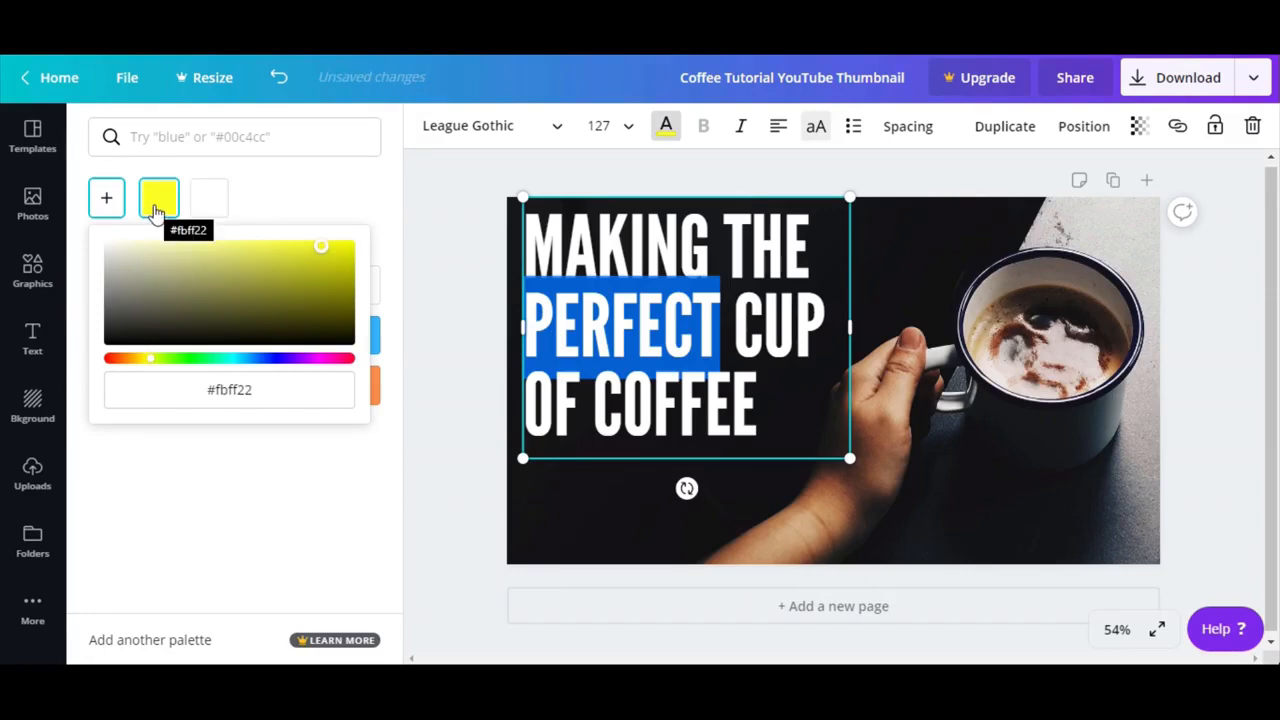
{"action": "left_click", "coordinate": [158, 198]}
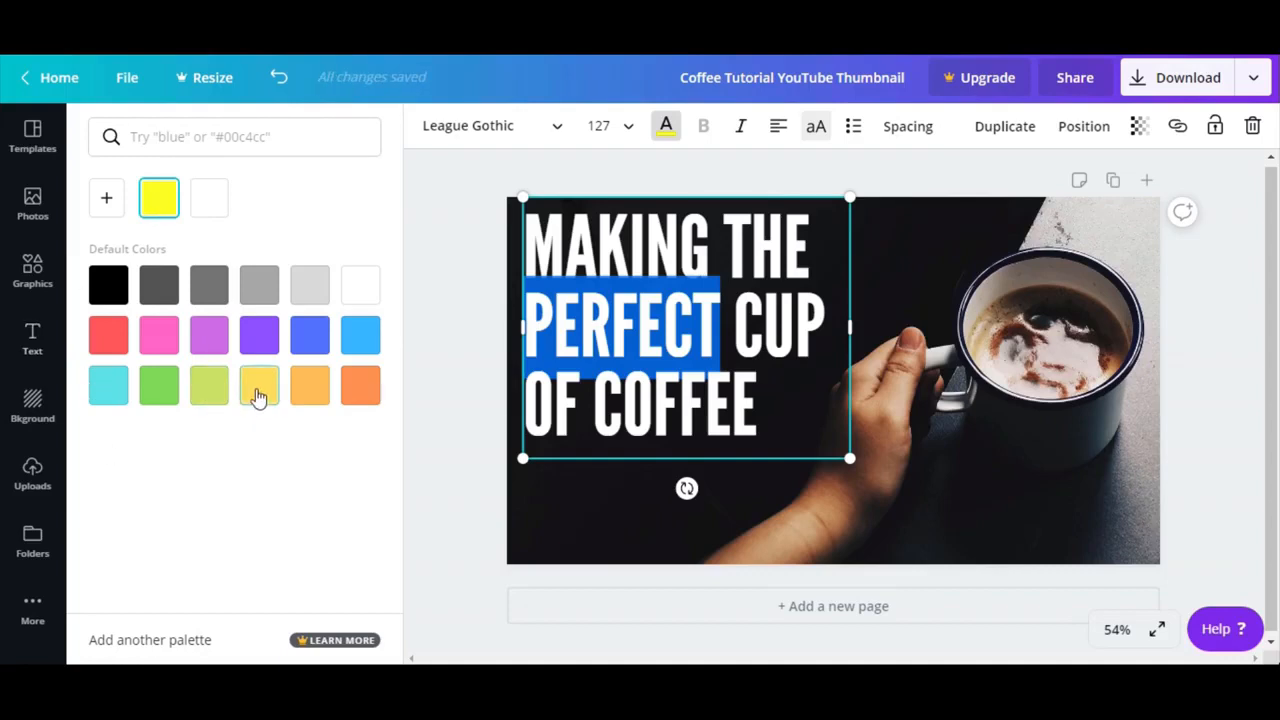
{"action": "left_click", "coordinate": [260, 384]}
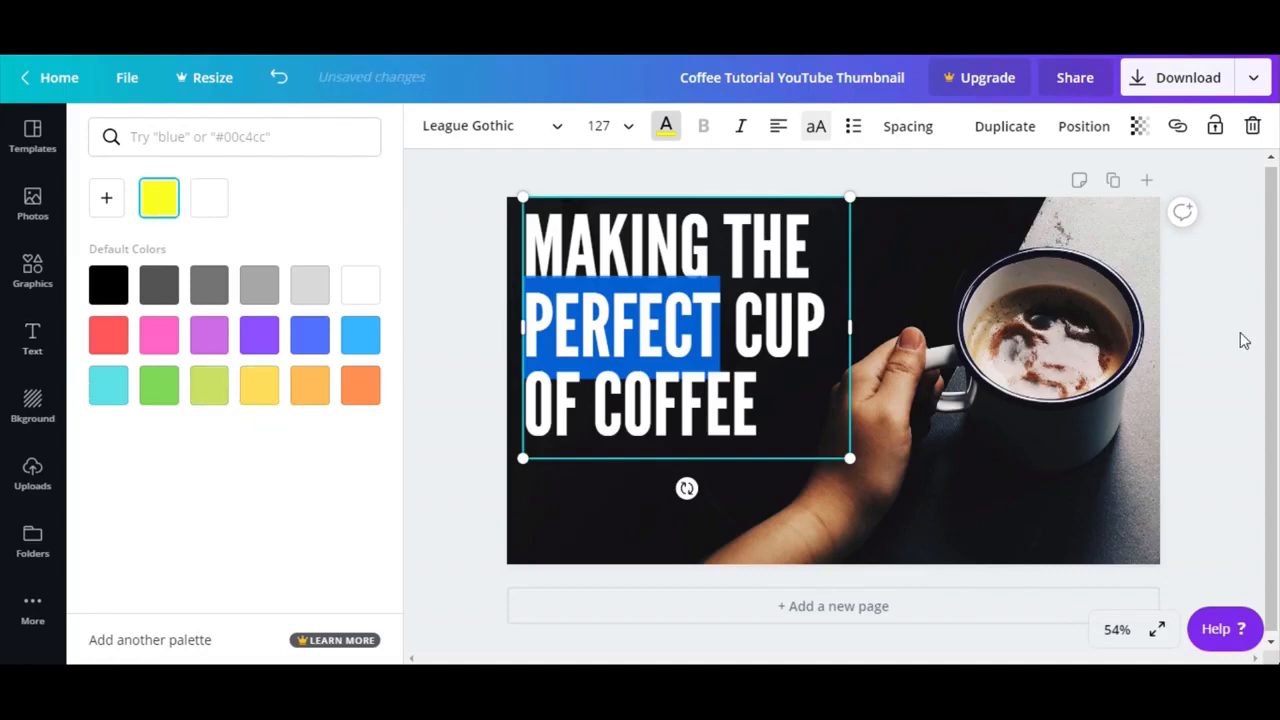
{"action": "left_click", "coordinate": [32, 136]}
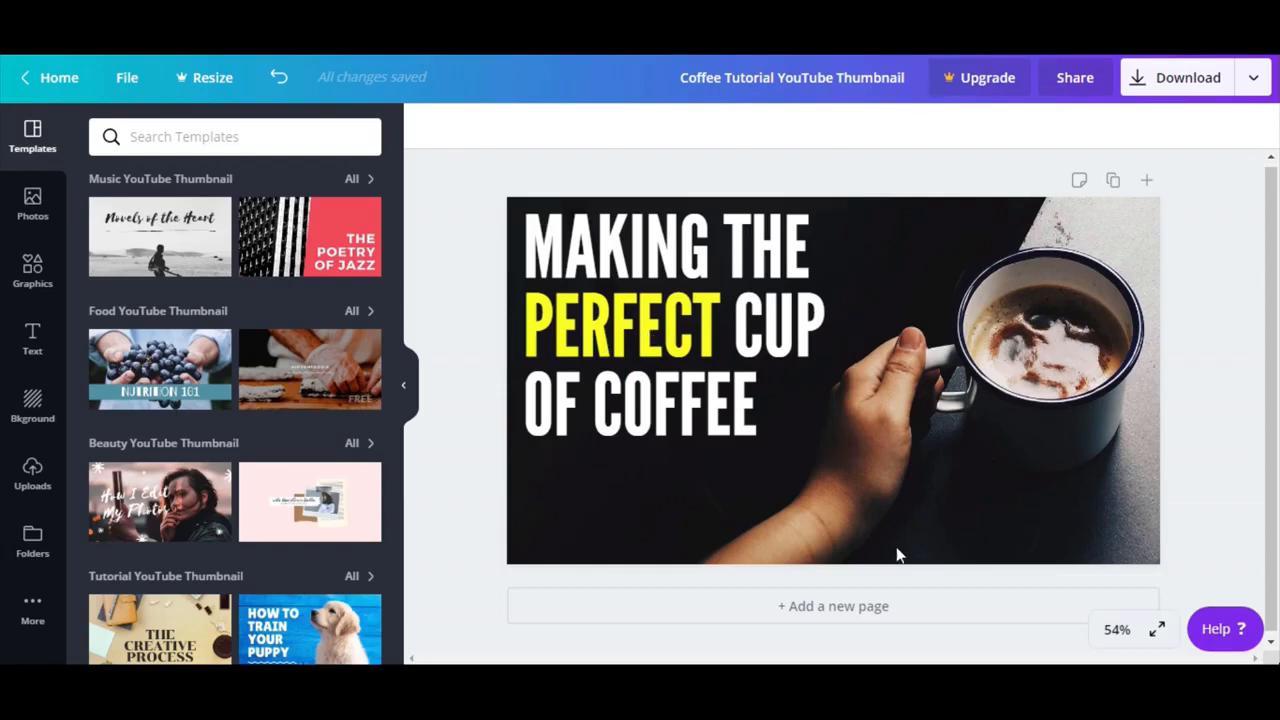
{"action": "mouse_move", "coordinate": [938, 532]}
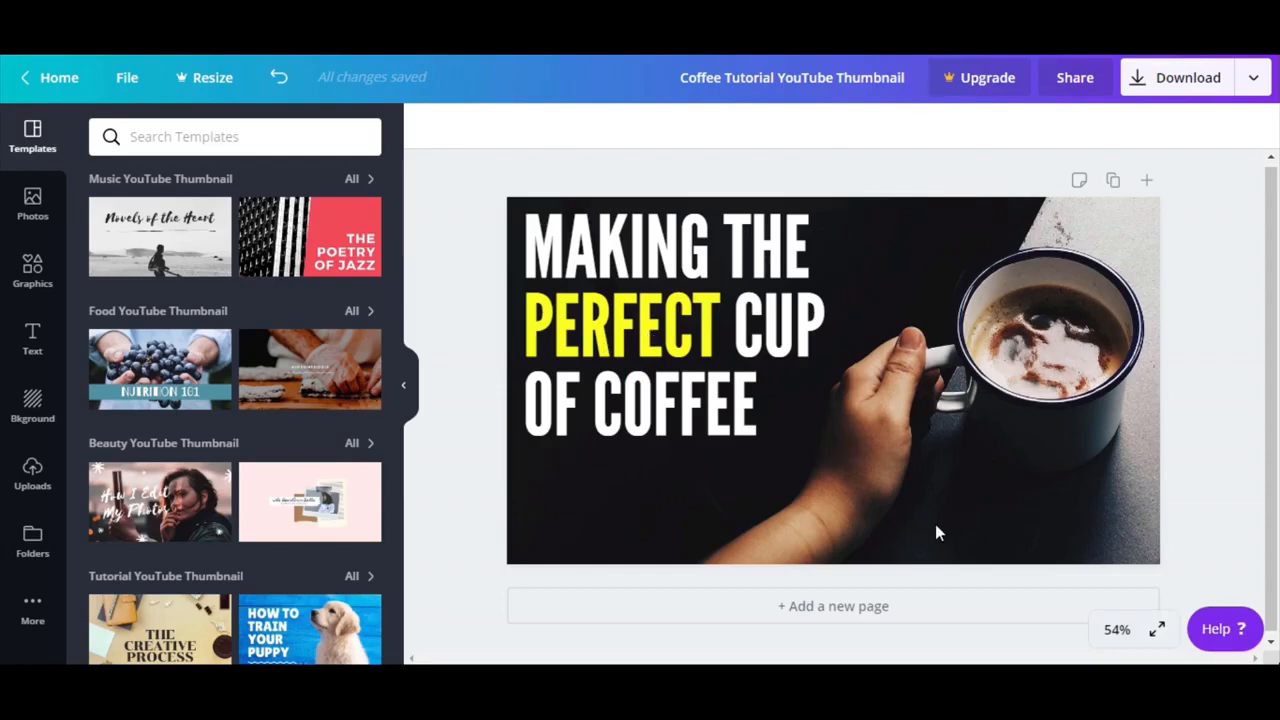
{"action": "mouse_move", "coordinate": [218, 448]}
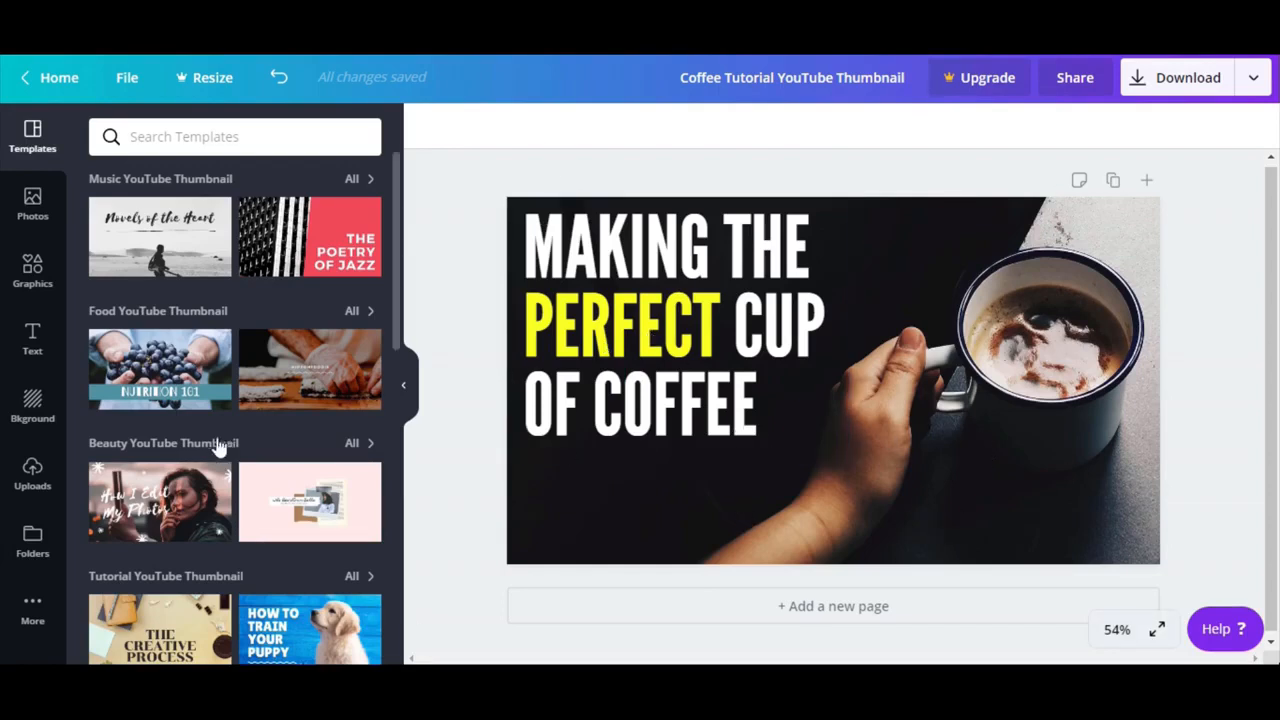
Step: Search the Graphics elements library for 'coffee' to list coffee icons
{"action": "left_click", "coordinate": [32, 270]}
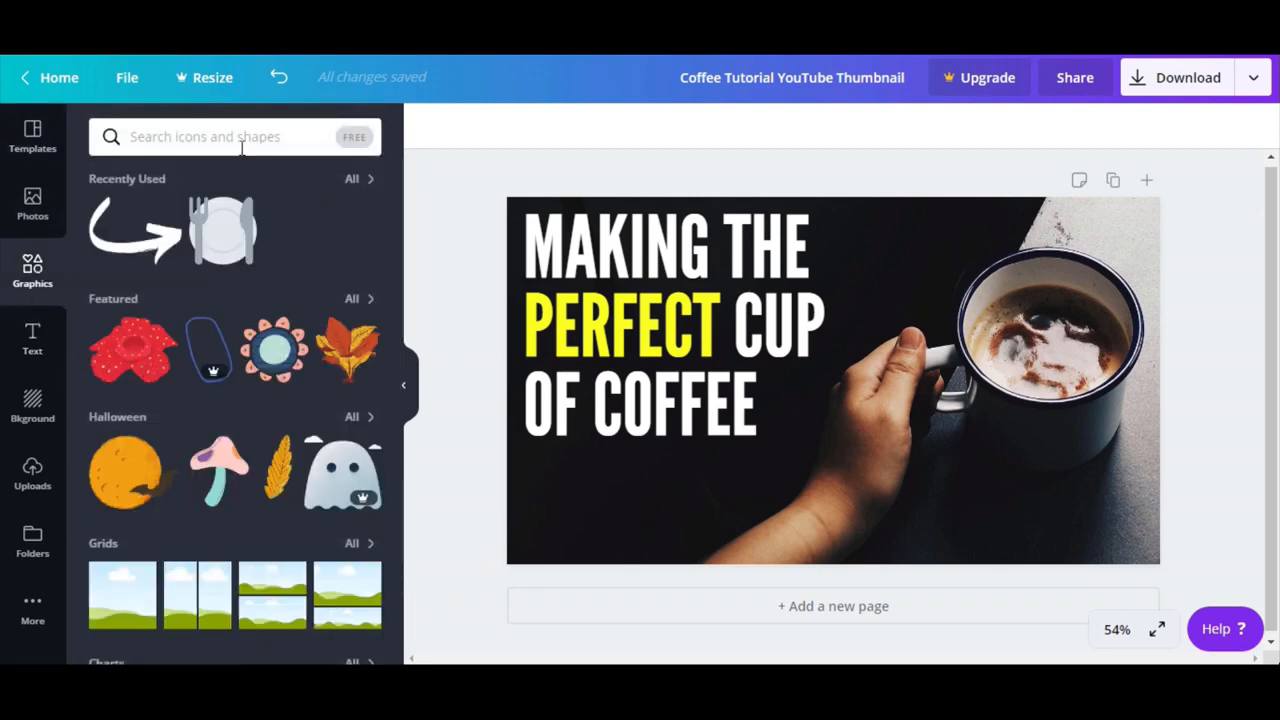
{"action": "left_click", "coordinate": [236, 136]}
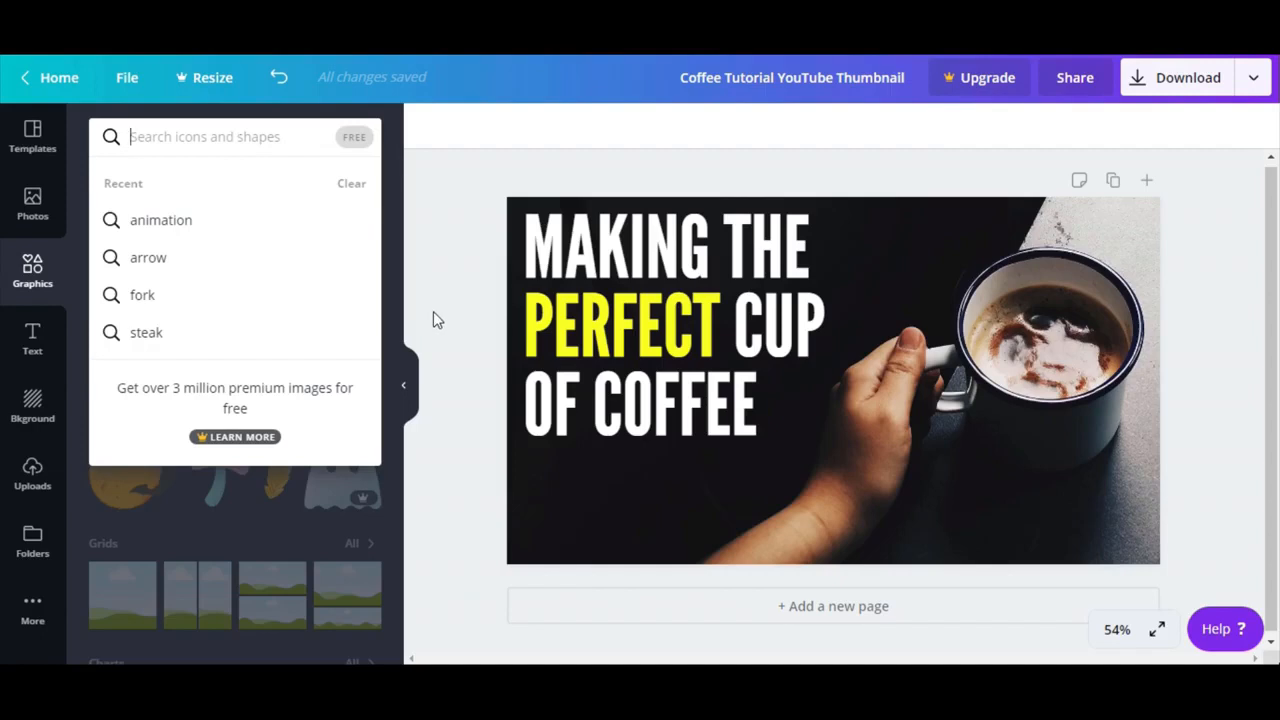
{"action": "type", "text": "click here"}
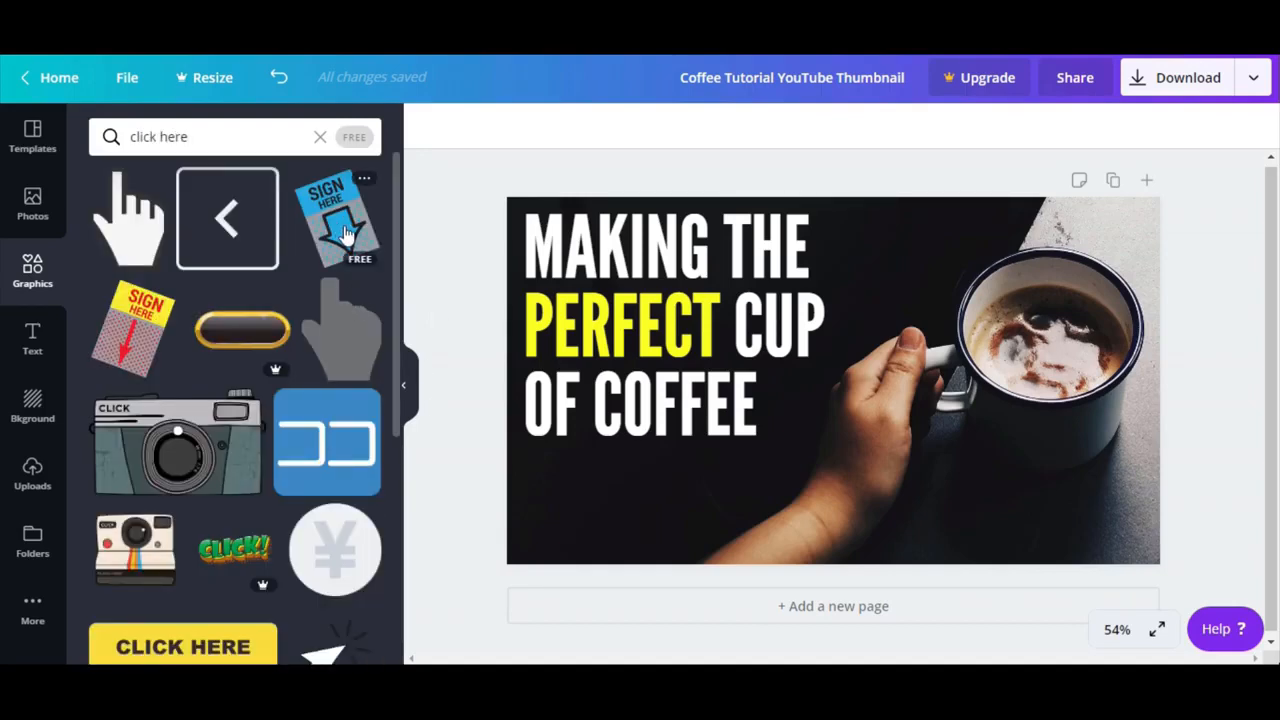
{"action": "left_click", "coordinate": [340, 220]}
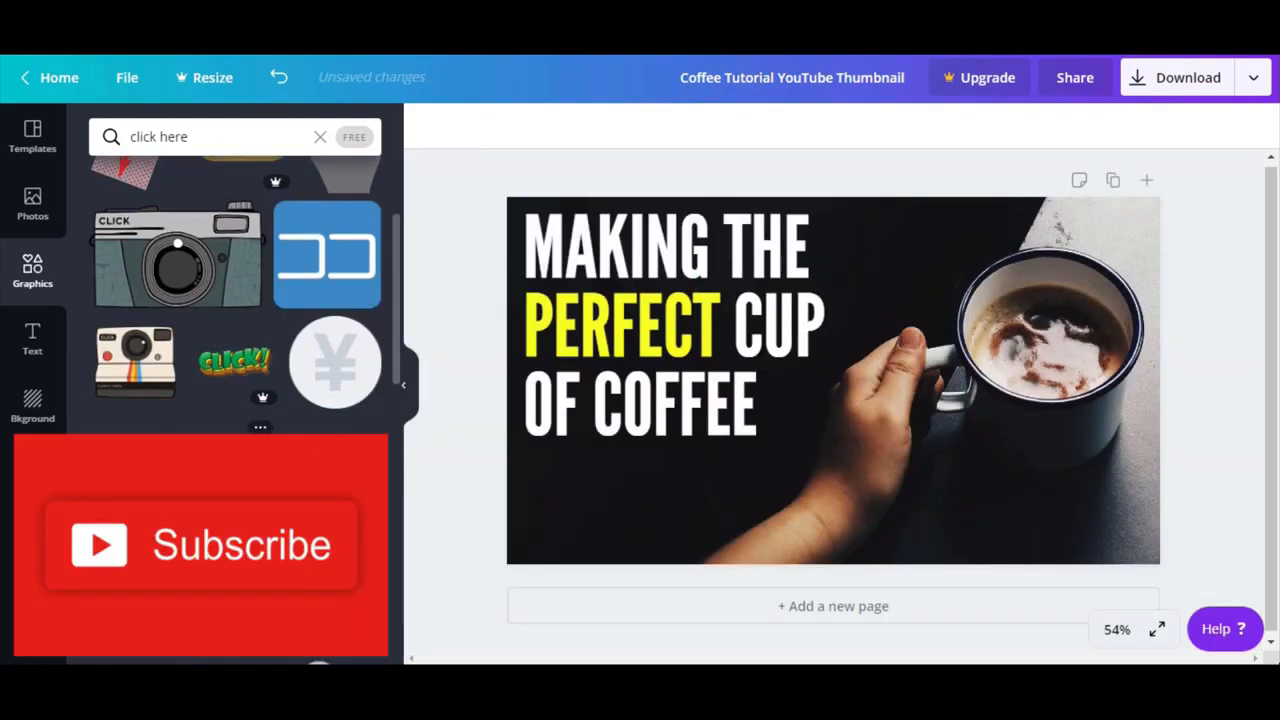
{"action": "scroll", "scroll_direction": "up", "scroll_amount": 3}
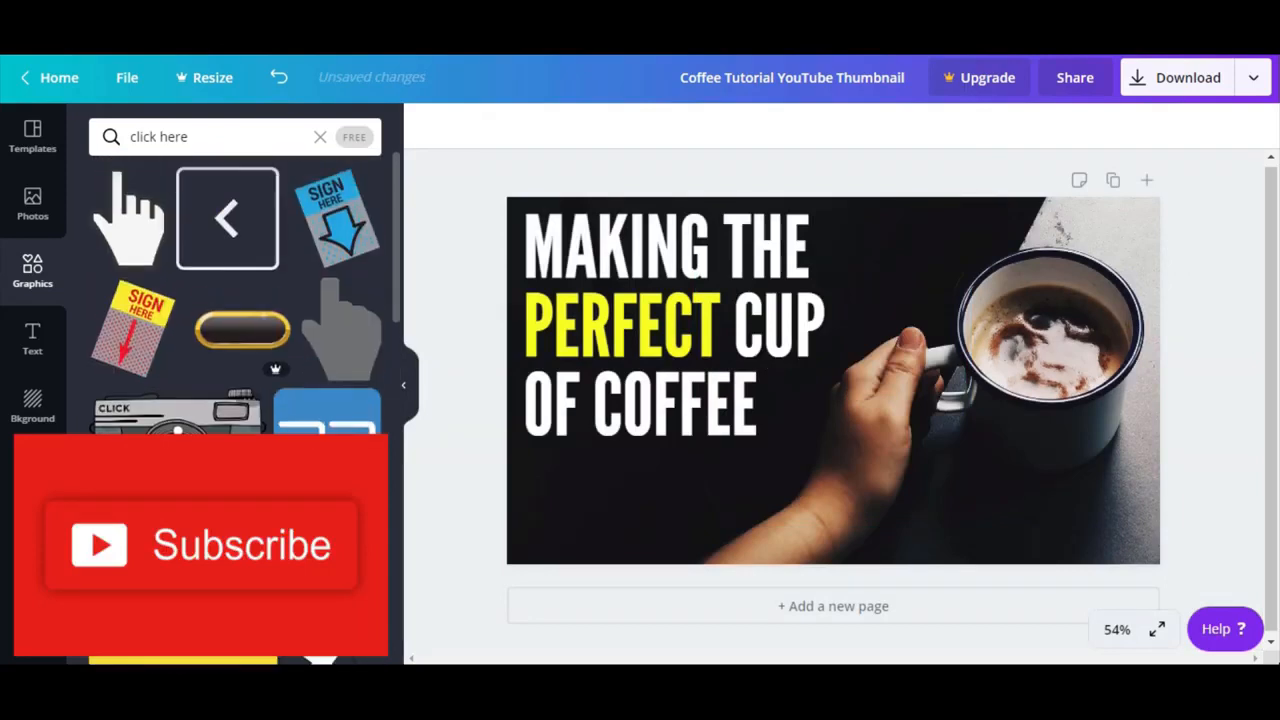
{"action": "mouse_move", "coordinate": [324, 330]}
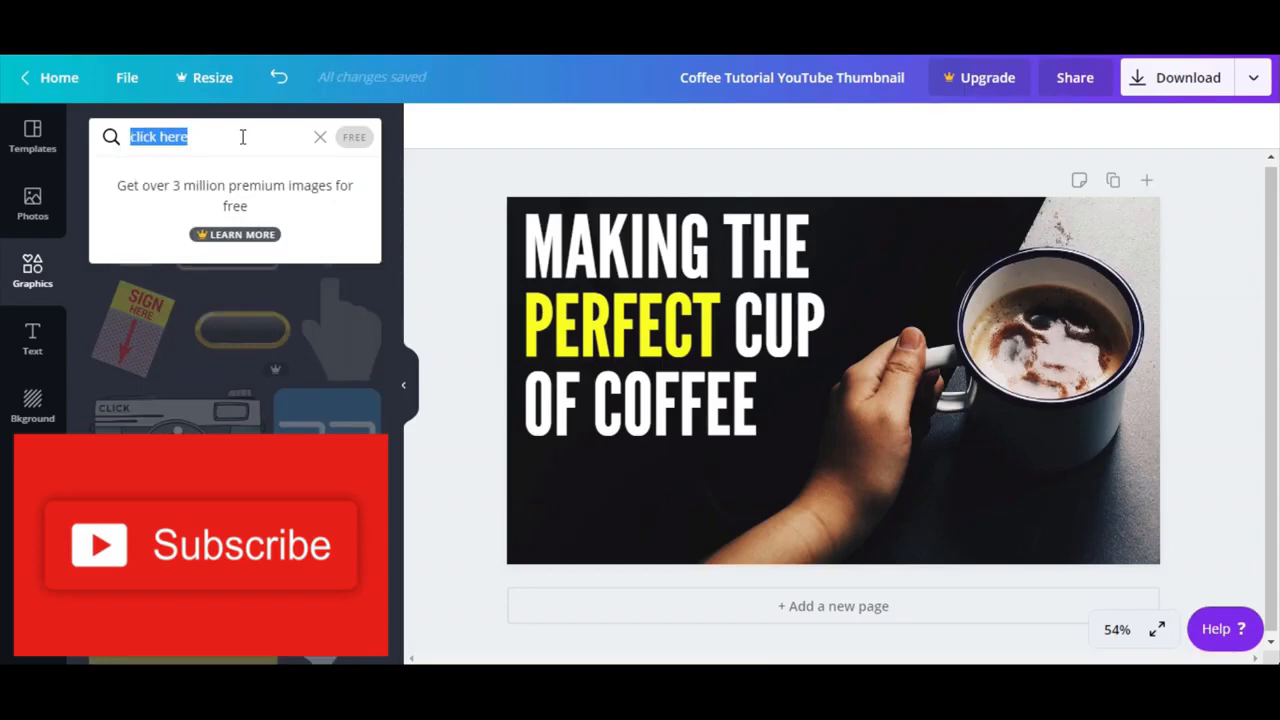
{"action": "mouse_move", "coordinate": [256, 110]}
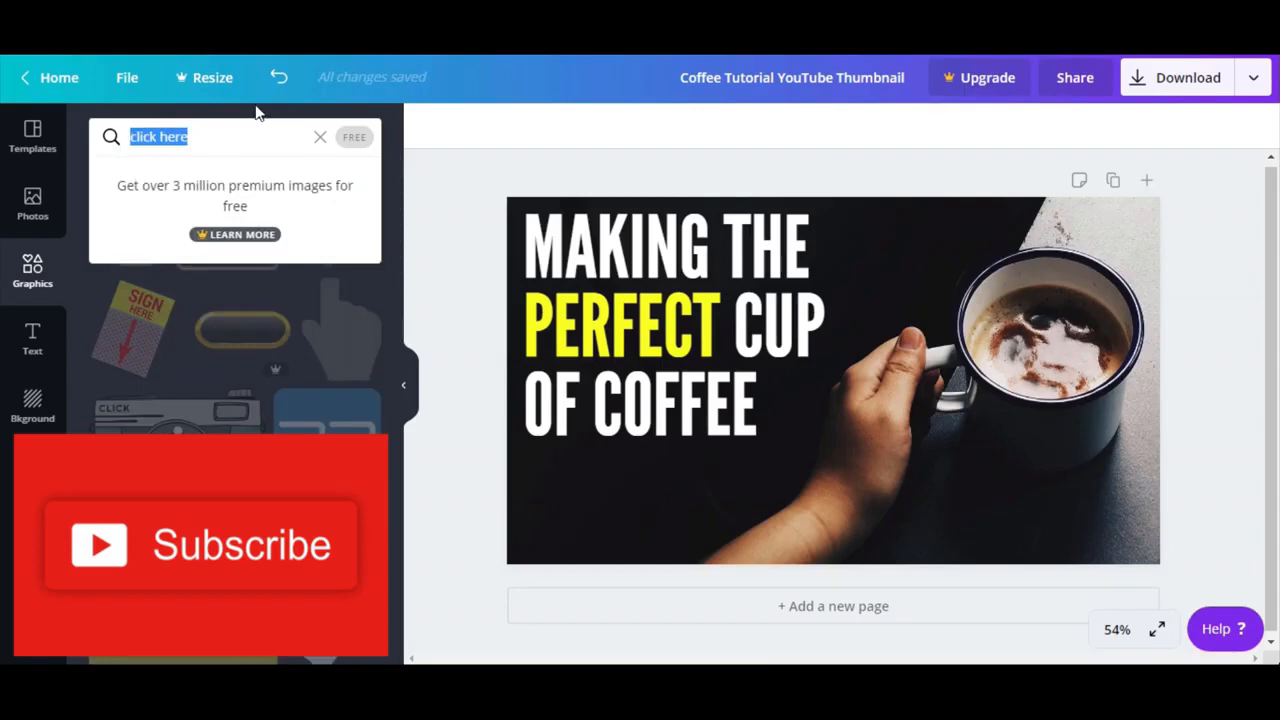
{"action": "type", "text": "coffee"}
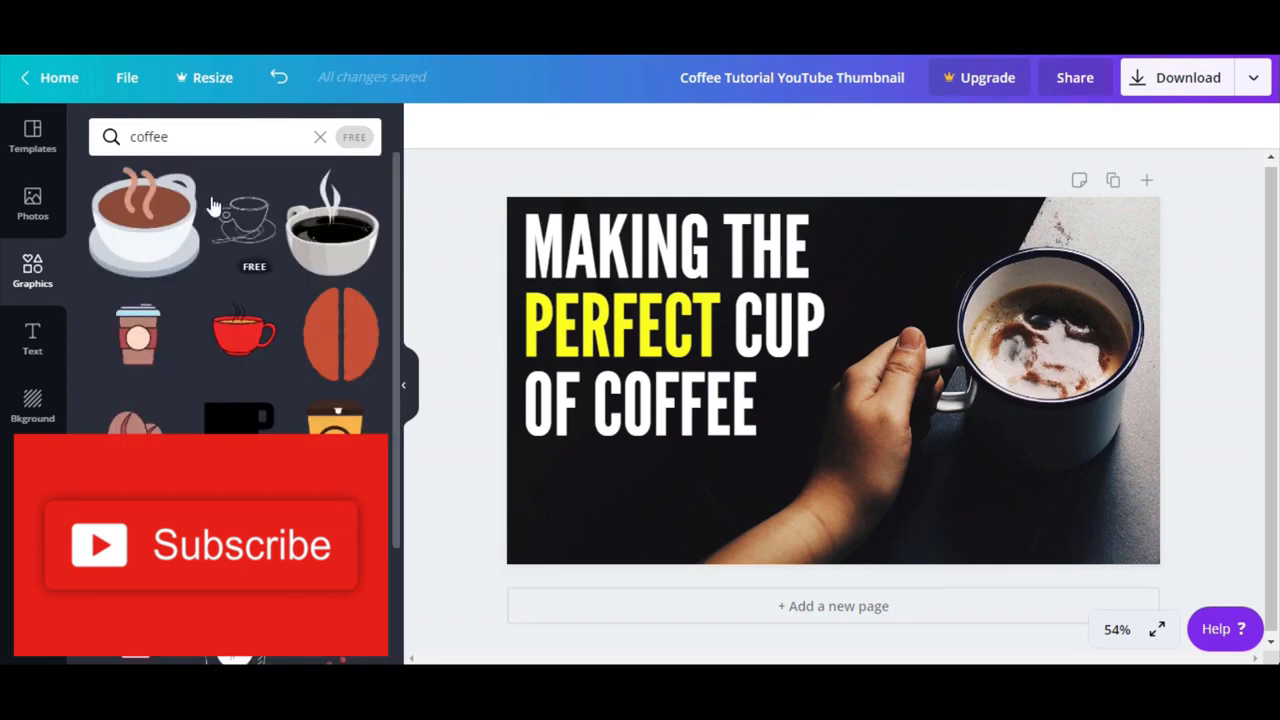
{"action": "mouse_move", "coordinate": [144, 224]}
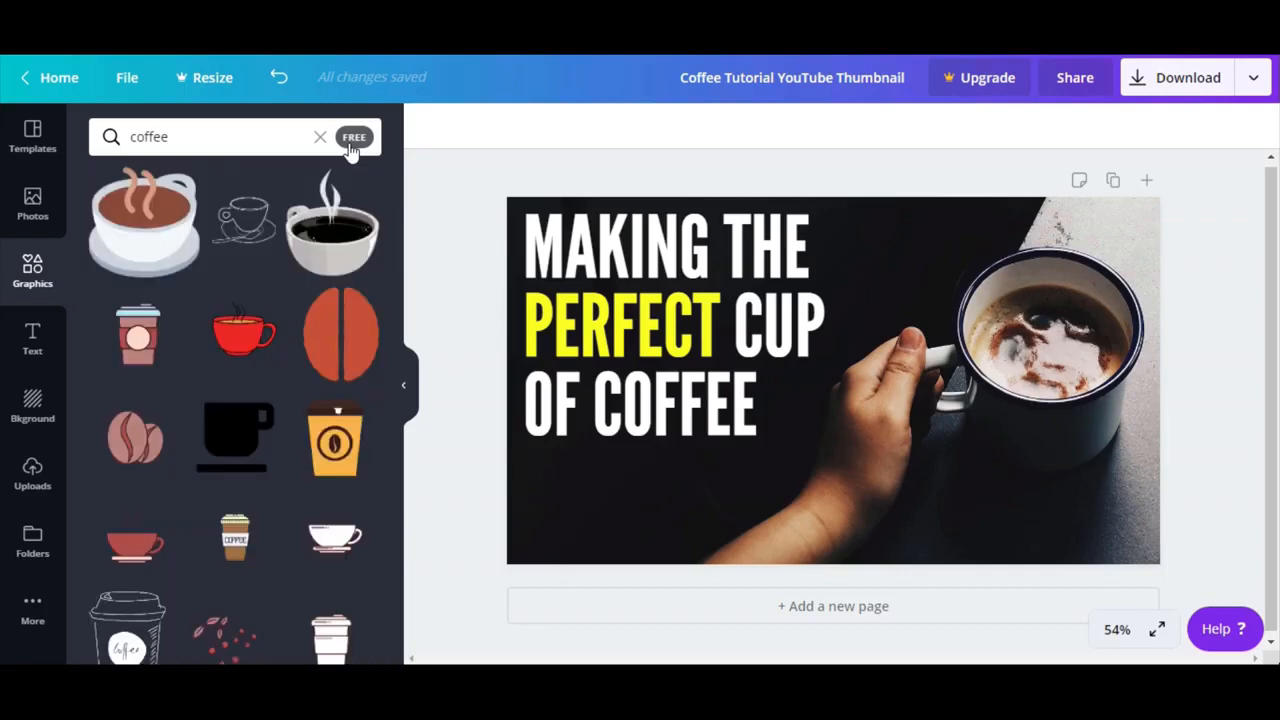
{"action": "scroll", "scroll_direction": "down", "scroll_amount": 3}
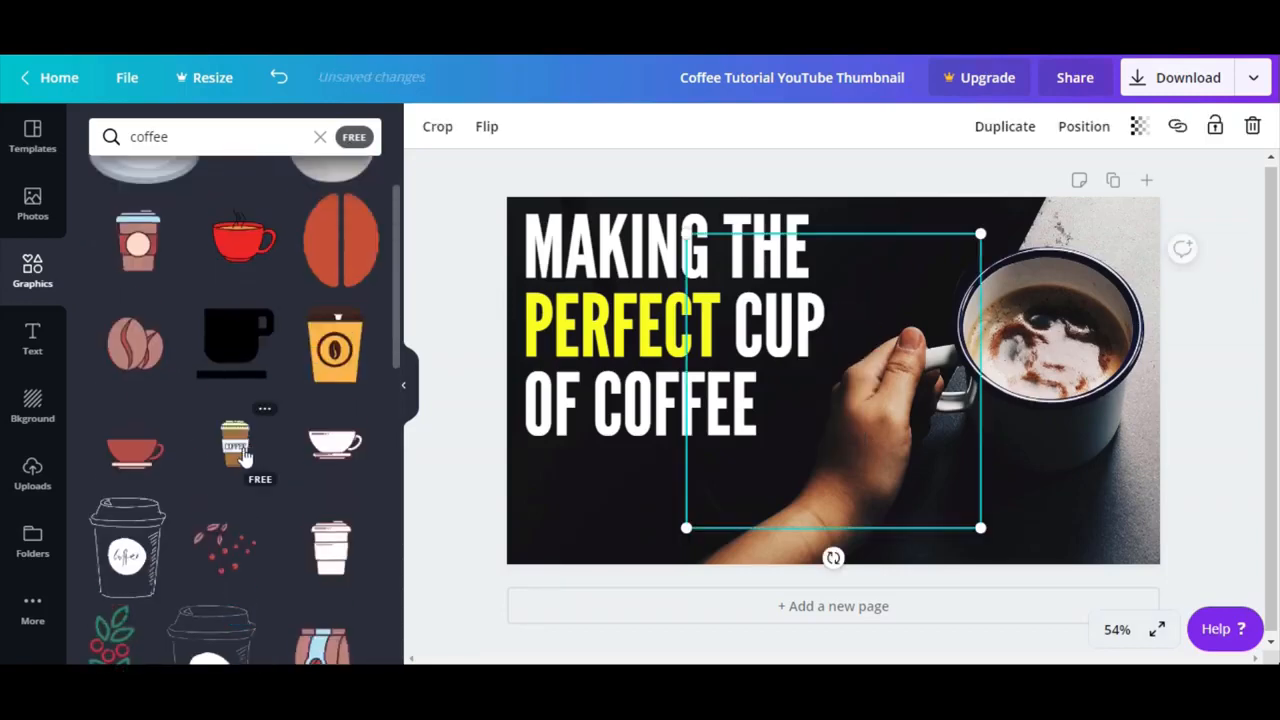
Step: Place a small takeaway coffee cup graphic under the title and tilt it
{"action": "left_click", "coordinate": [236, 444]}
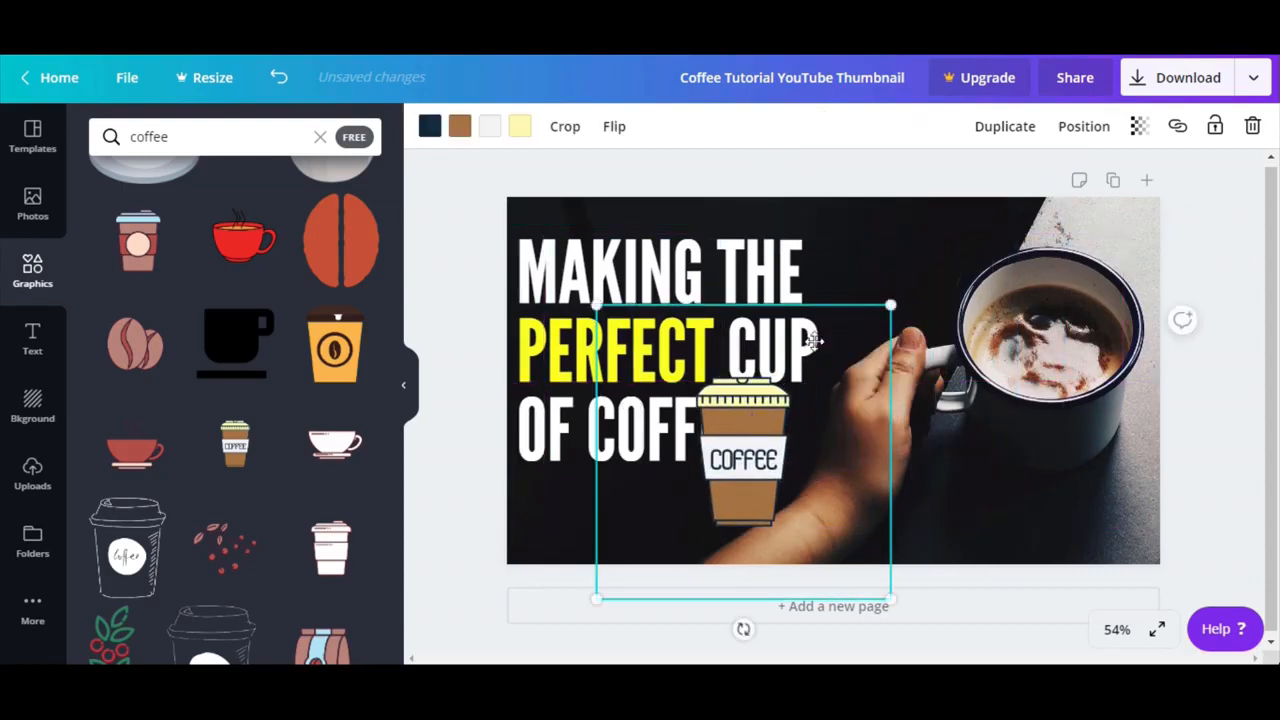
{"action": "left_click_drag", "start_coordinate": [742, 440], "coordinate": [648, 510]}
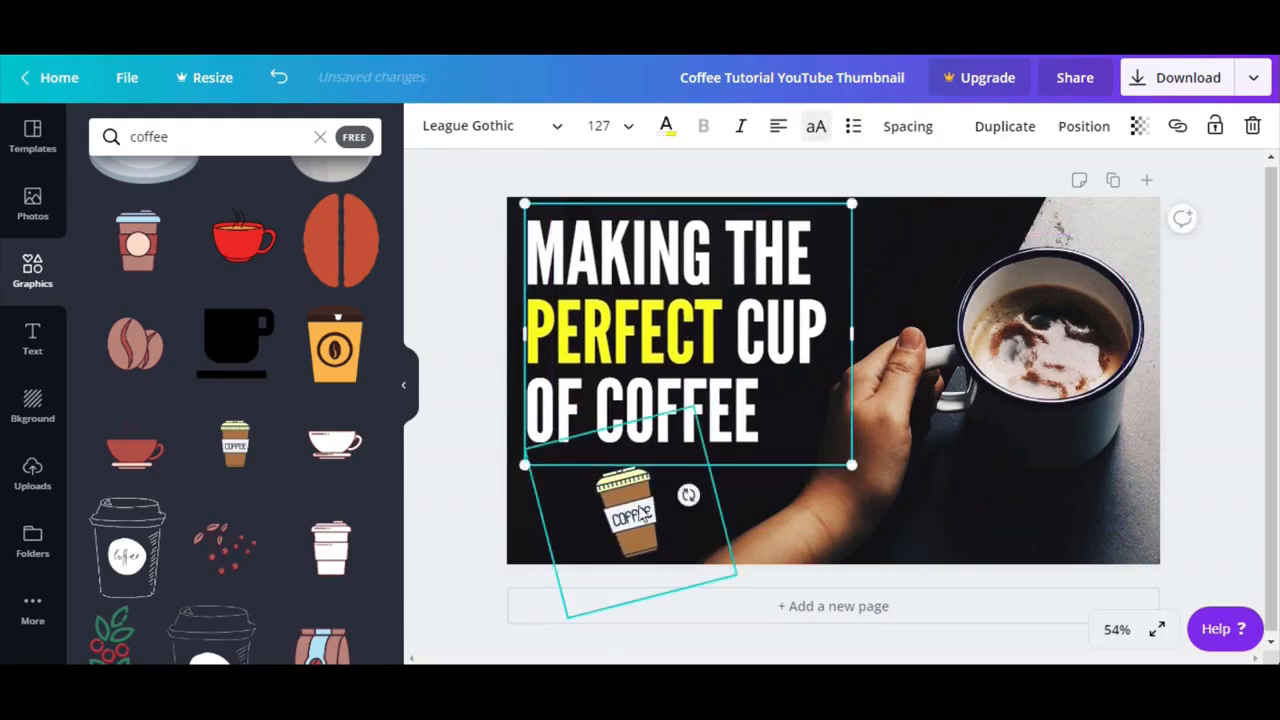
{"action": "left_click", "coordinate": [1040, 320]}
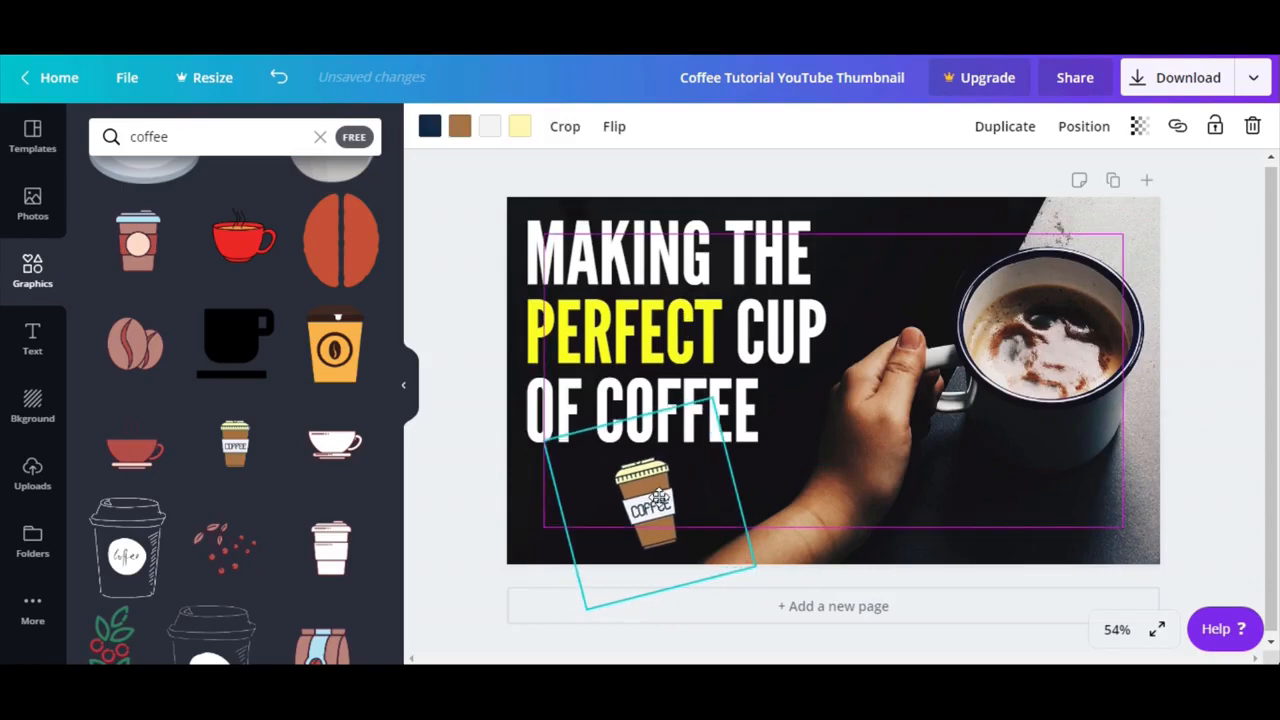